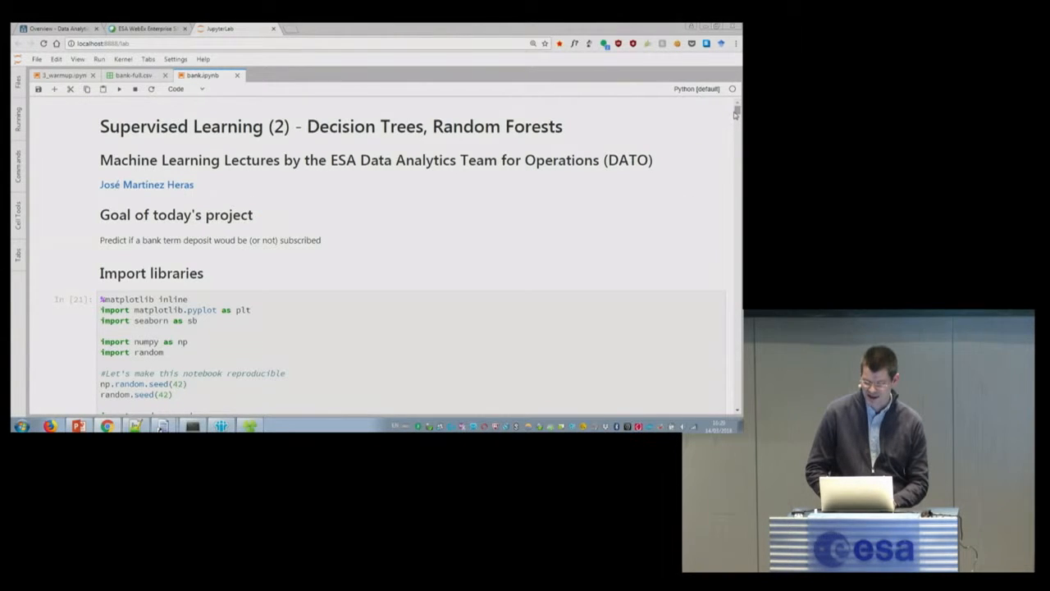
Scroll past the imports cell to the dataset background, citation and Attribute information sections.
{"action": "scroll", "scroll_direction": "down", "scroll_amount": 3}
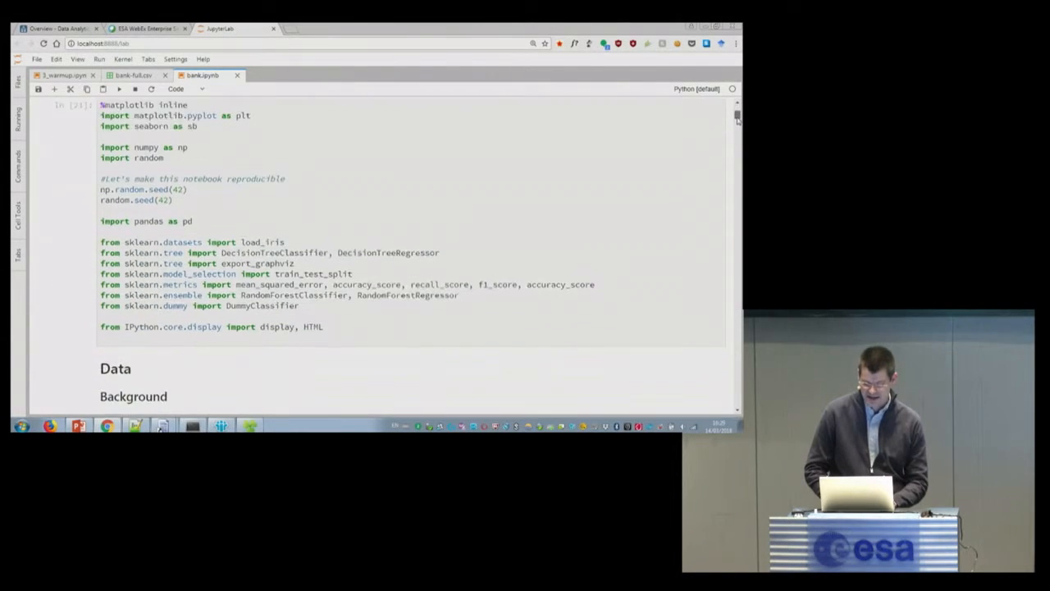
{"action": "scroll", "scroll_direction": "down", "scroll_amount": 3}
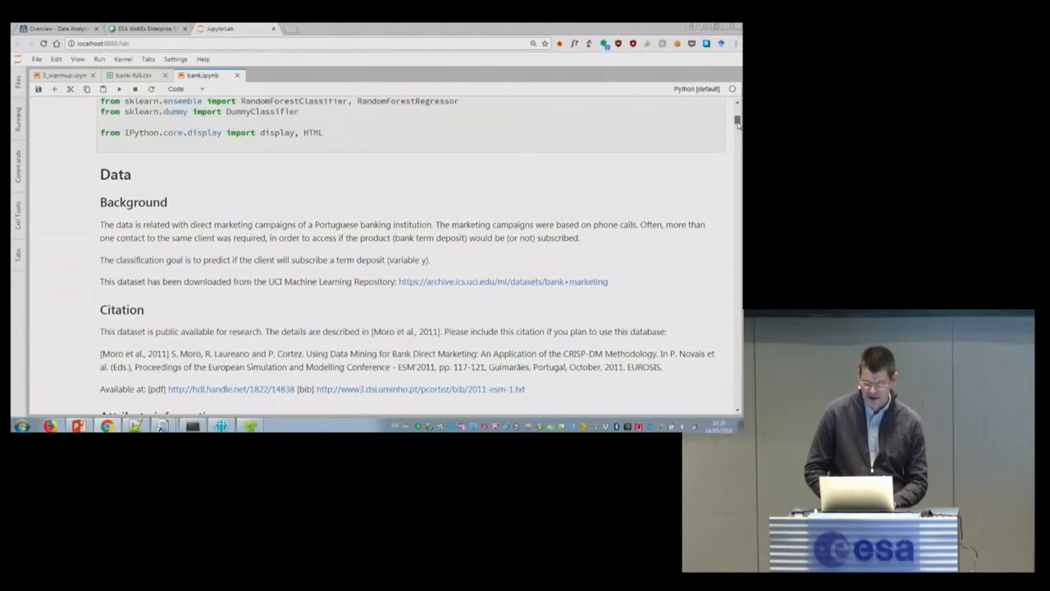
{"action": "scroll", "scroll_direction": "down", "scroll_amount": 3}
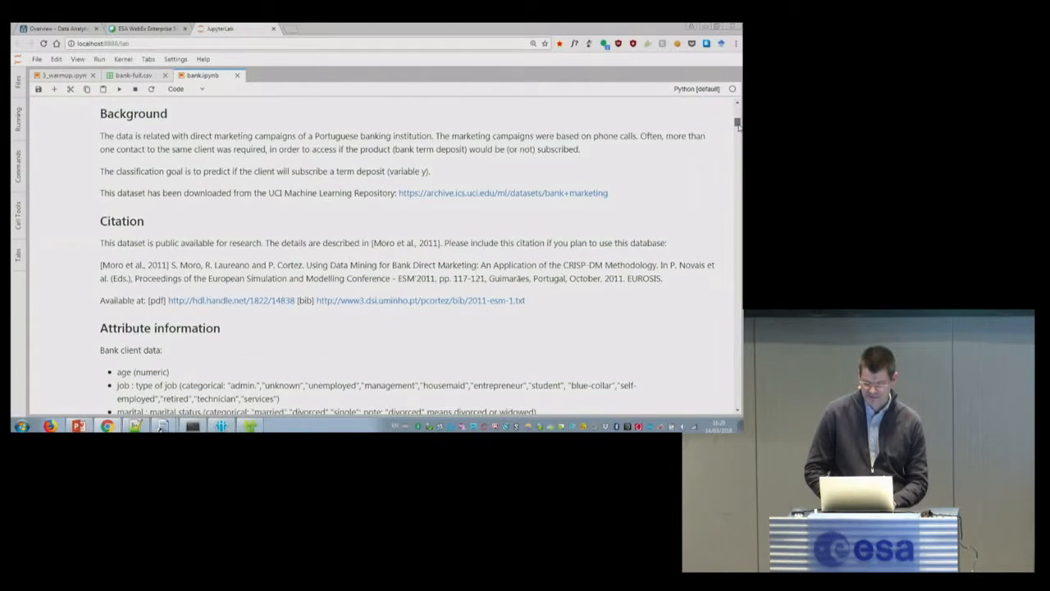
{"action": "scroll", "scroll_direction": "down", "scroll_amount": 3}
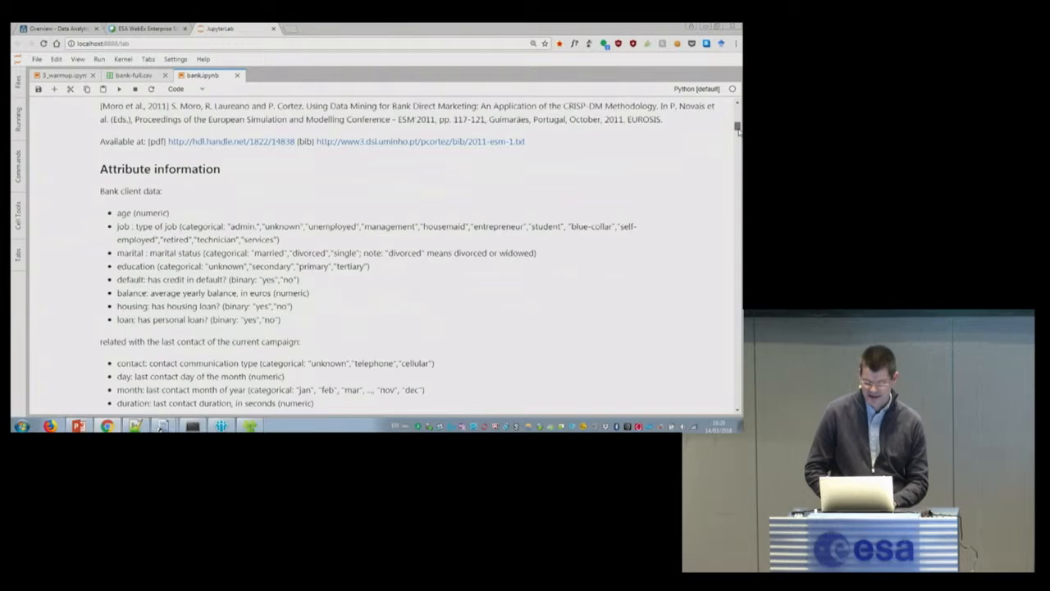
Scroll to the campaign attributes, output variable y and the bank-full.csv read_csv cell.
{"action": "scroll", "scroll_direction": "down", "scroll_amount": 3}
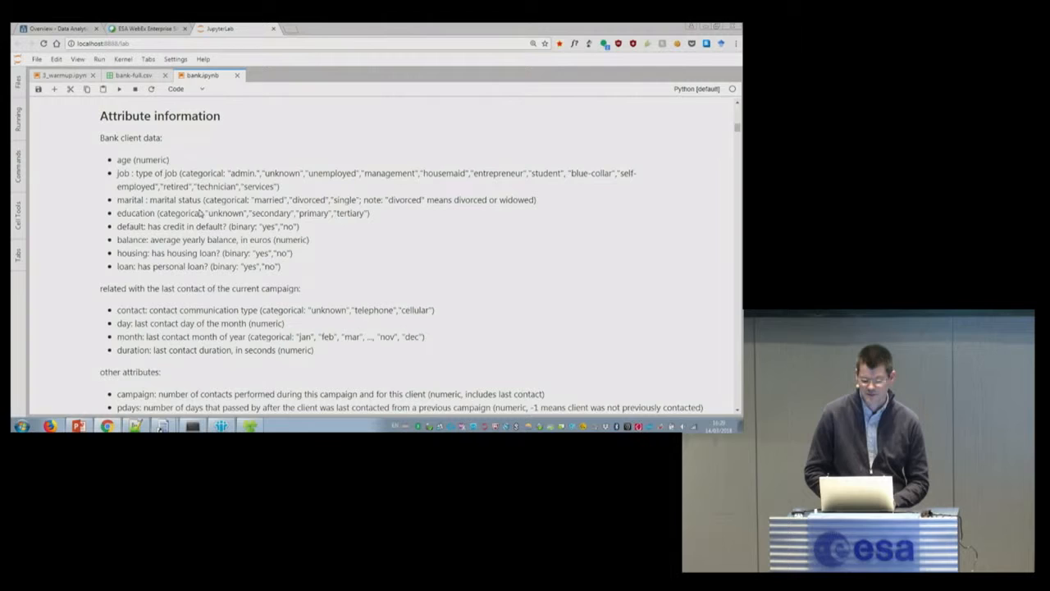
{"action": "mouse_move", "coordinate": [357, 207]}
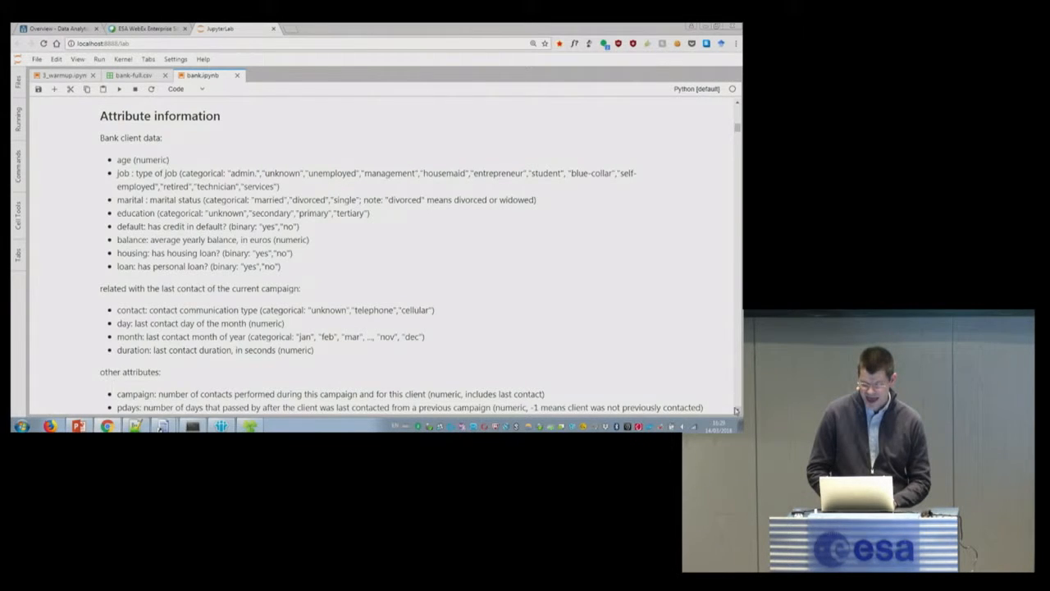
{"action": "scroll", "scroll_direction": "down", "scroll_amount": 3}
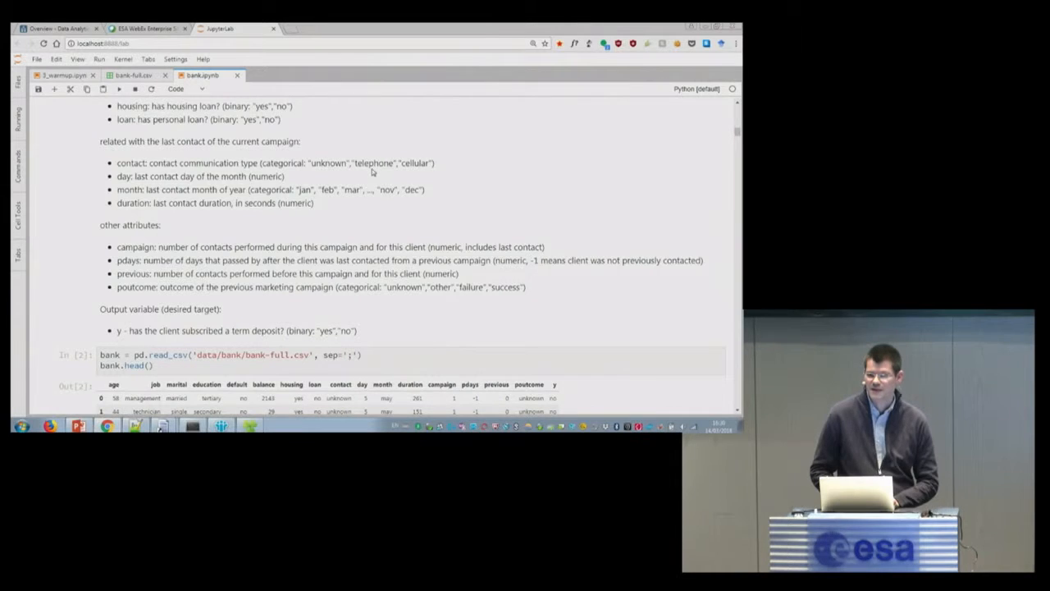
{"action": "mouse_move", "coordinate": [310, 171]}
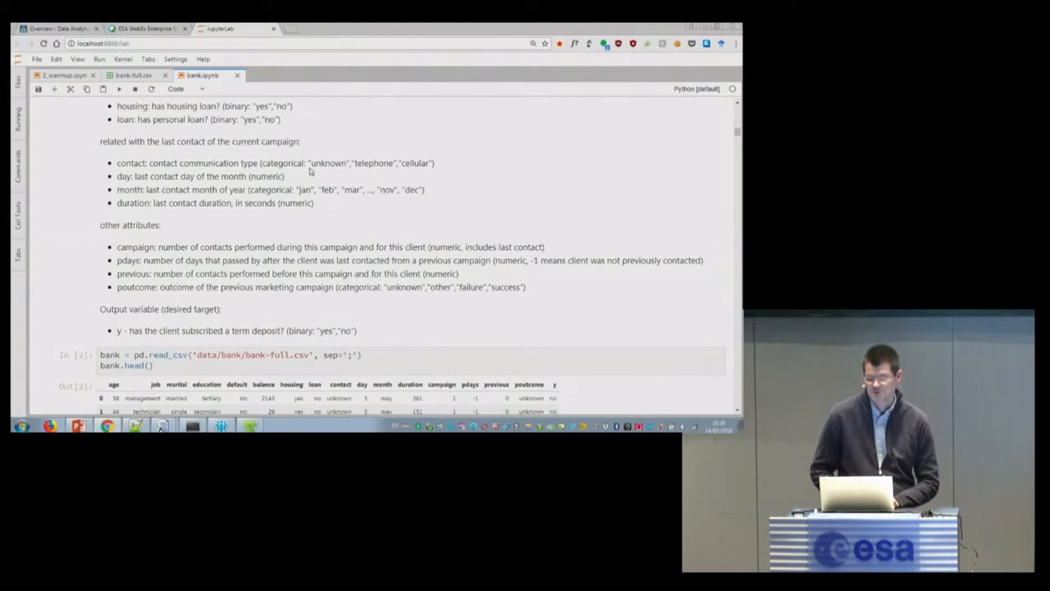
{"action": "mouse_move", "coordinate": [213, 173]}
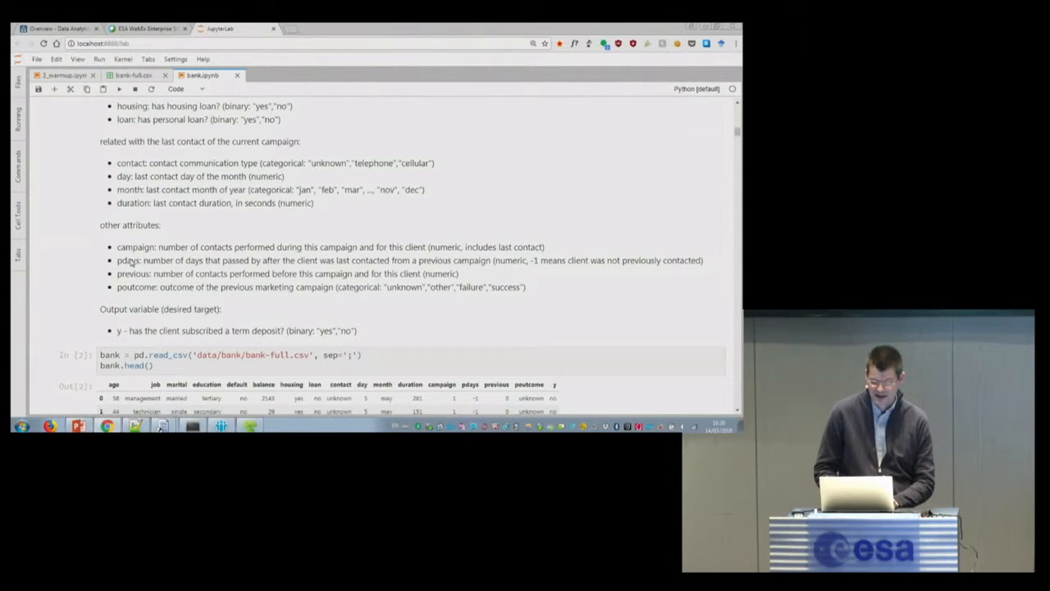
{"action": "mouse_move", "coordinate": [203, 271]}
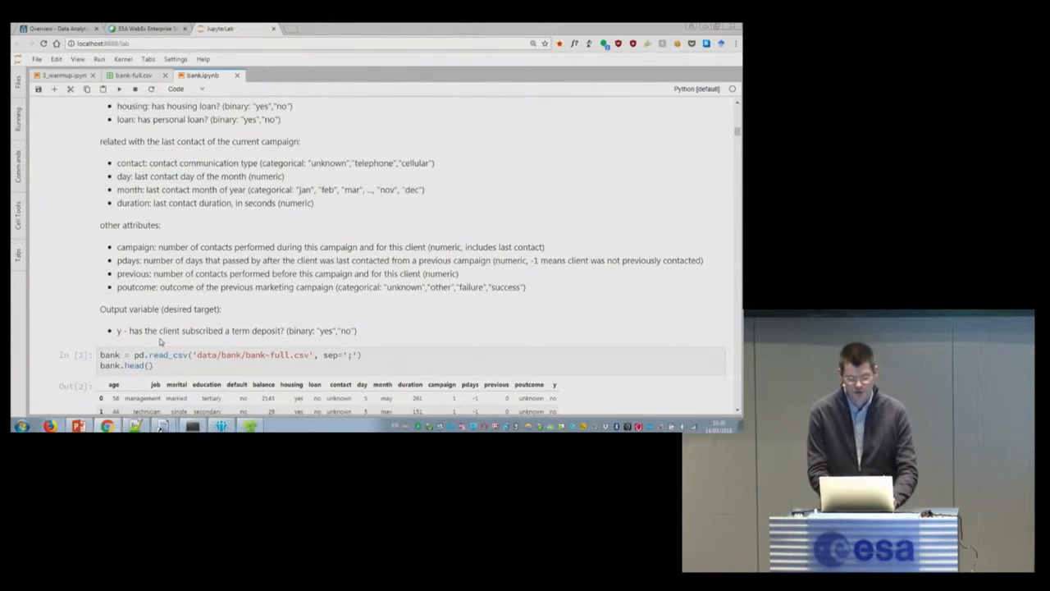
{"action": "mouse_move", "coordinate": [271, 342]}
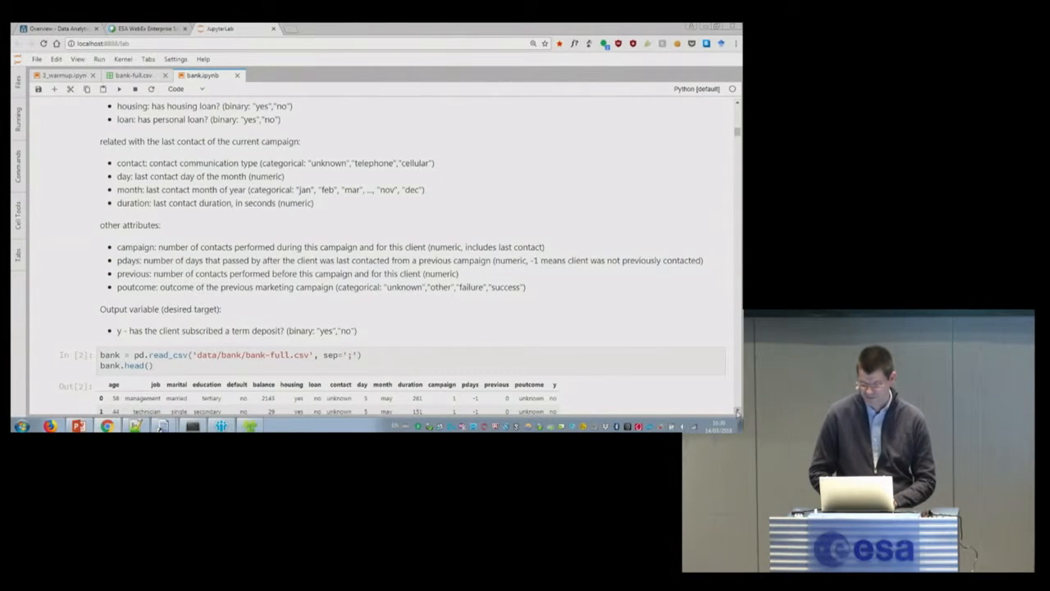
Scroll to the yes/no-to-1/0 and month conversion cell and the bank.hist histograms.
{"action": "scroll", "scroll_direction": "down", "scroll_amount": 3}
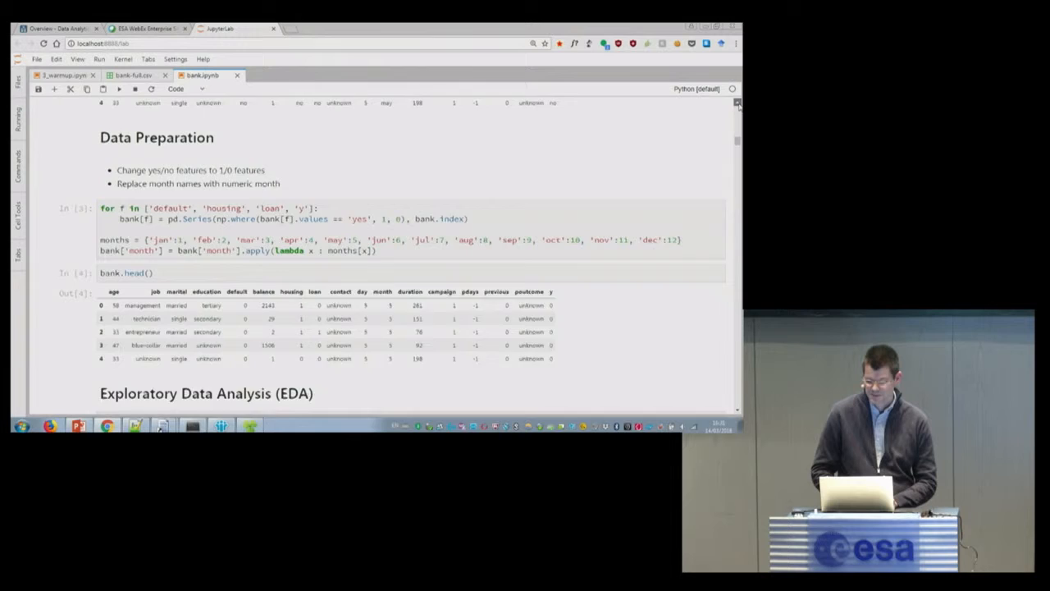
{"action": "scroll", "scroll_direction": "up", "scroll_amount": 3}
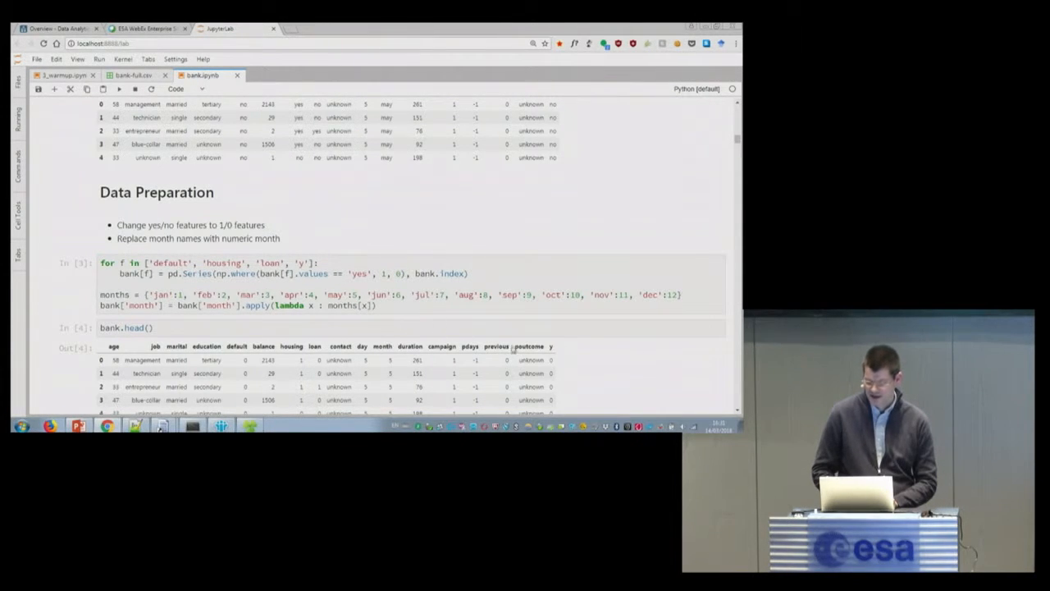
{"action": "scroll", "scroll_direction": "down", "scroll_amount": 3}
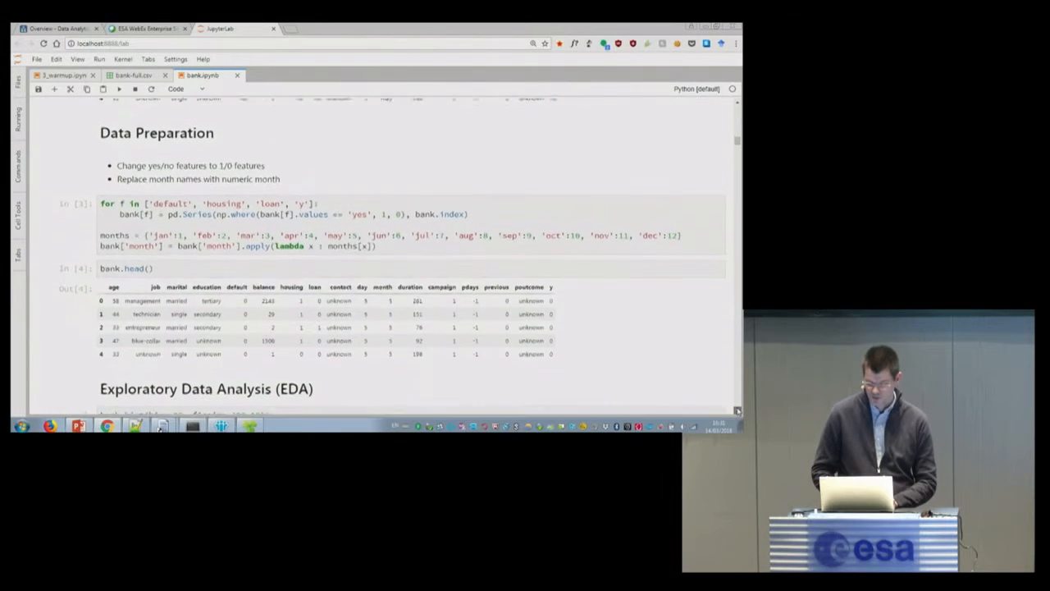
{"action": "scroll", "scroll_direction": "down", "scroll_amount": 3}
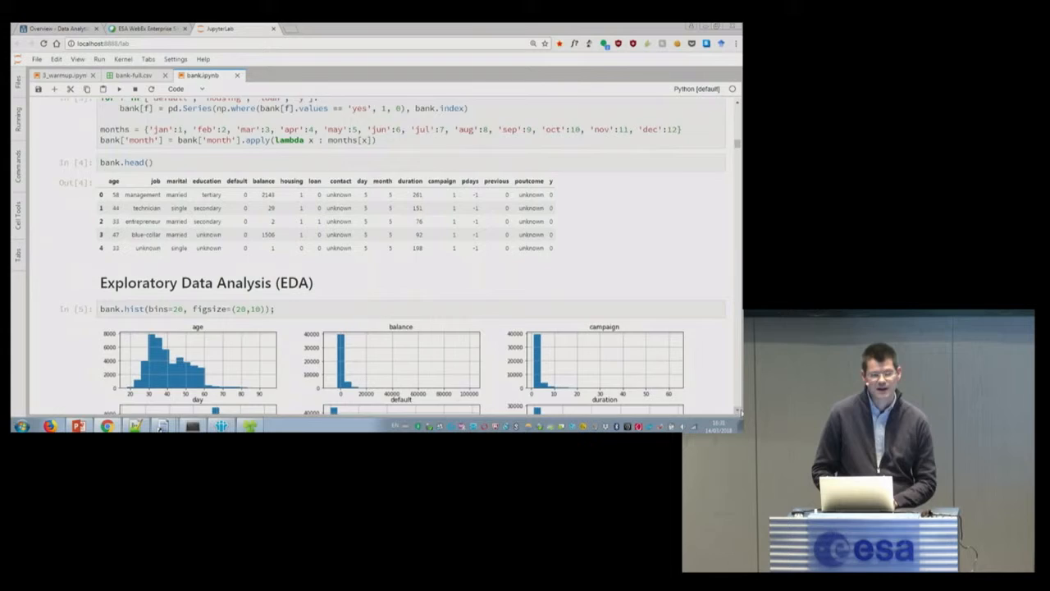
Scroll through the histogram grid to the subscription-probability-per-categorical-feature heading.
{"action": "scroll", "scroll_direction": "down", "scroll_amount": 3}
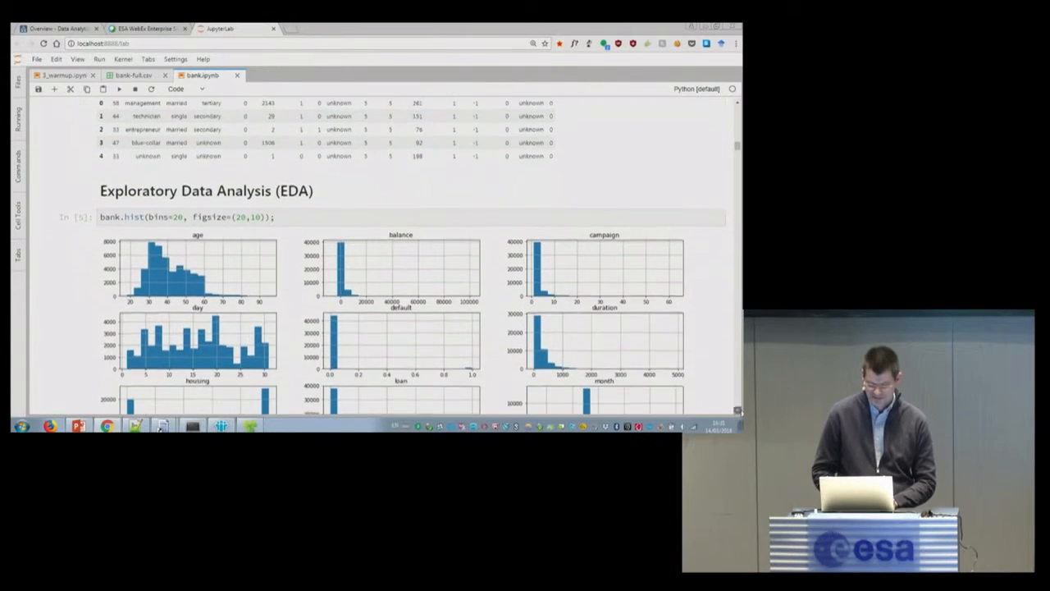
{"action": "scroll", "scroll_direction": "down", "scroll_amount": 3}
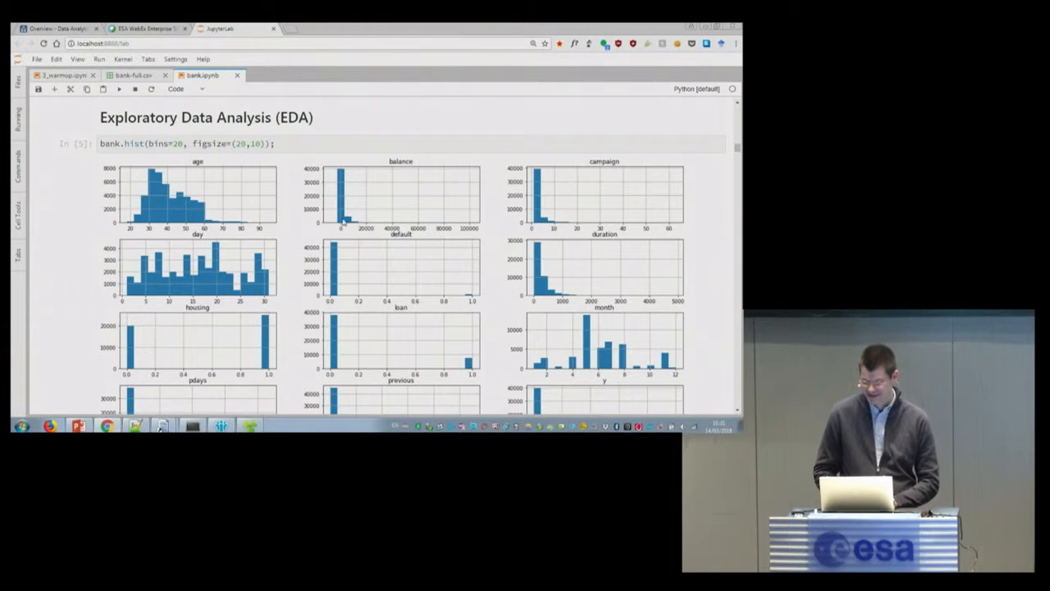
{"action": "mouse_move", "coordinate": [548, 206]}
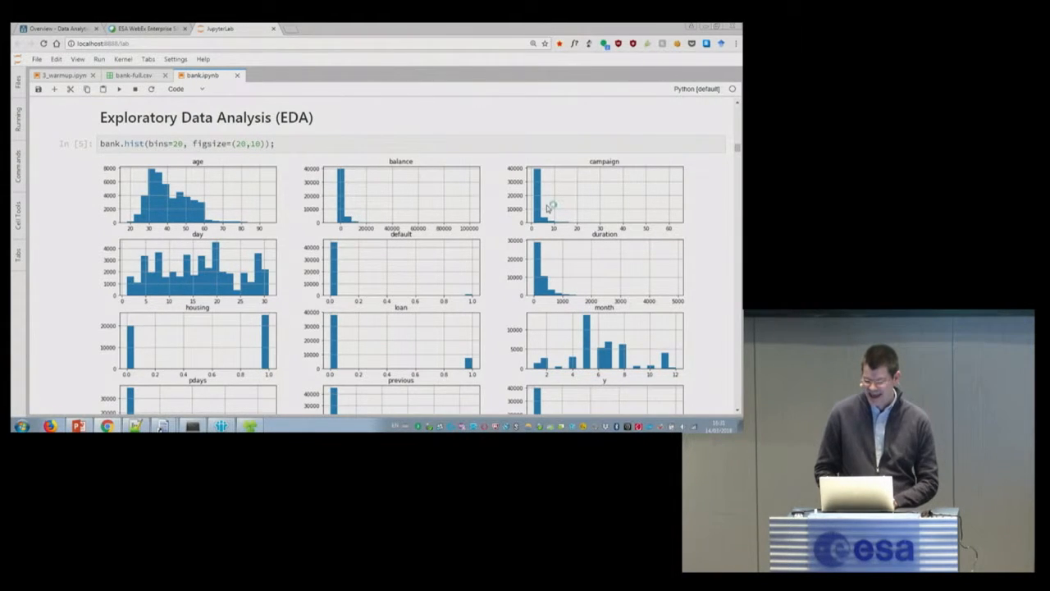
{"action": "mouse_move", "coordinate": [515, 270]}
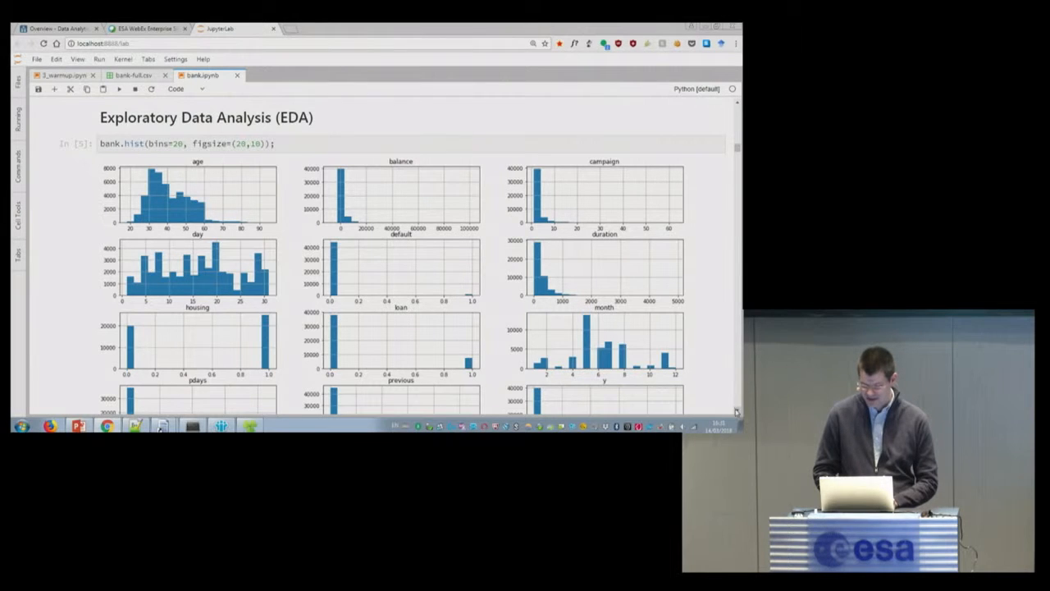
{"action": "scroll", "scroll_direction": "down", "scroll_amount": 3}
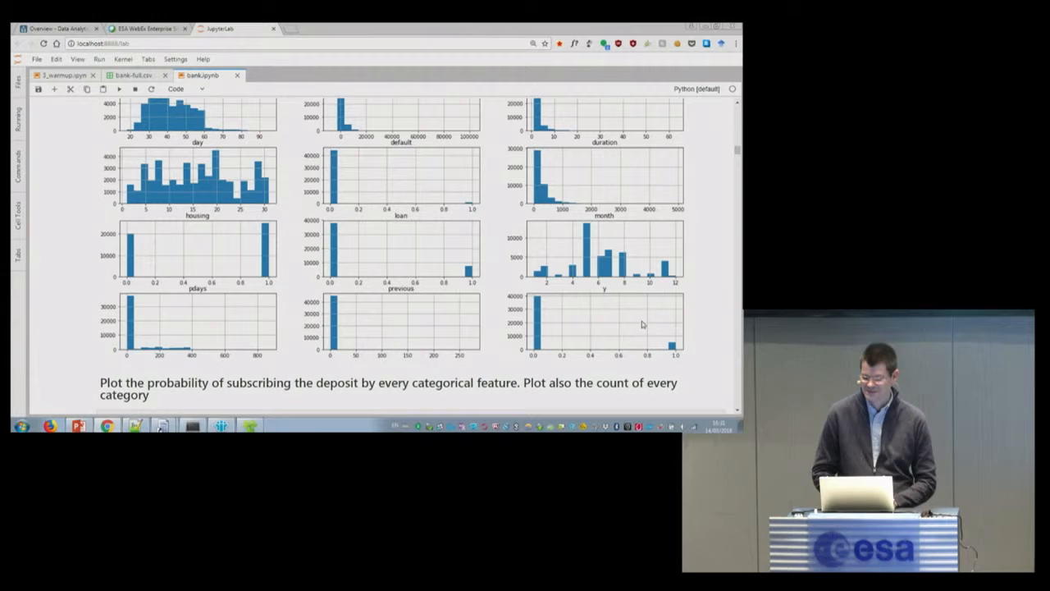
{"action": "mouse_move", "coordinate": [670, 345]}
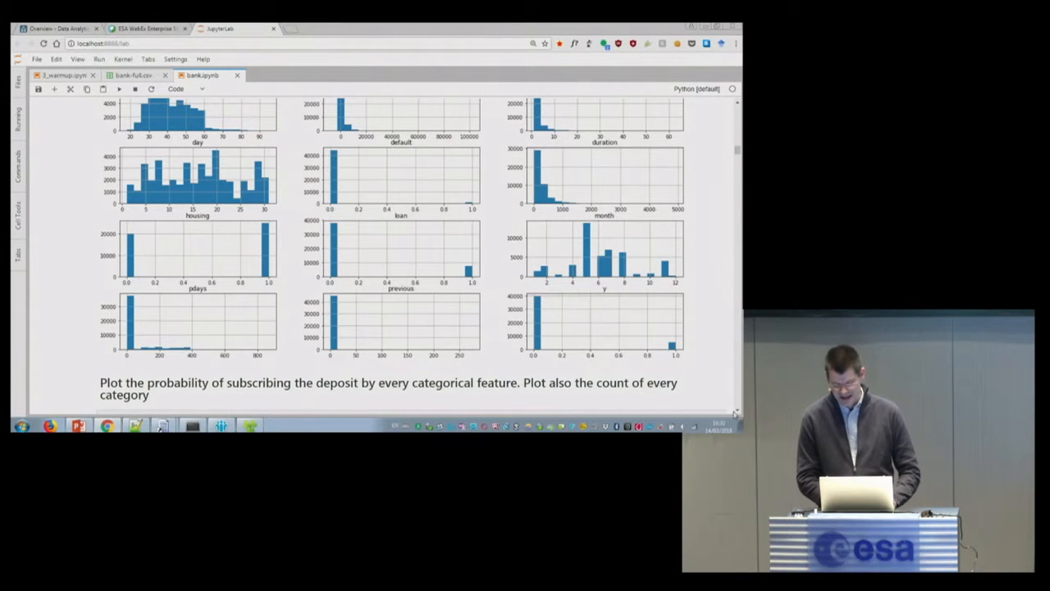
Scroll to the subscription rate by job and job count charts.
{"action": "scroll", "scroll_direction": "down", "scroll_amount": 3}
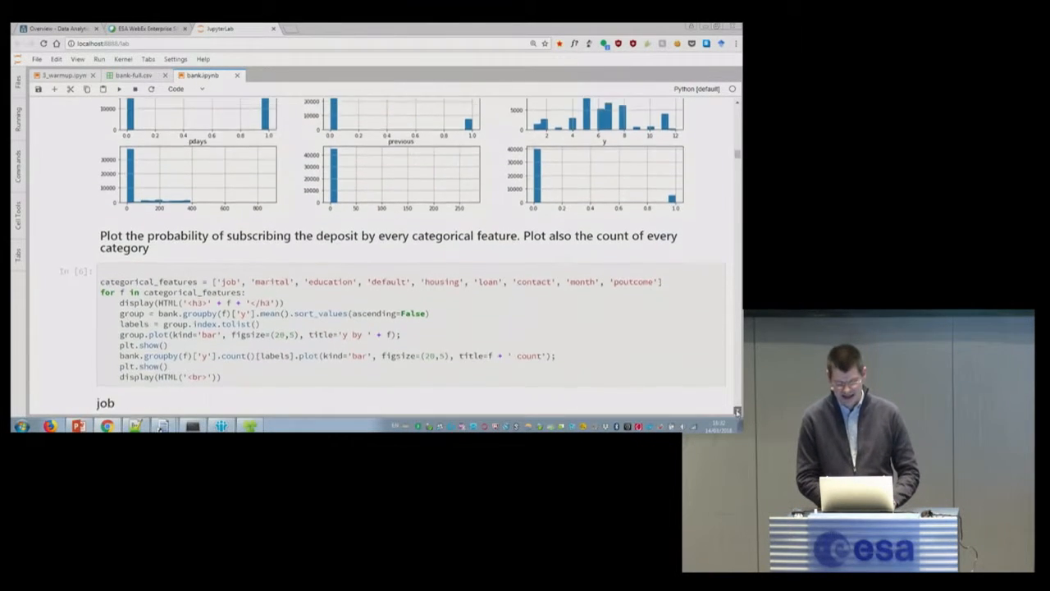
{"action": "scroll", "scroll_direction": "down", "scroll_amount": 3}
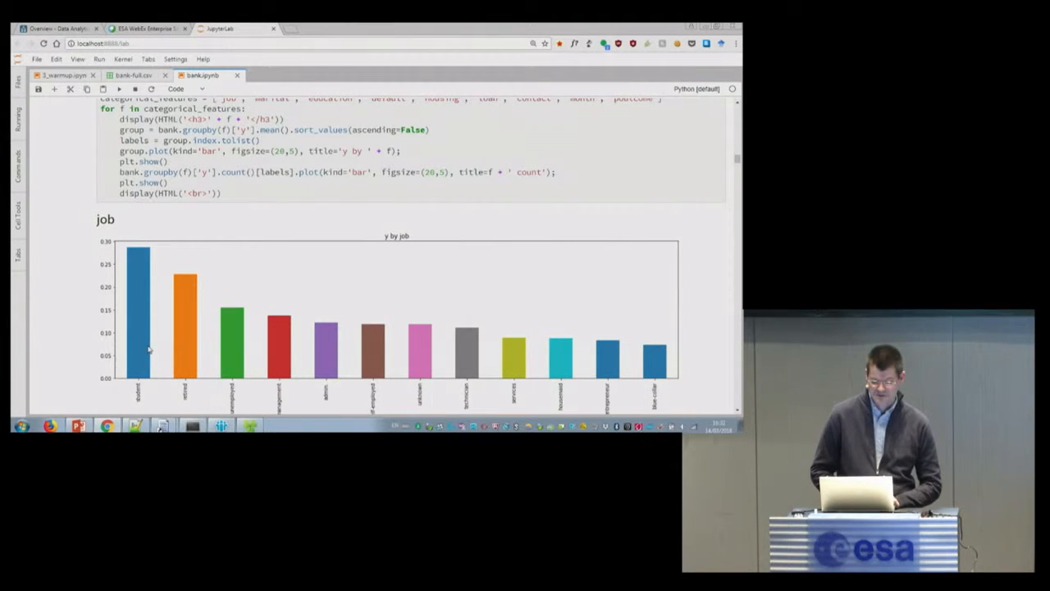
{"action": "mouse_move", "coordinate": [187, 253]}
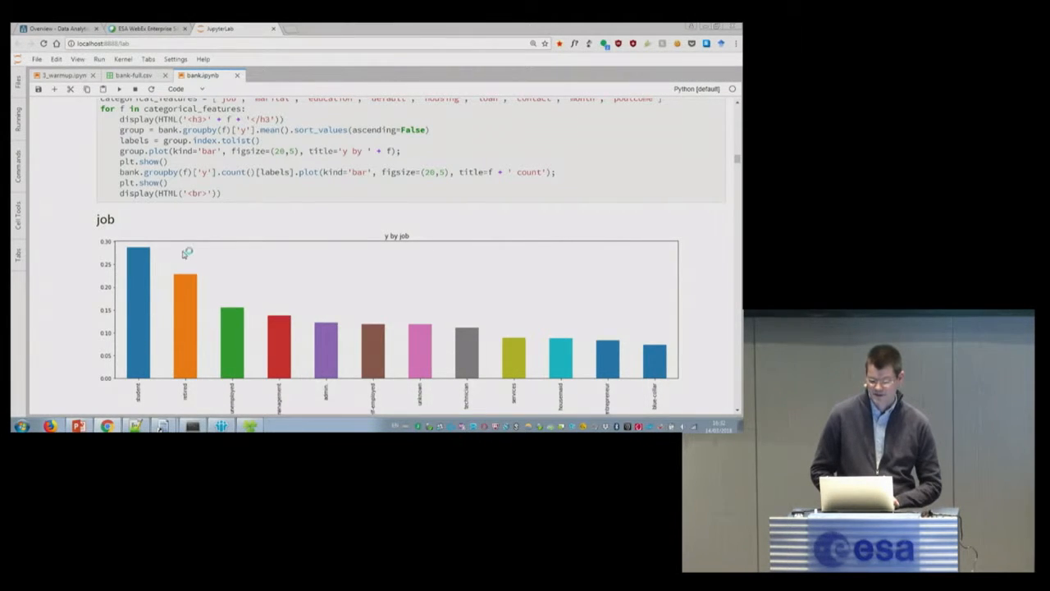
{"action": "mouse_move", "coordinate": [240, 256]}
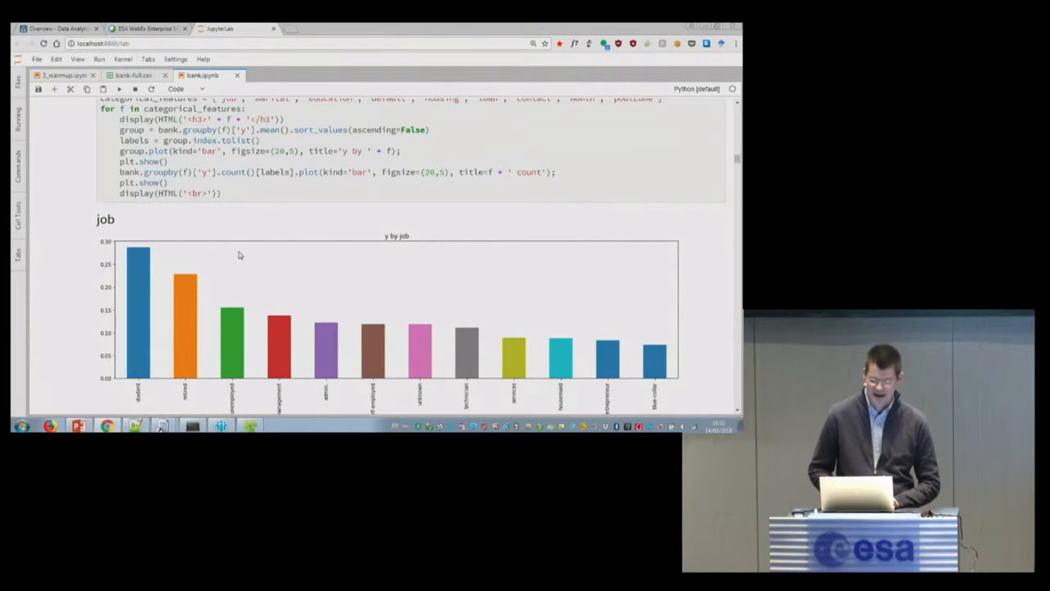
{"action": "mouse_move", "coordinate": [130, 349]}
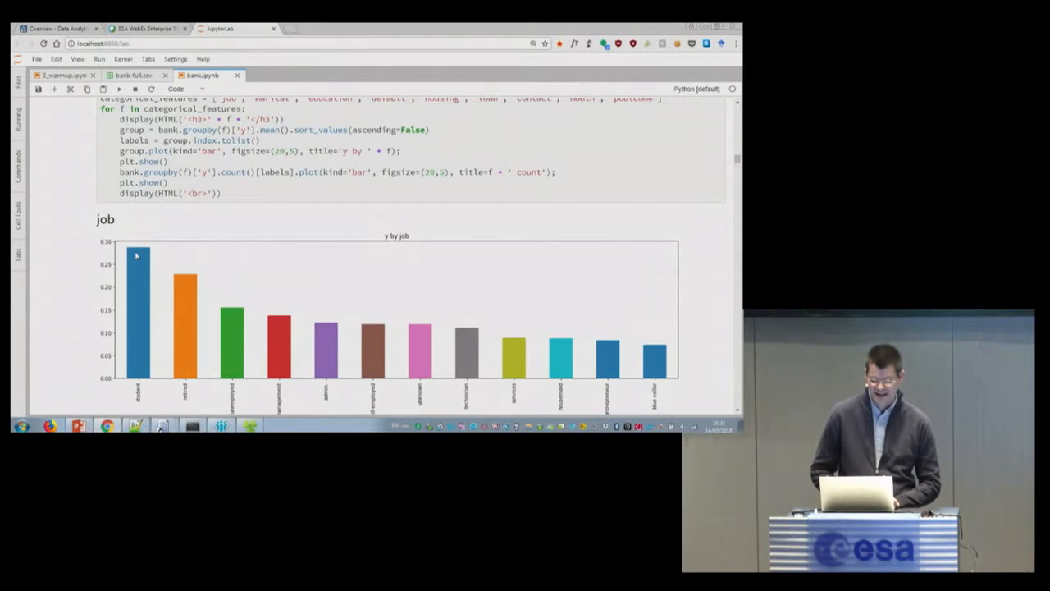
{"action": "mouse_move", "coordinate": [468, 335]}
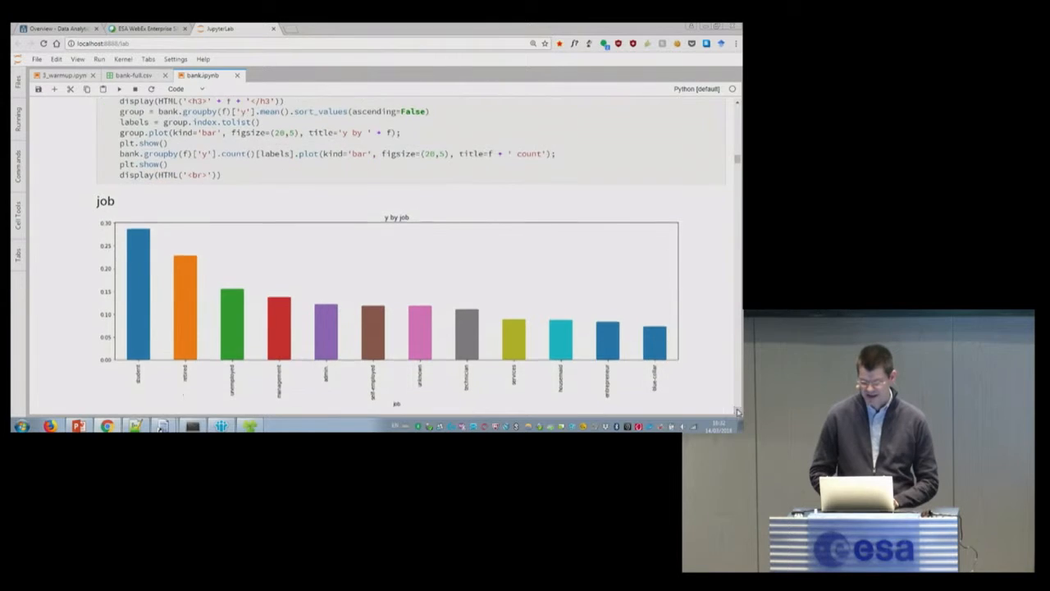
{"action": "scroll", "scroll_direction": "down", "scroll_amount": 3}
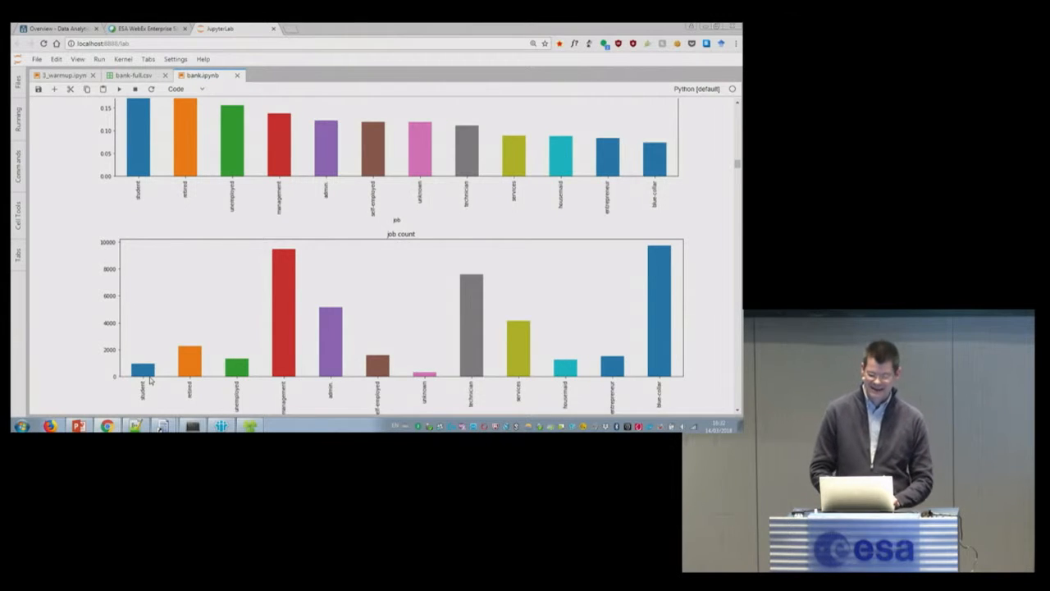
{"action": "mouse_move", "coordinate": [396, 248]}
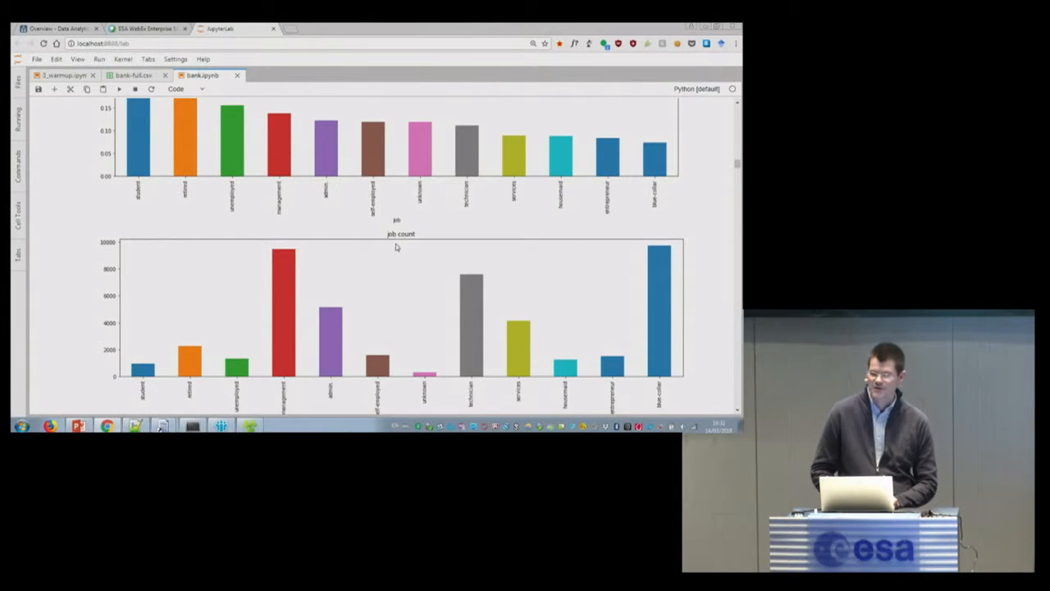
{"action": "mouse_move", "coordinate": [426, 293]}
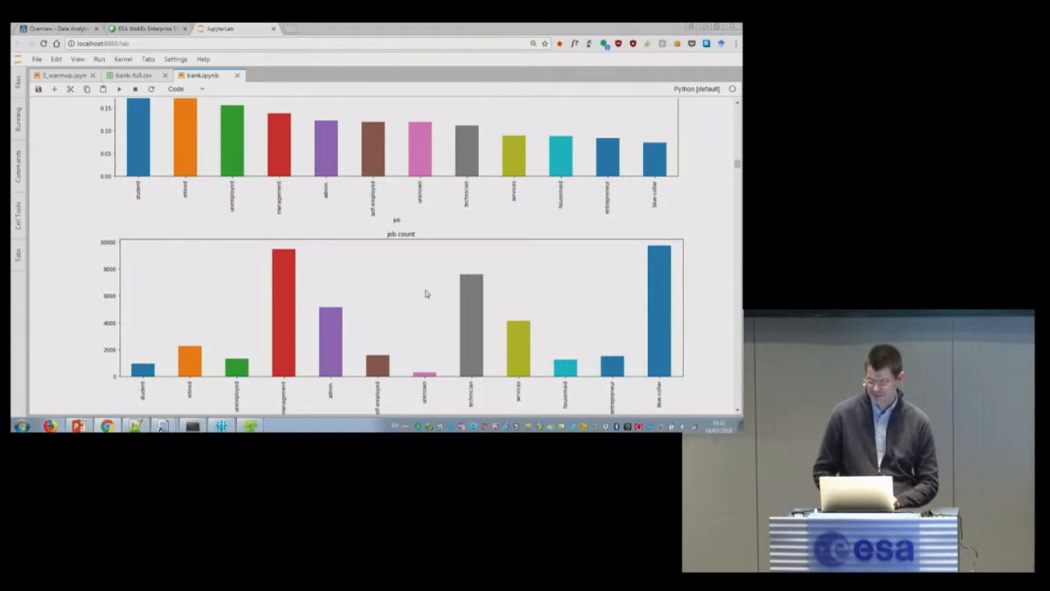
{"action": "scroll", "scroll_direction": "down", "scroll_amount": 3}
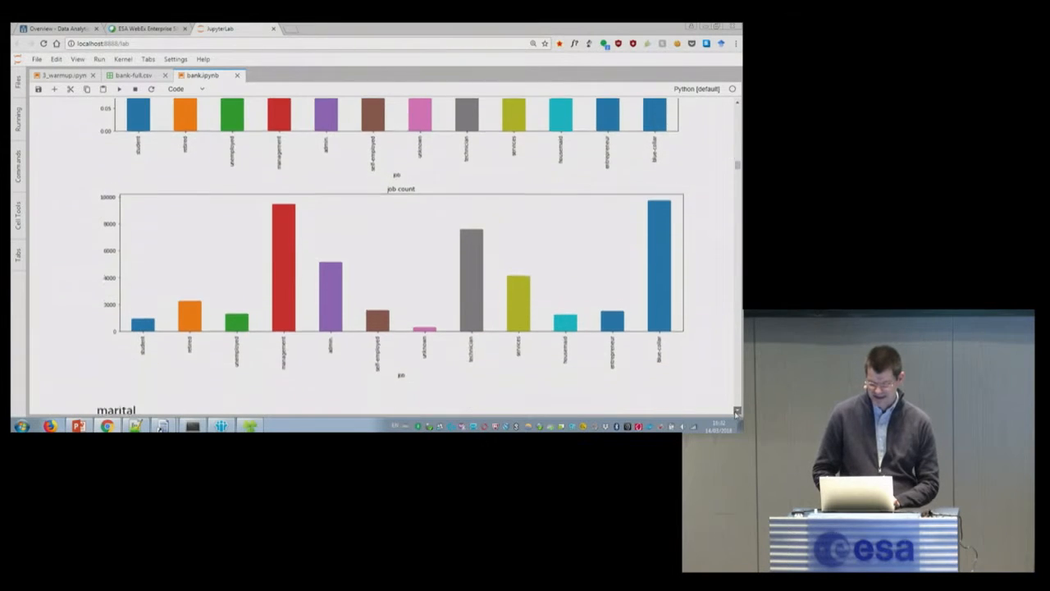
Scroll past the marital, education, default, housing and loan plots to 'y by contact'.
{"action": "scroll", "scroll_direction": "down", "scroll_amount": 3}
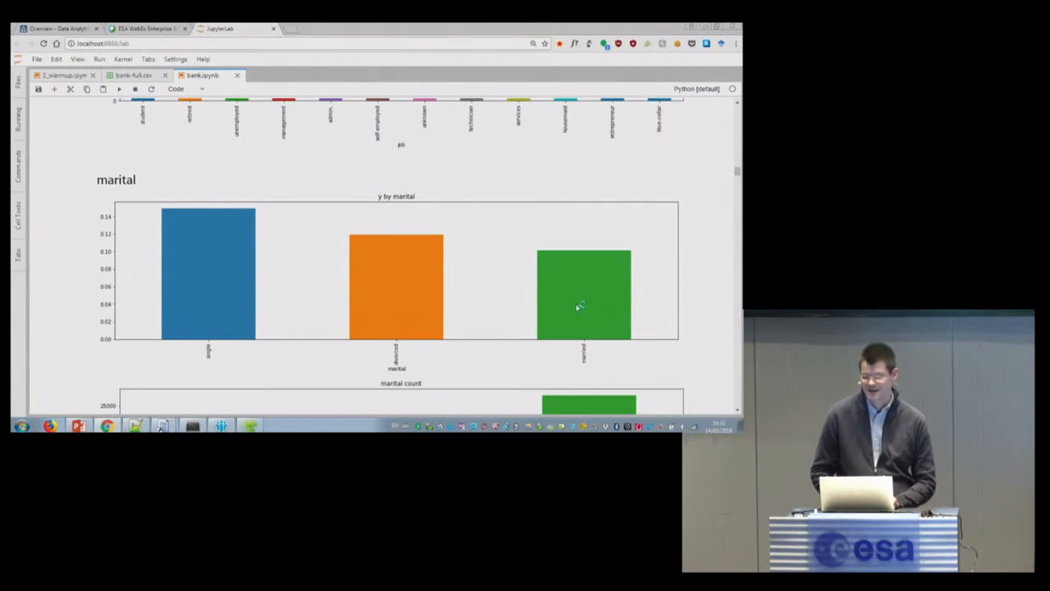
{"action": "mouse_move", "coordinate": [598, 314]}
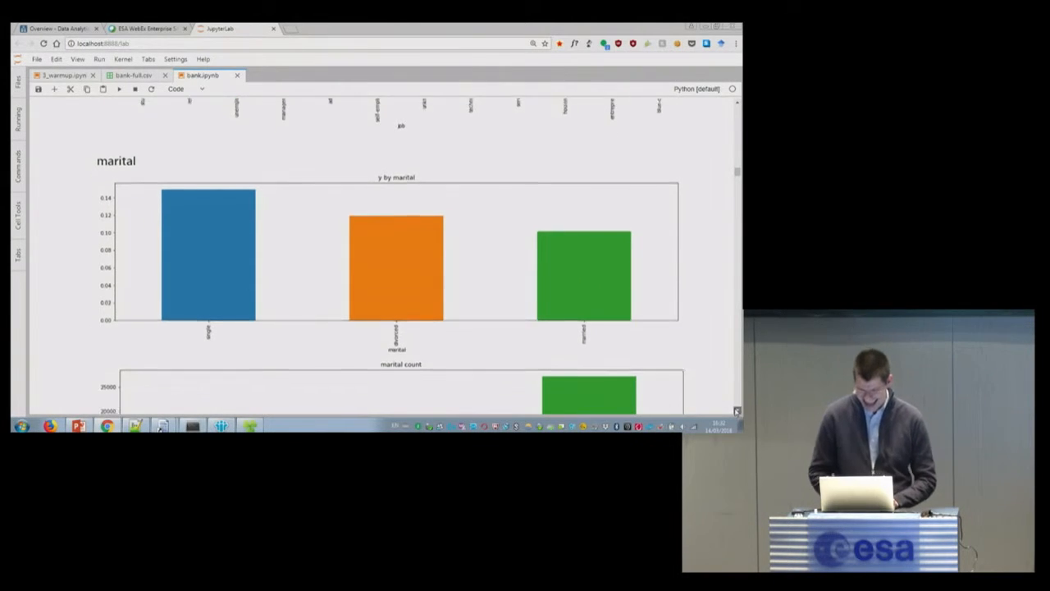
{"action": "scroll", "scroll_direction": "down", "scroll_amount": 3}
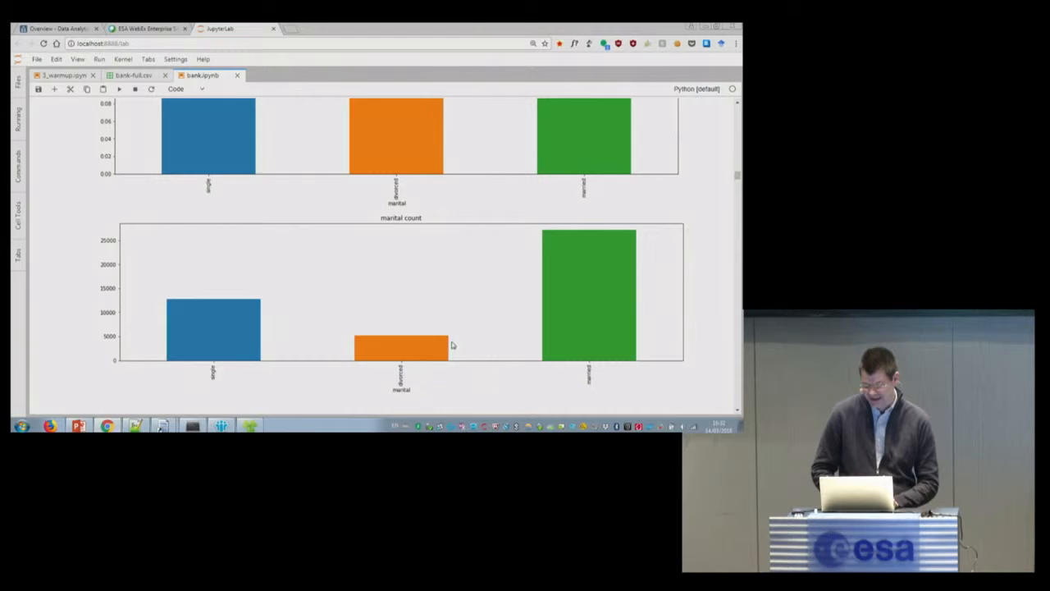
{"action": "mouse_move", "coordinate": [498, 361]}
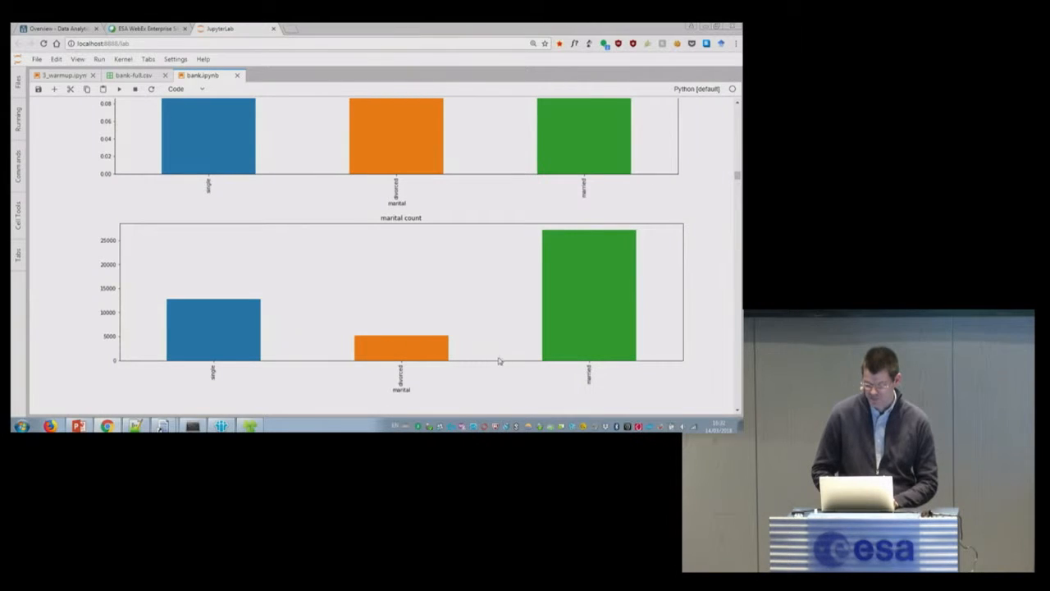
{"action": "scroll", "scroll_direction": "down", "scroll_amount": 3}
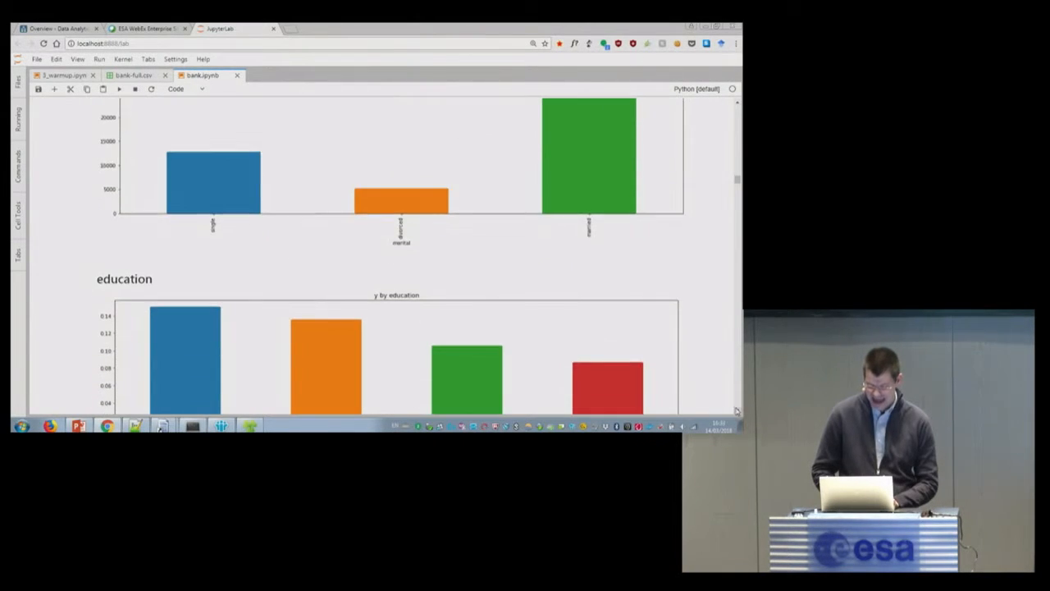
{"action": "scroll", "scroll_direction": "down", "scroll_amount": 3}
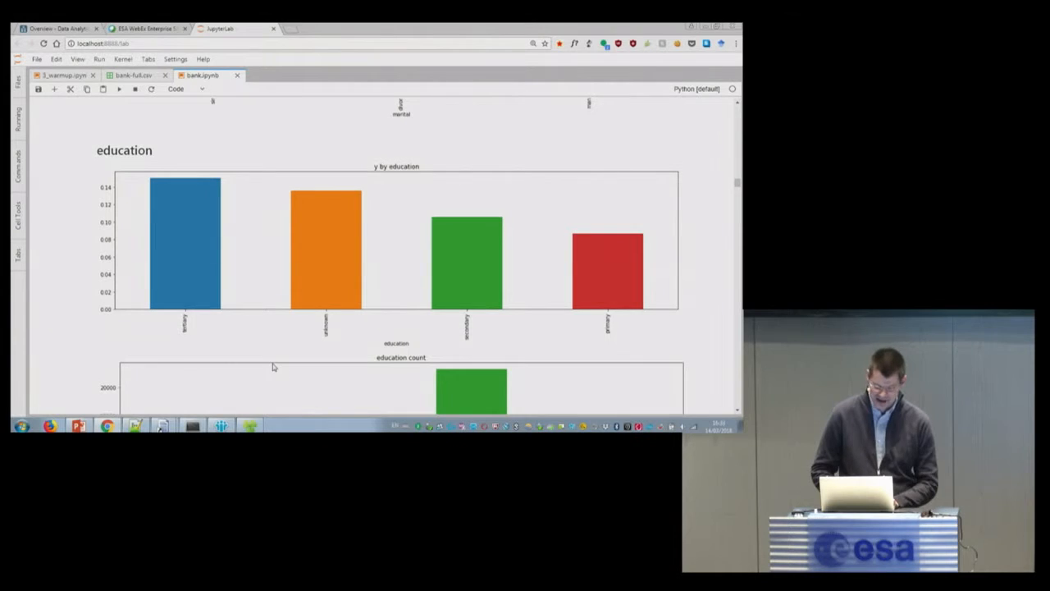
{"action": "mouse_move", "coordinate": [190, 333]}
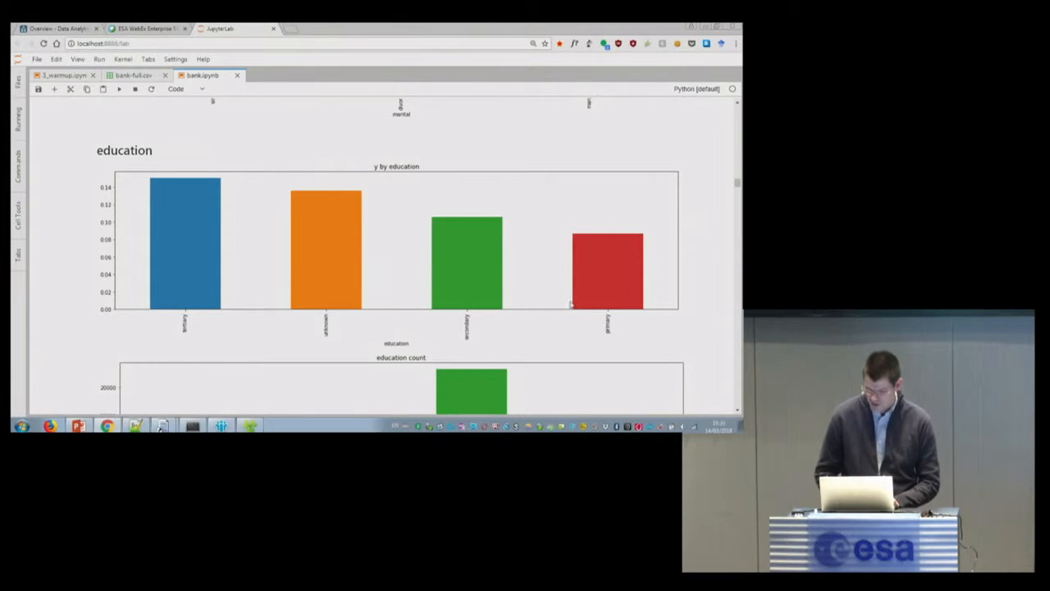
{"action": "mouse_move", "coordinate": [435, 324]}
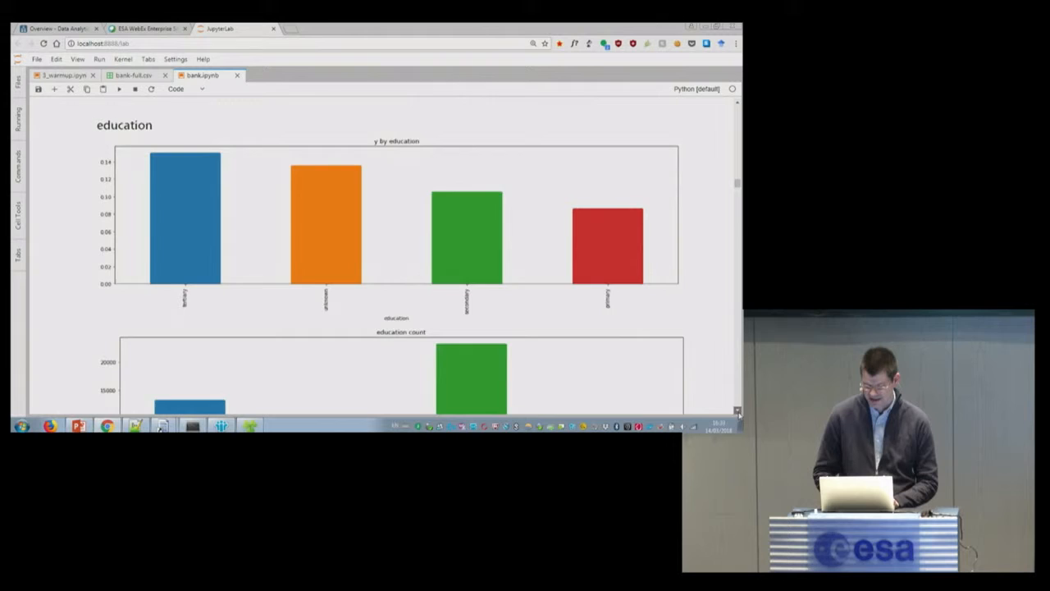
{"action": "scroll", "scroll_direction": "down", "scroll_amount": 3}
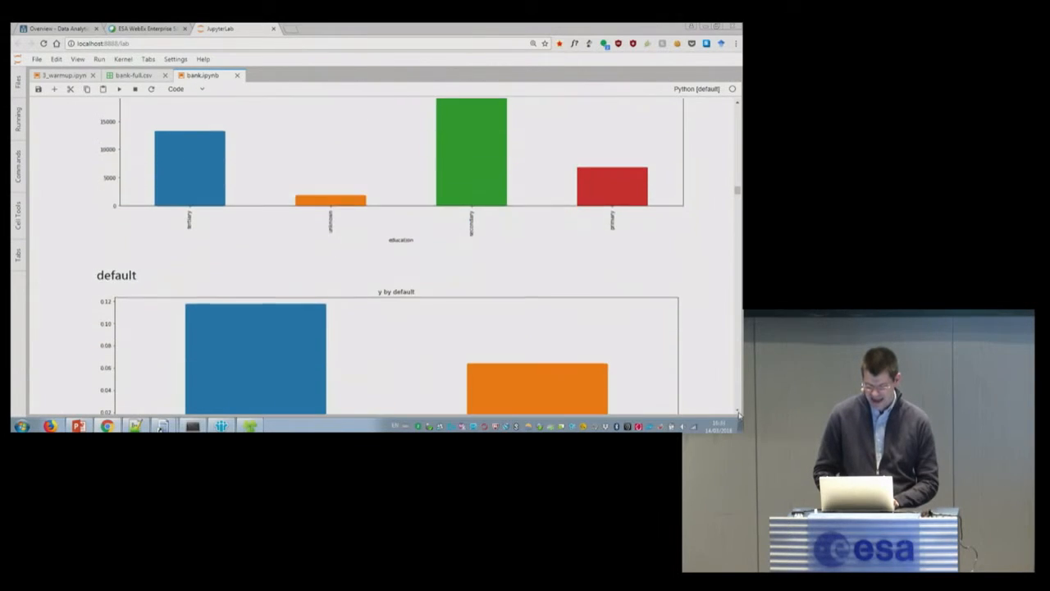
{"action": "scroll", "scroll_direction": "down", "scroll_amount": 3}
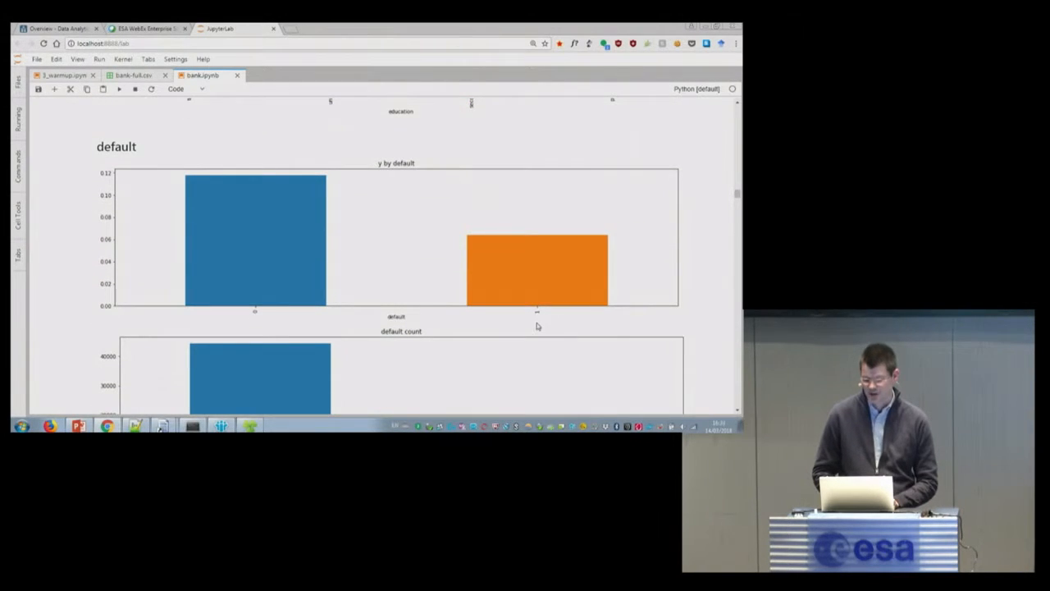
{"action": "mouse_move", "coordinate": [554, 259]}
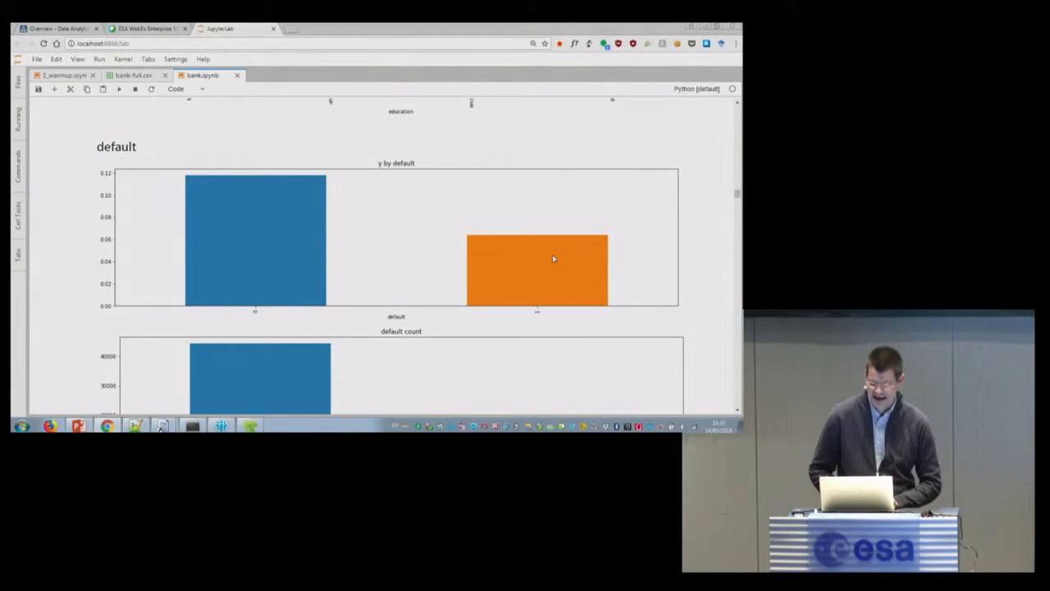
{"action": "mouse_move", "coordinate": [700, 380]}
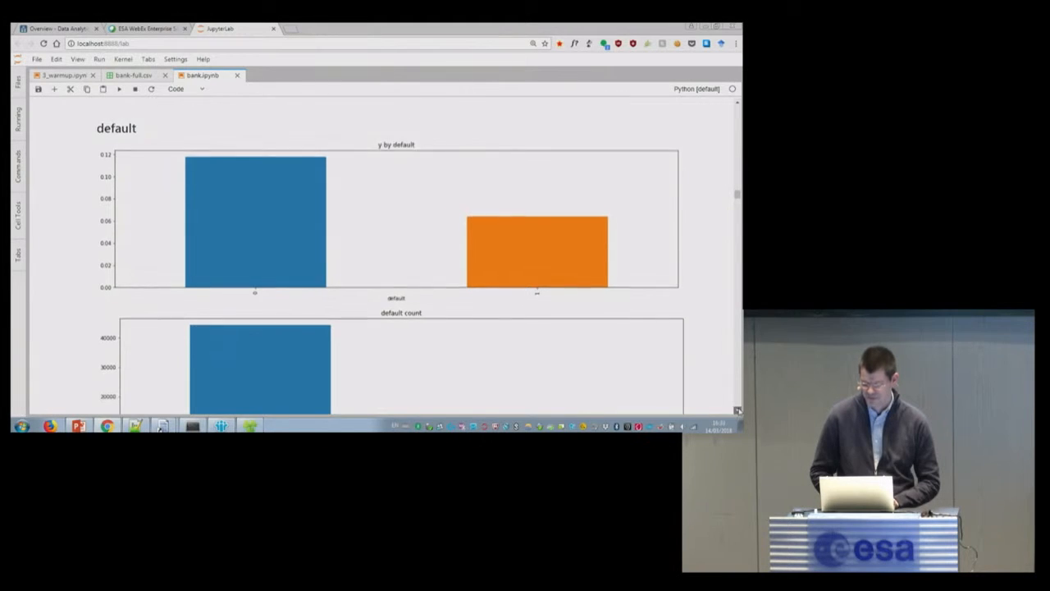
{"action": "scroll", "scroll_direction": "down", "scroll_amount": 3}
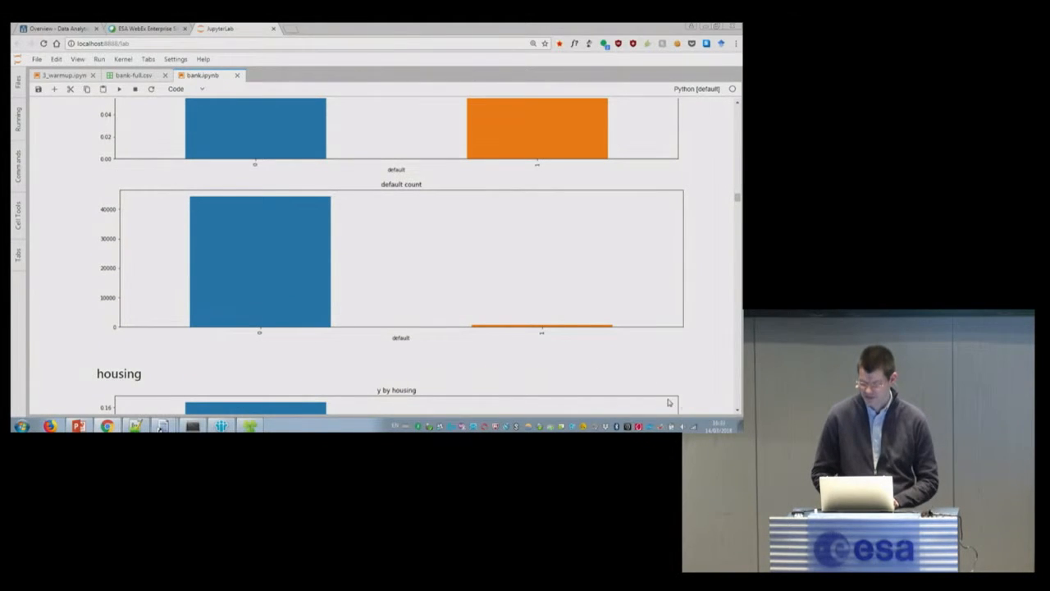
{"action": "scroll", "scroll_direction": "down", "scroll_amount": 3}
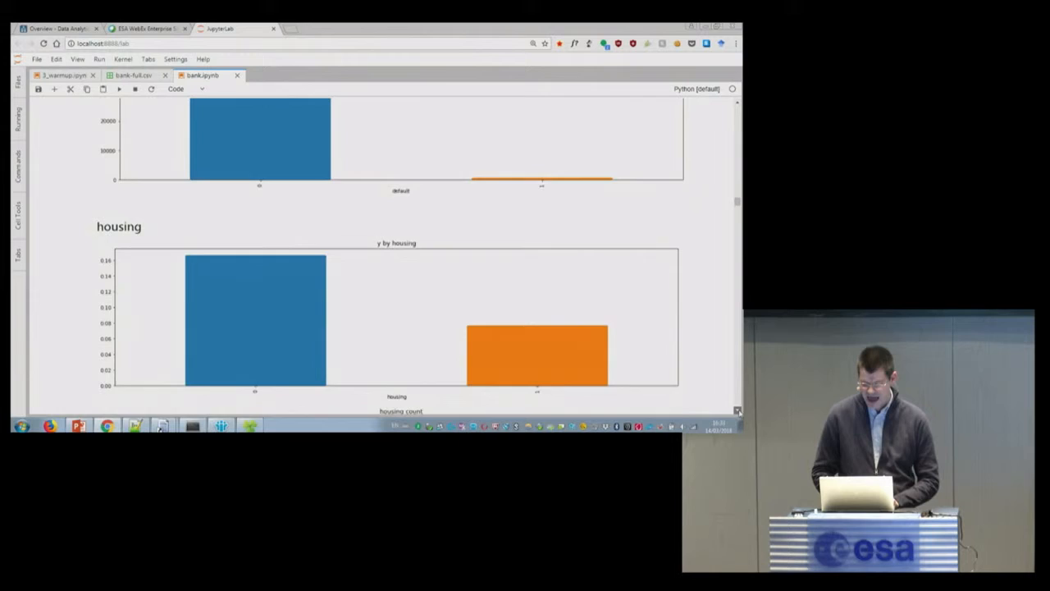
{"action": "scroll", "scroll_direction": "down", "scroll_amount": 3}
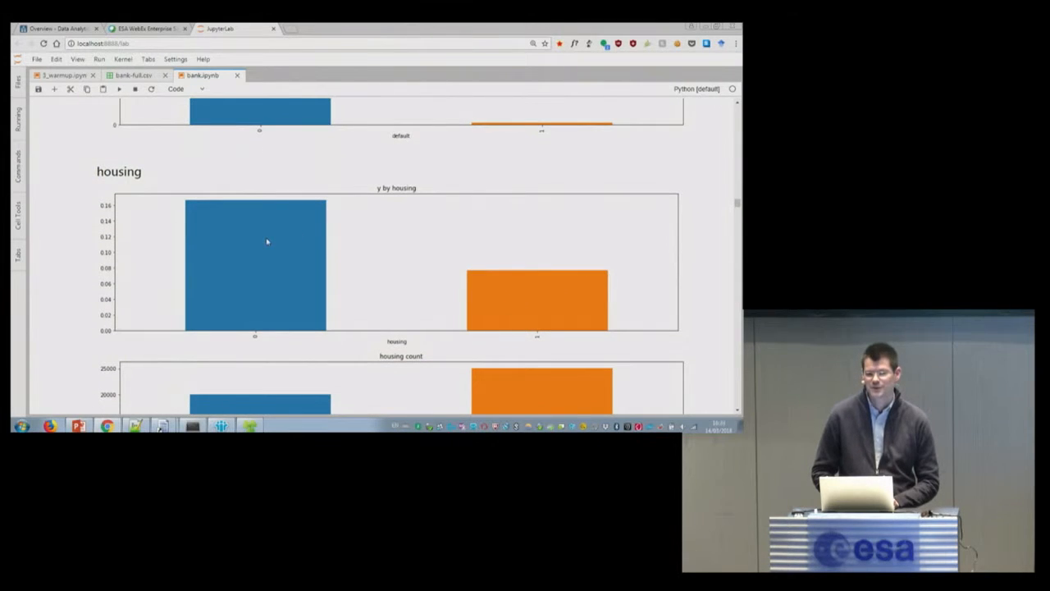
{"action": "mouse_move", "coordinate": [573, 293]}
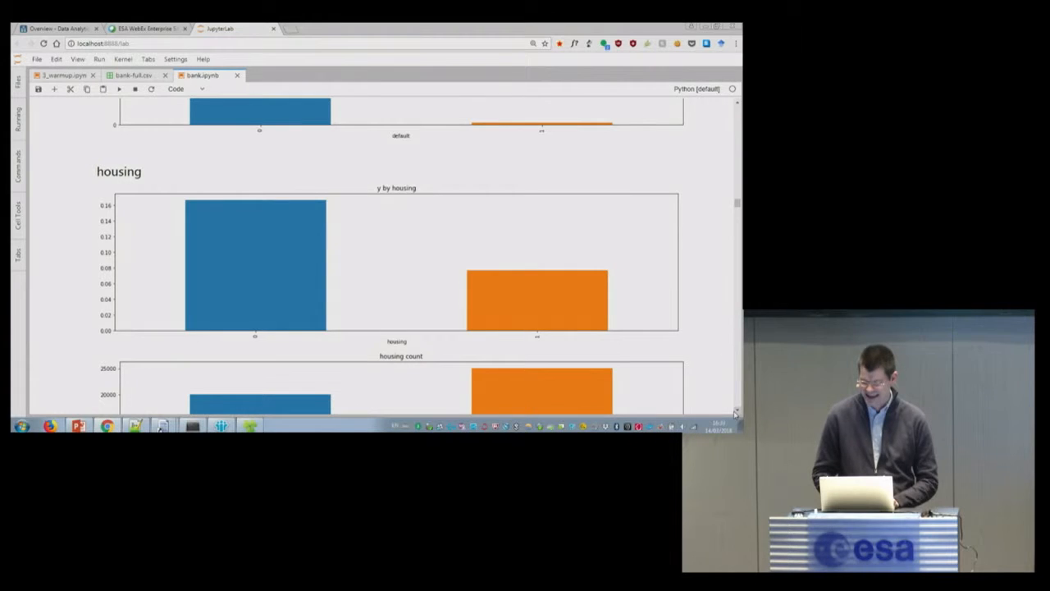
{"action": "scroll", "scroll_direction": "down", "scroll_amount": 3}
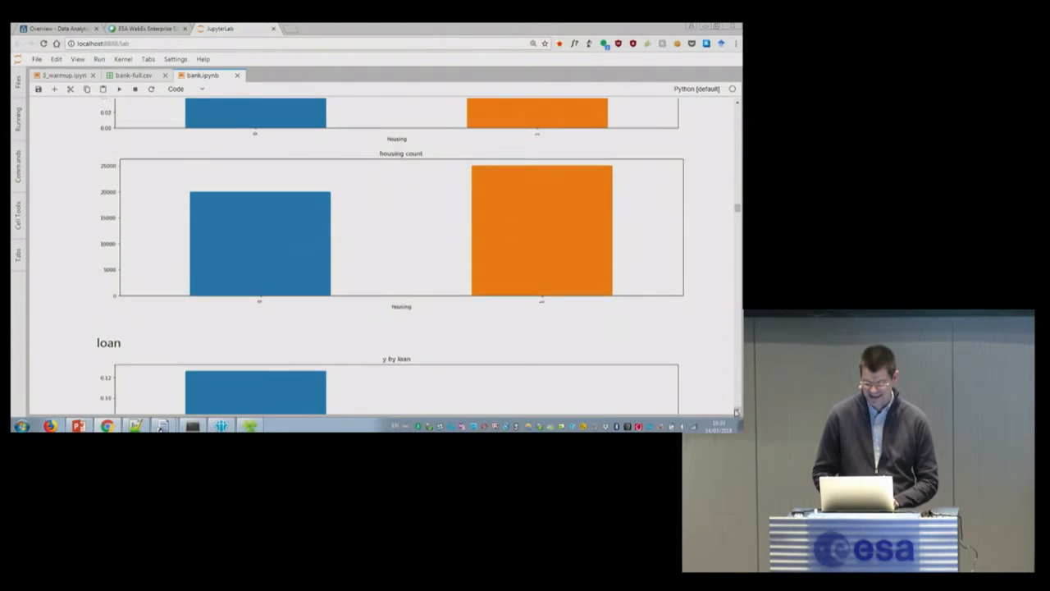
{"action": "scroll", "scroll_direction": "down", "scroll_amount": 3}
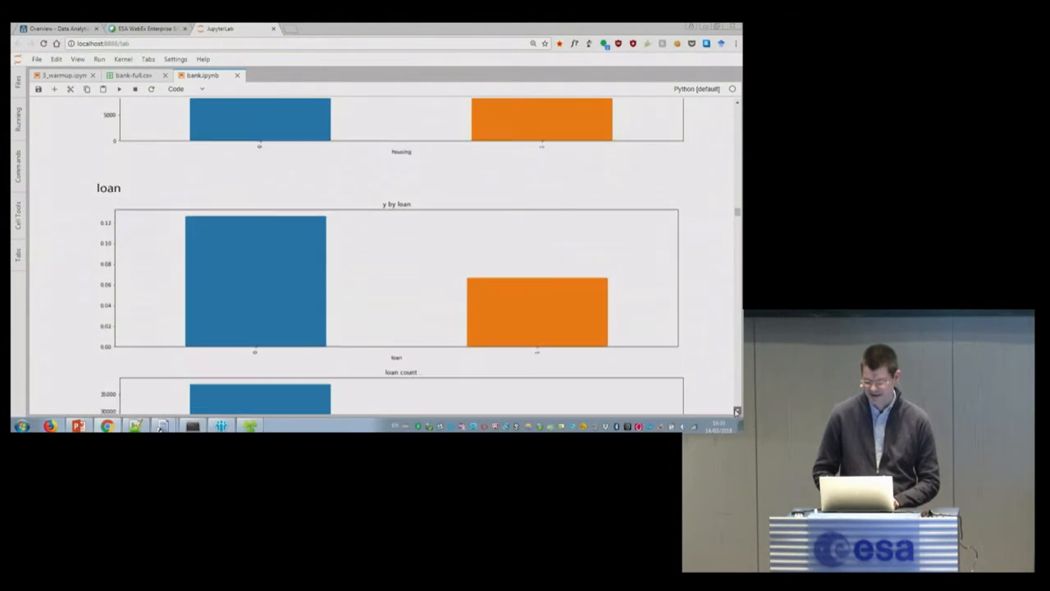
{"action": "scroll", "scroll_direction": "down", "scroll_amount": 3}
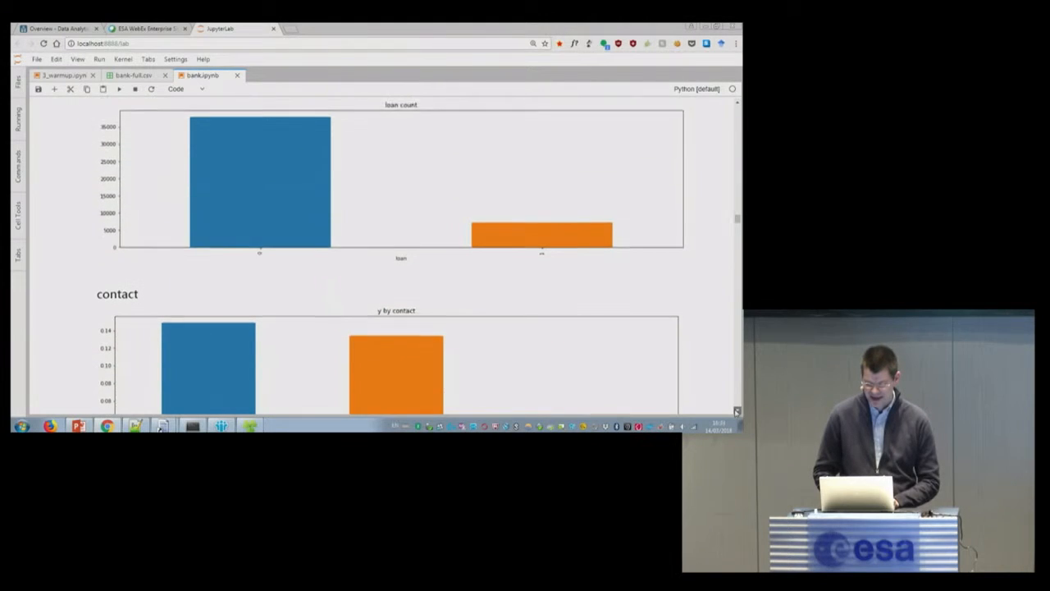
{"action": "scroll", "scroll_direction": "down", "scroll_amount": 3}
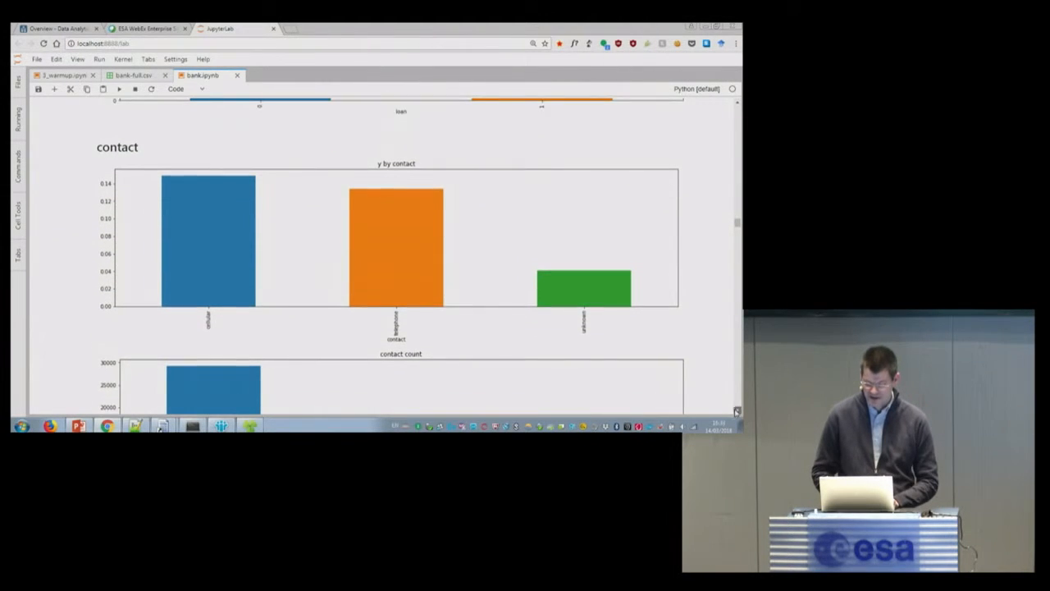
{"action": "scroll", "scroll_direction": "up", "scroll_amount": 3}
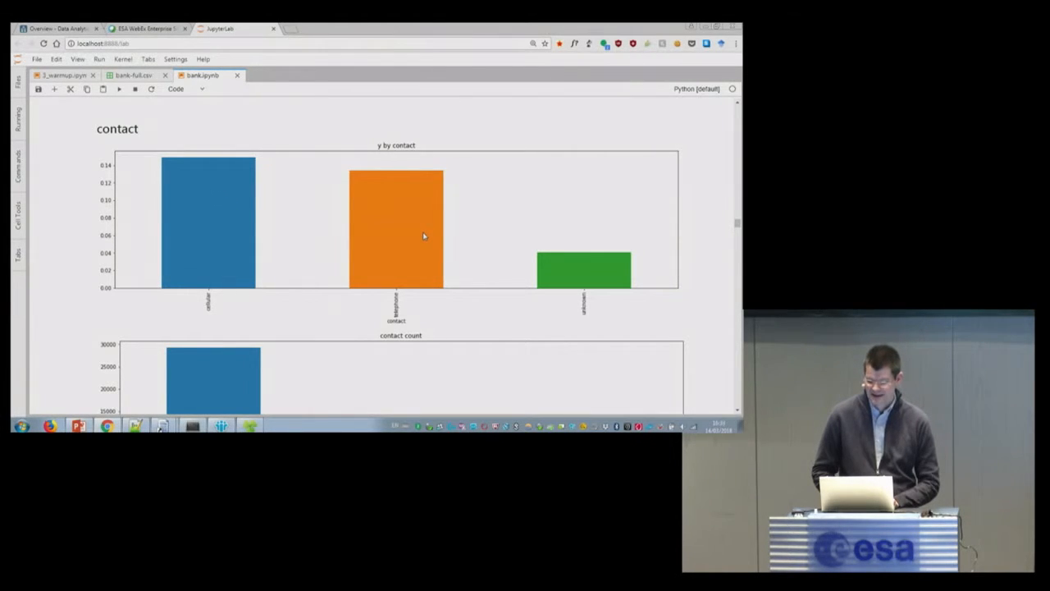
{"action": "mouse_move", "coordinate": [612, 274]}
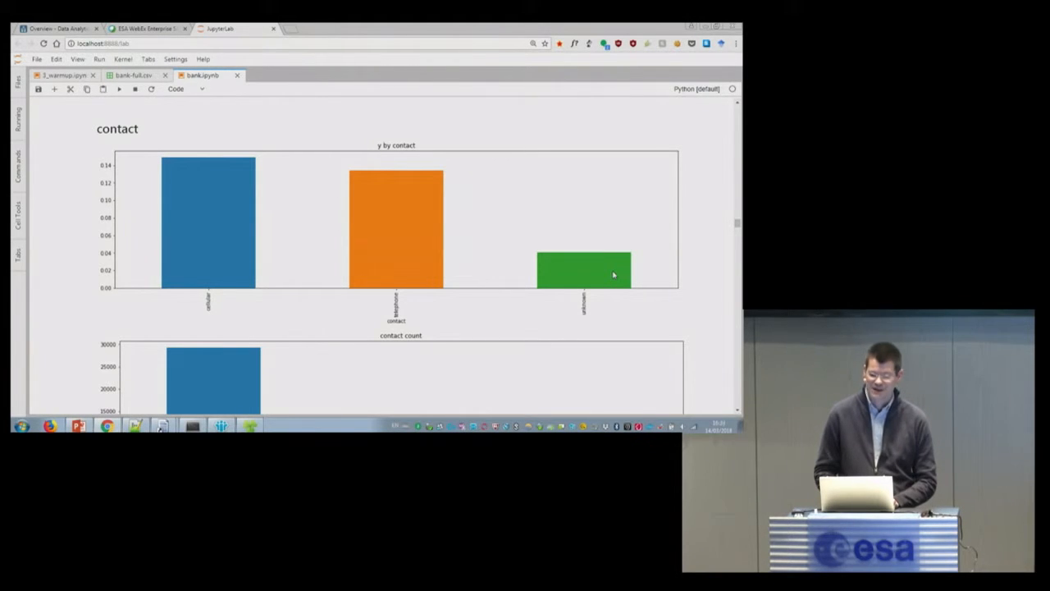
{"action": "mouse_move", "coordinate": [622, 288]}
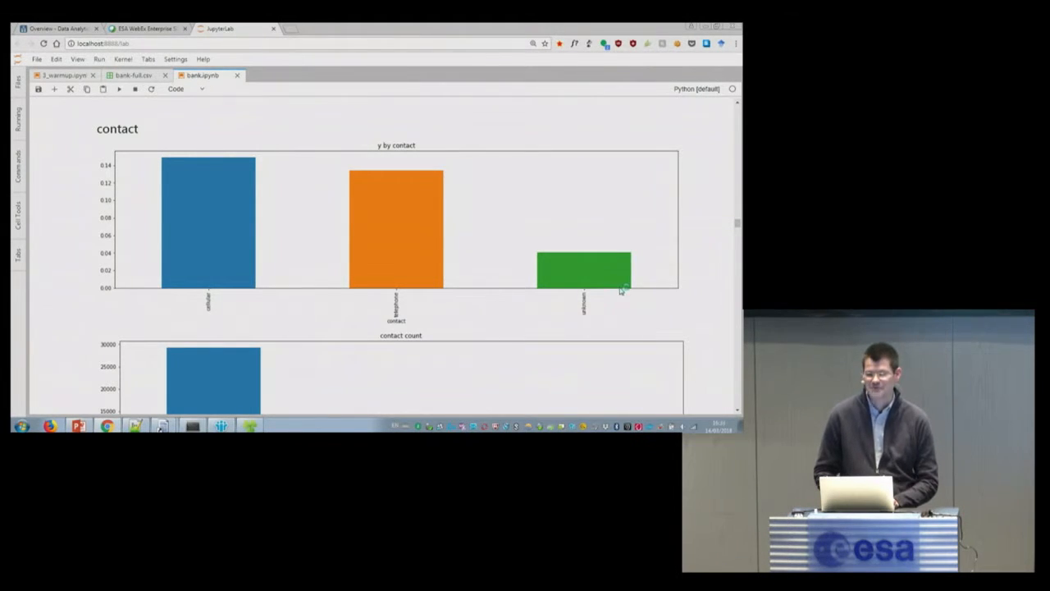
{"action": "scroll", "scroll_direction": "down", "scroll_amount": 3}
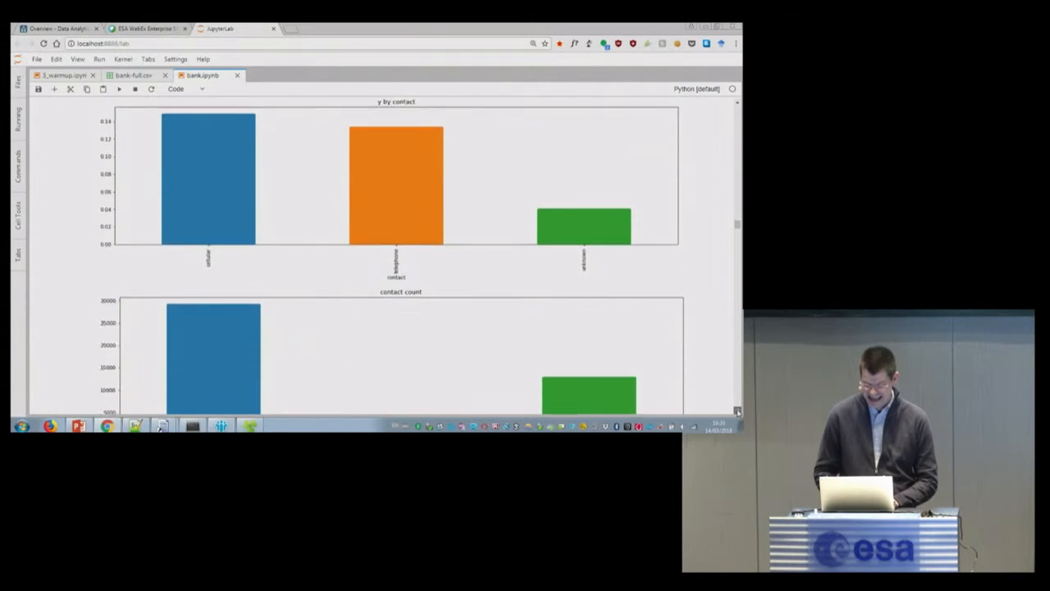
Scroll past the month charts and 'y by poutcome' to the poutcome count chart.
{"action": "scroll", "scroll_direction": "down", "scroll_amount": 3}
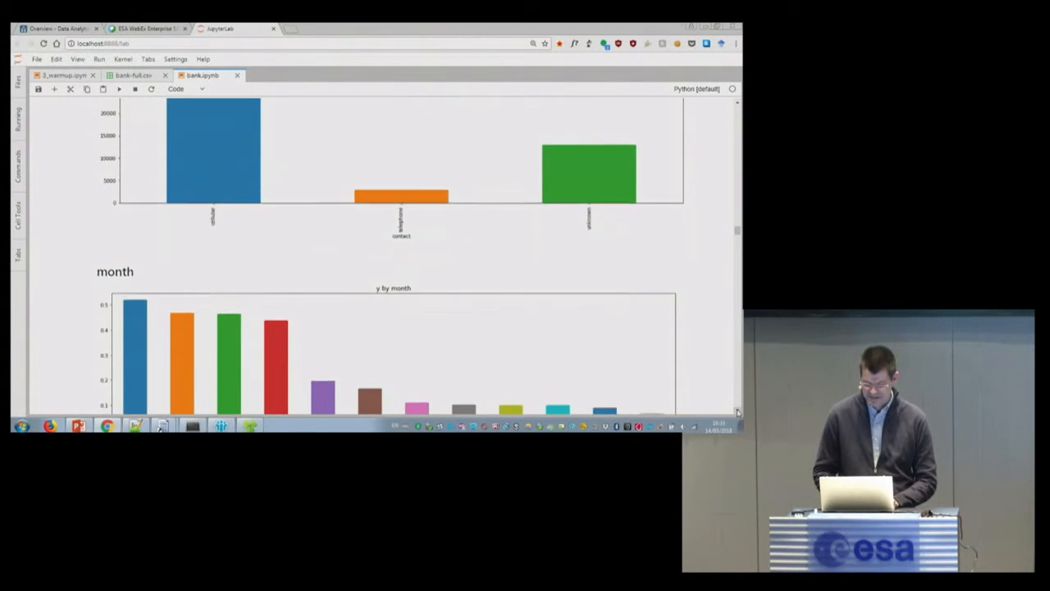
{"action": "scroll", "scroll_direction": "down", "scroll_amount": 3}
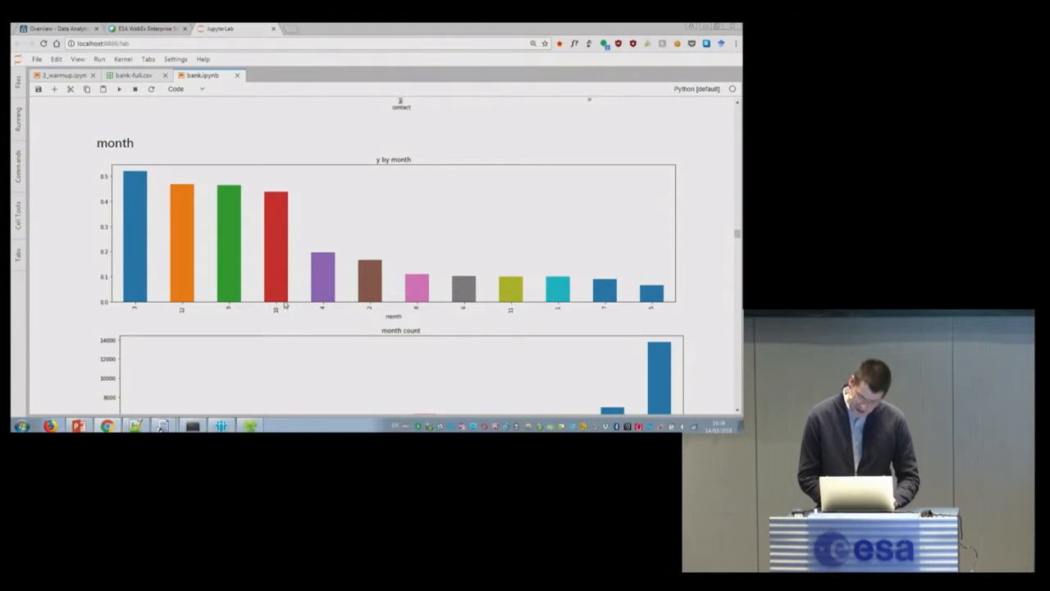
{"action": "mouse_move", "coordinate": [574, 334]}
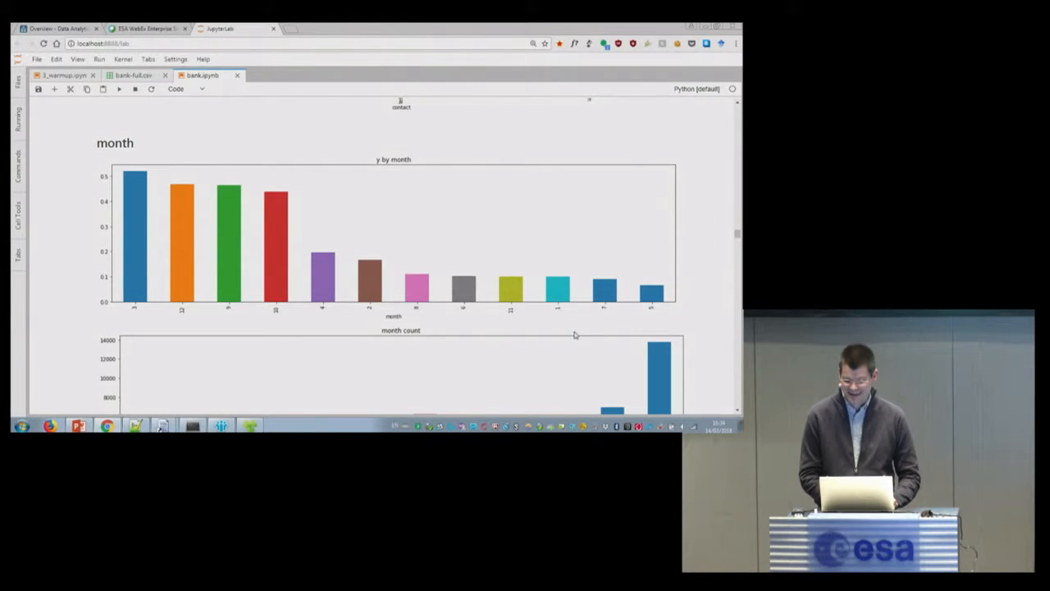
{"action": "scroll", "scroll_direction": "down", "scroll_amount": 3}
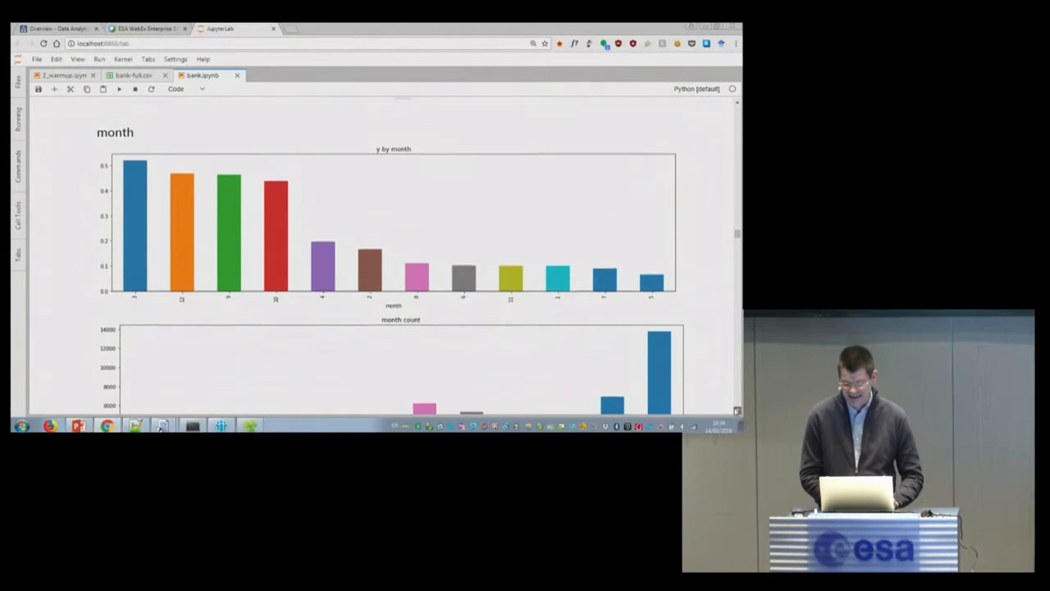
{"action": "scroll", "scroll_direction": "down", "scroll_amount": 3}
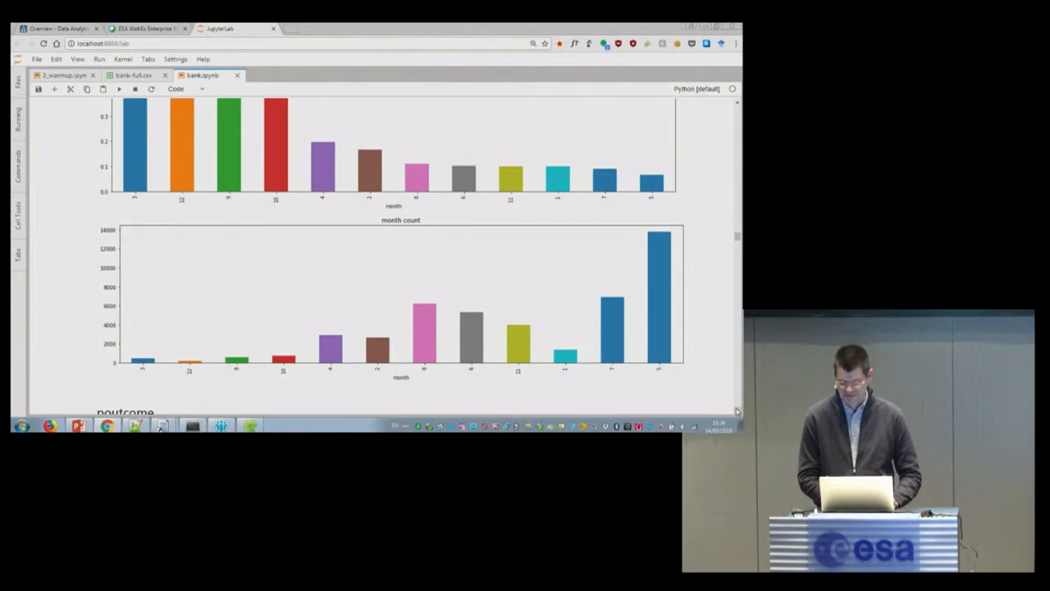
{"action": "scroll", "scroll_direction": "down", "scroll_amount": 3}
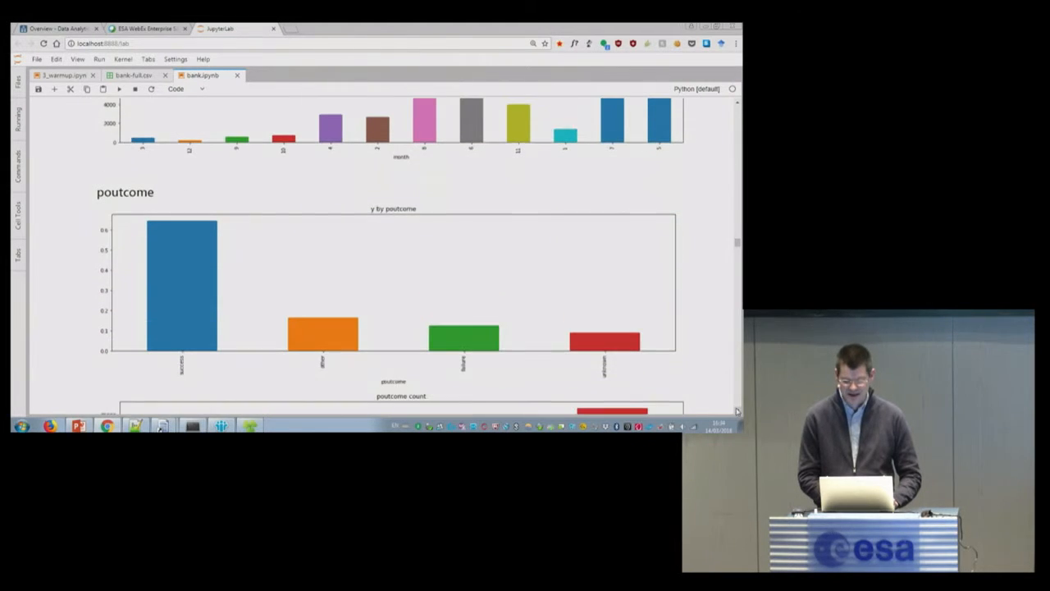
{"action": "scroll", "scroll_direction": "down", "scroll_amount": 3}
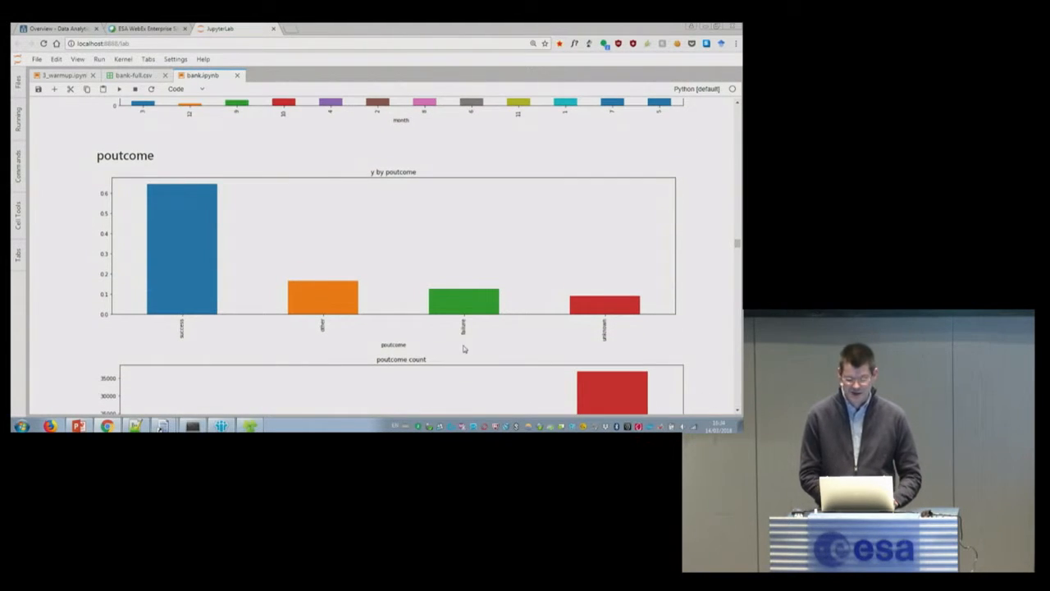
{"action": "mouse_move", "coordinate": [182, 240]}
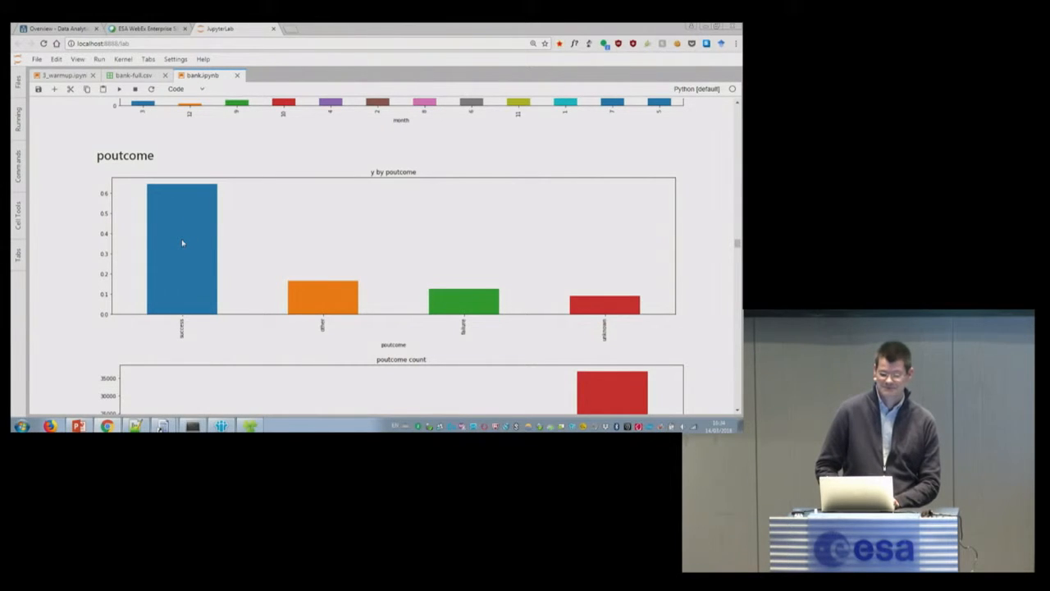
{"action": "mouse_move", "coordinate": [185, 211]}
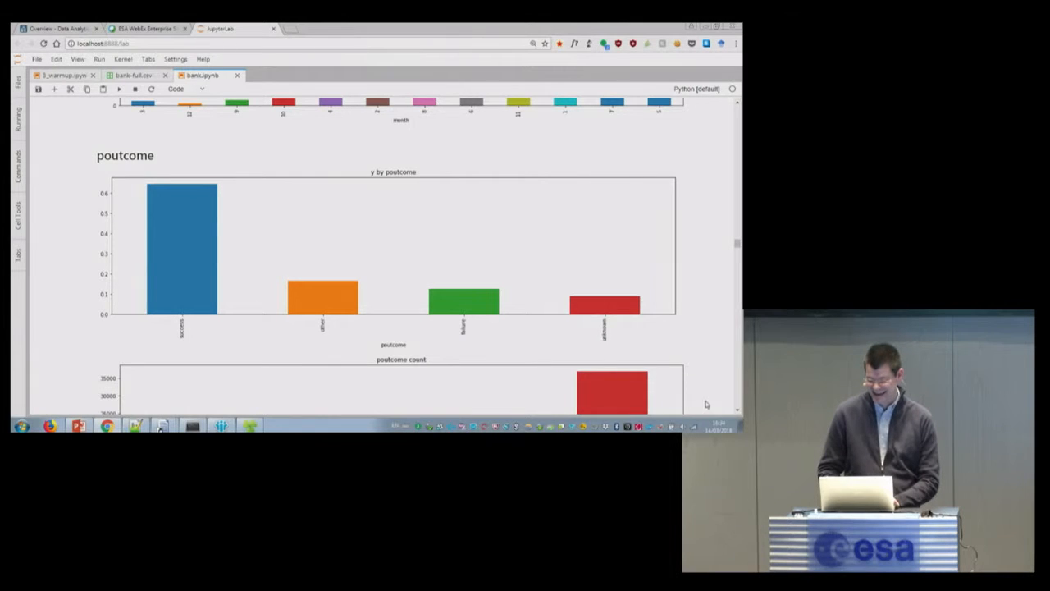
{"action": "scroll", "scroll_direction": "down", "scroll_amount": 3}
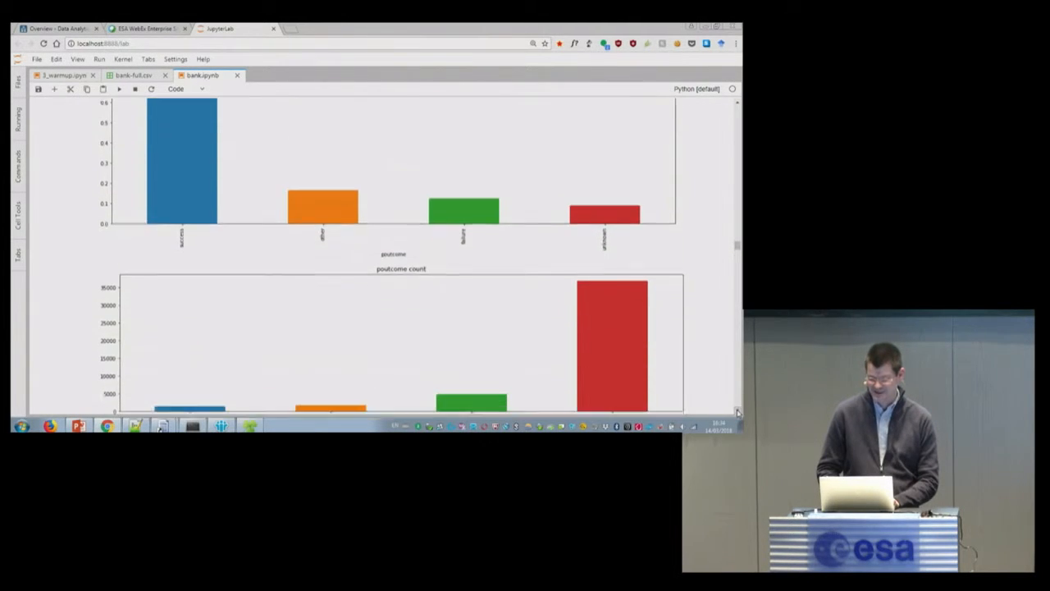
Scroll through the correlation heatmap to the sorted corrwith output and Encode categorical features heading.
{"action": "scroll", "scroll_direction": "down", "scroll_amount": 3}
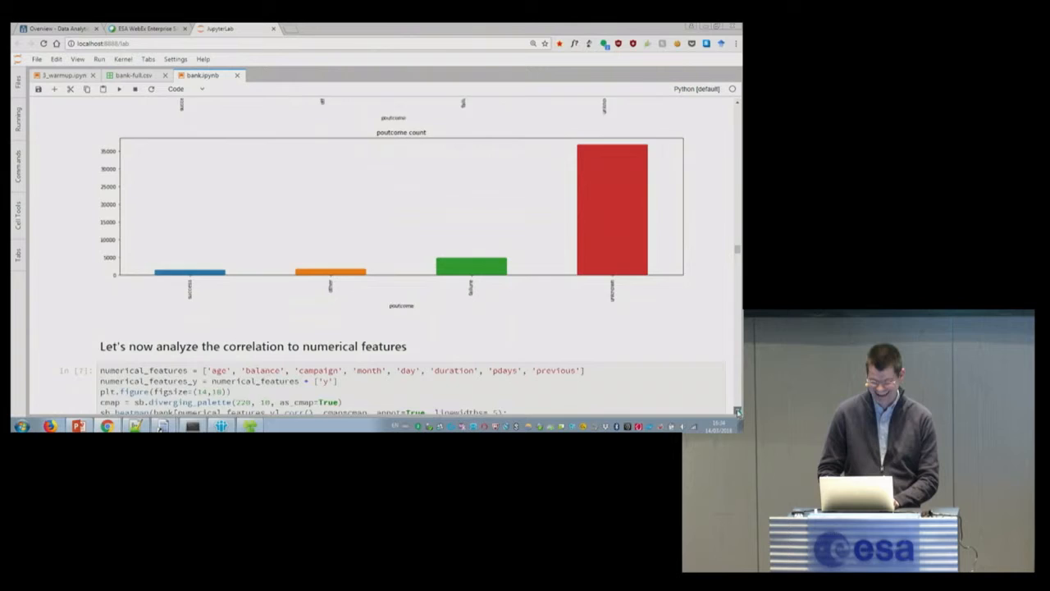
{"action": "scroll", "scroll_direction": "down", "scroll_amount": 3}
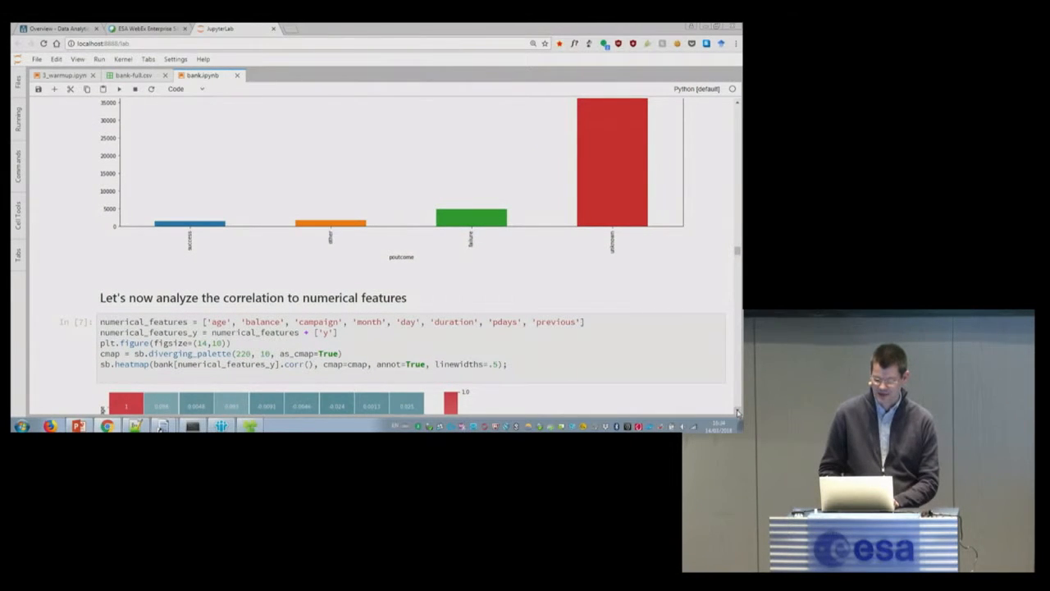
{"action": "scroll", "scroll_direction": "down", "scroll_amount": 3}
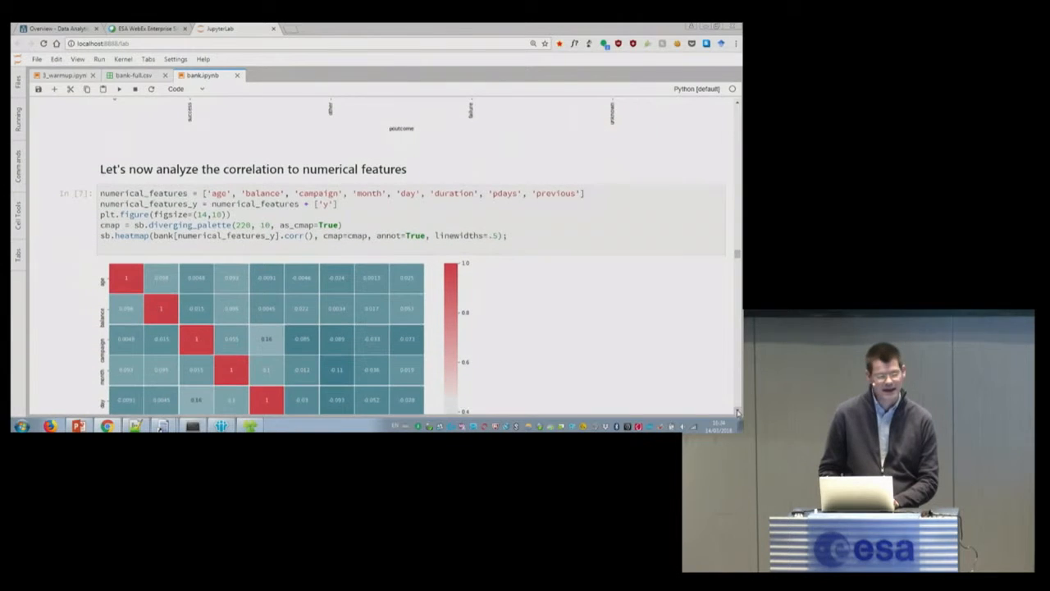
{"action": "scroll", "scroll_direction": "up", "scroll_amount": 3}
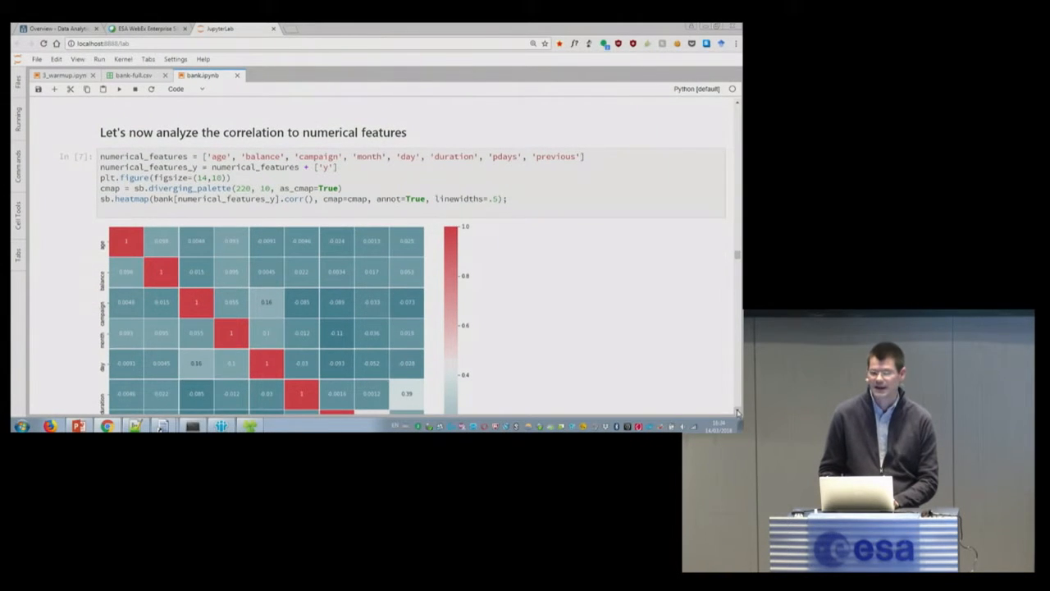
{"action": "scroll", "scroll_direction": "down", "scroll_amount": 3}
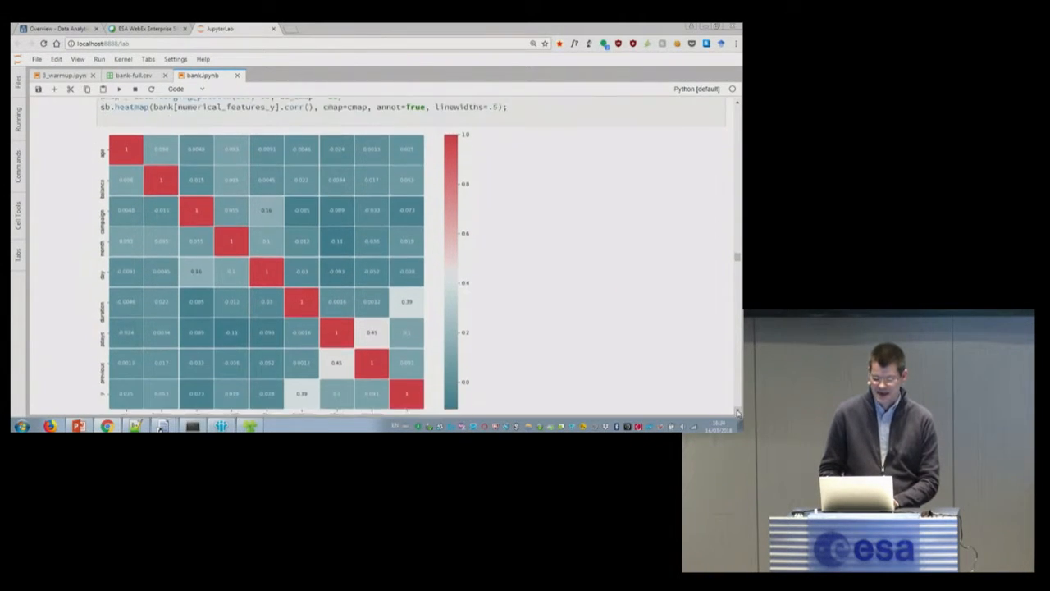
{"action": "scroll", "scroll_direction": "down", "scroll_amount": 3}
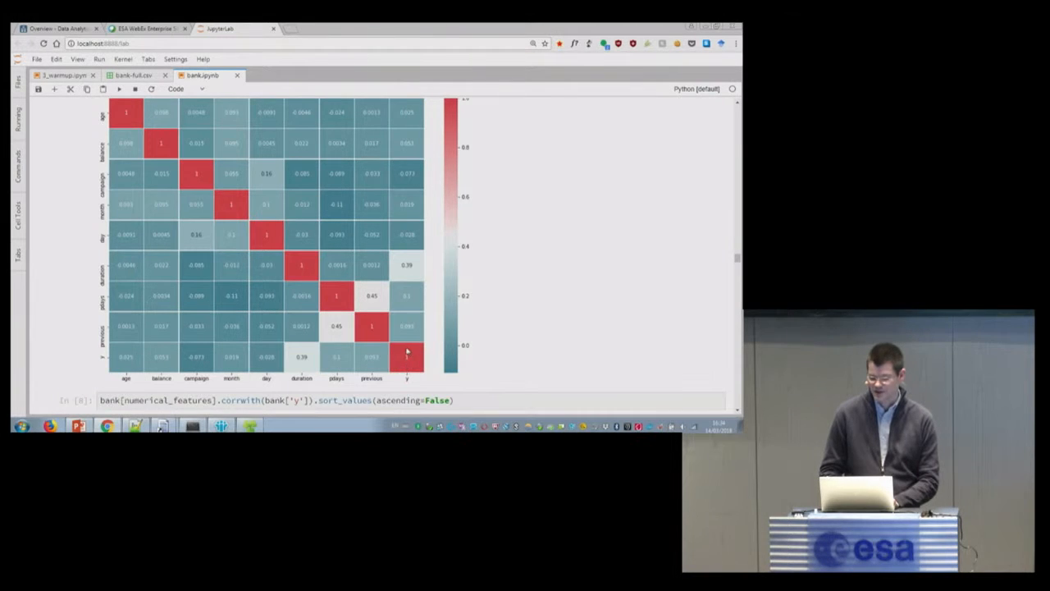
{"action": "mouse_move", "coordinate": [412, 274]}
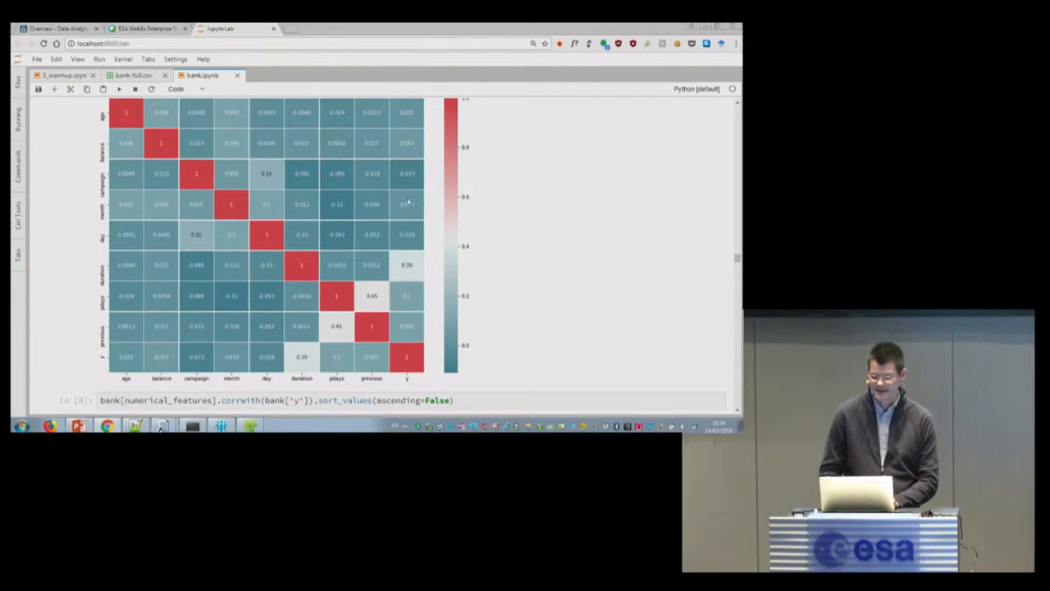
{"action": "mouse_move", "coordinate": [407, 262]}
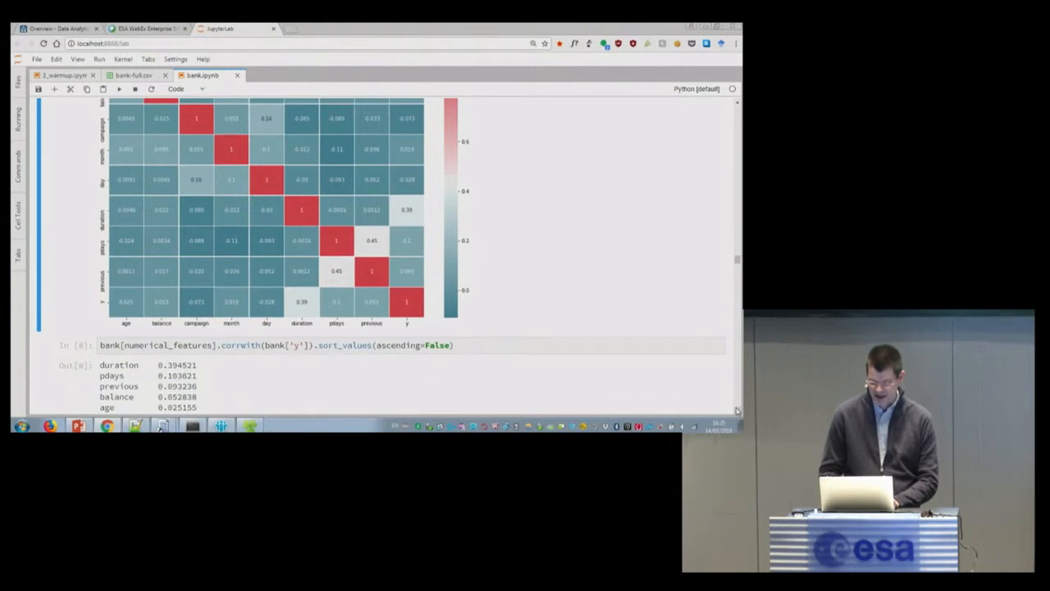
{"action": "scroll", "scroll_direction": "down", "scroll_amount": 3}
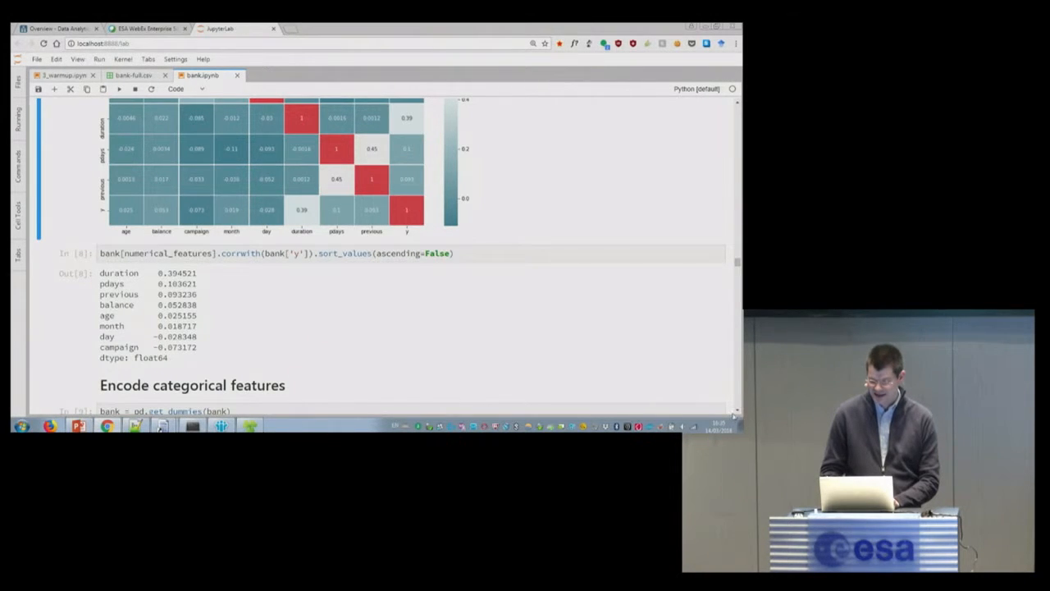
Scroll to the get_dummies bank.head() table and pan sideways across its 38 columns.
{"action": "scroll", "scroll_direction": "down", "scroll_amount": 3}
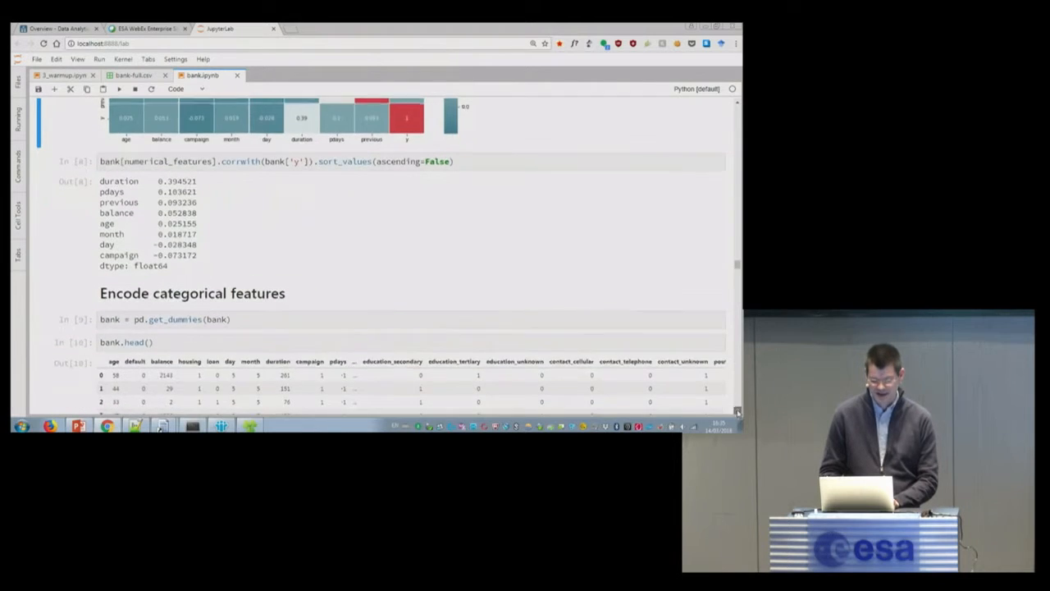
{"action": "scroll", "scroll_direction": "down", "scroll_amount": 3}
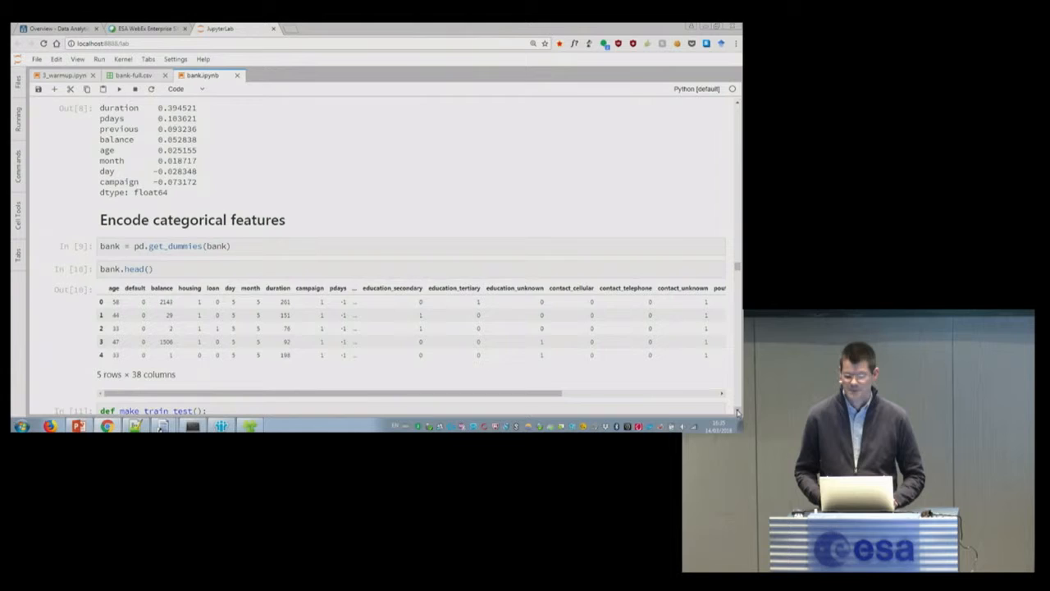
{"action": "scroll", "scroll_direction": "down", "scroll_amount": 3}
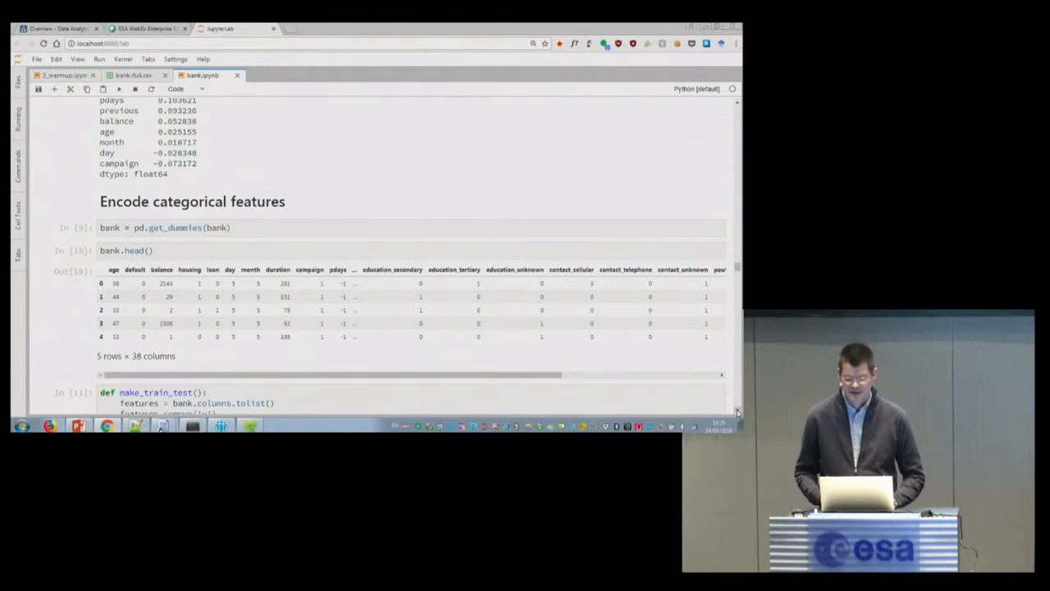
{"action": "scroll", "scroll_direction": "down", "scroll_amount": 3}
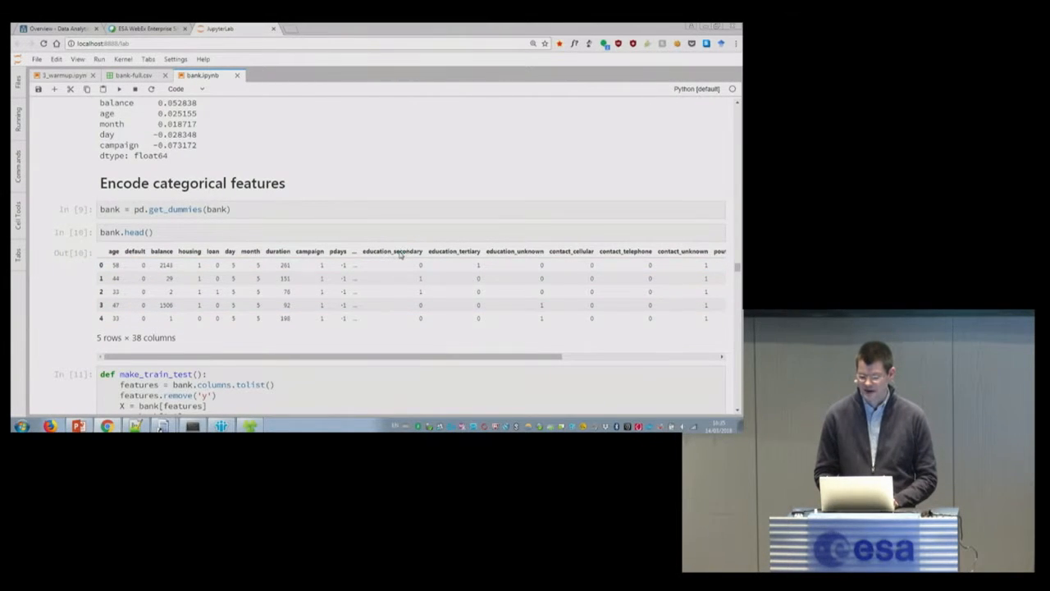
{"action": "mouse_move", "coordinate": [531, 252]}
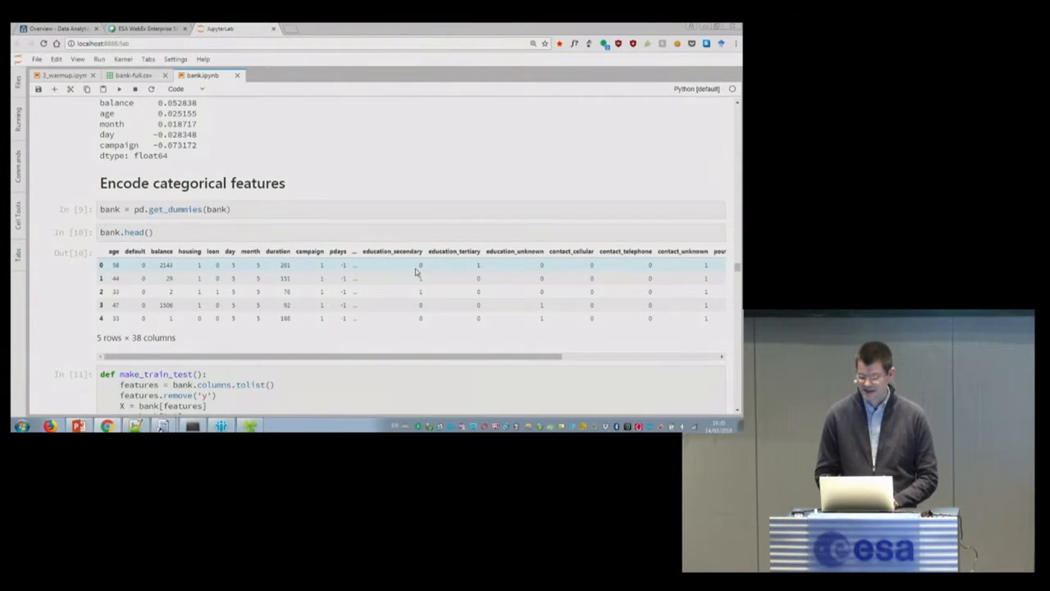
{"action": "mouse_move", "coordinate": [542, 265]}
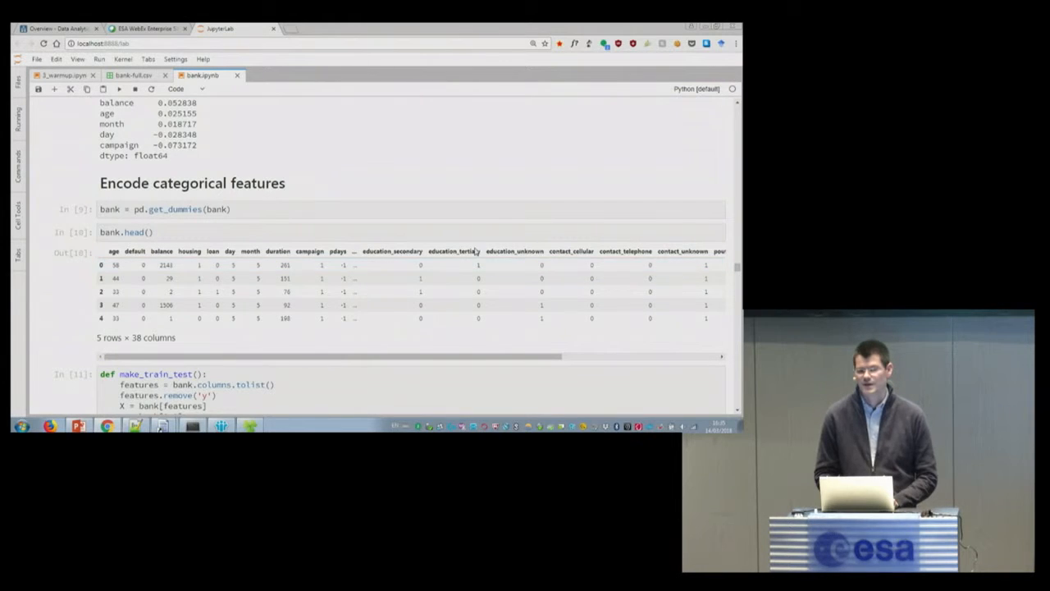
{"action": "mouse_move", "coordinate": [503, 343]}
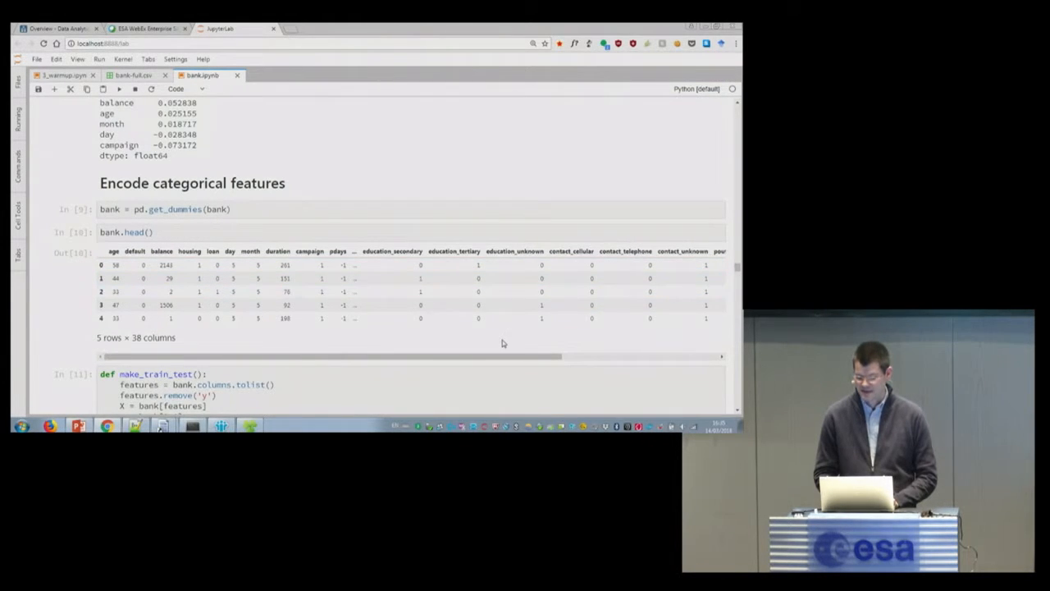
{"action": "scroll", "scroll_direction": "right", "scroll_amount": 3}
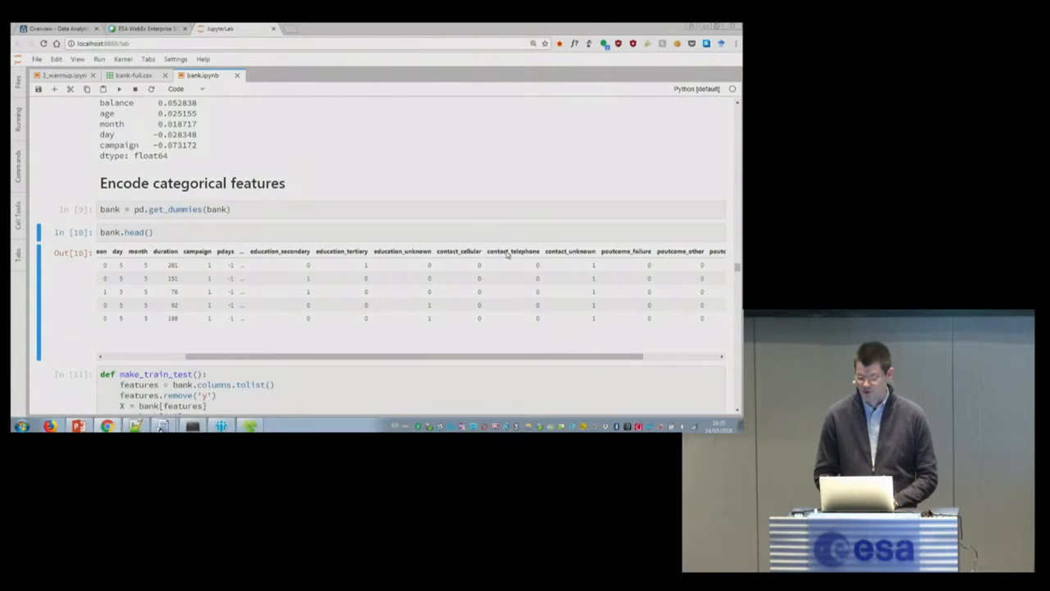
{"action": "mouse_move", "coordinate": [613, 339]}
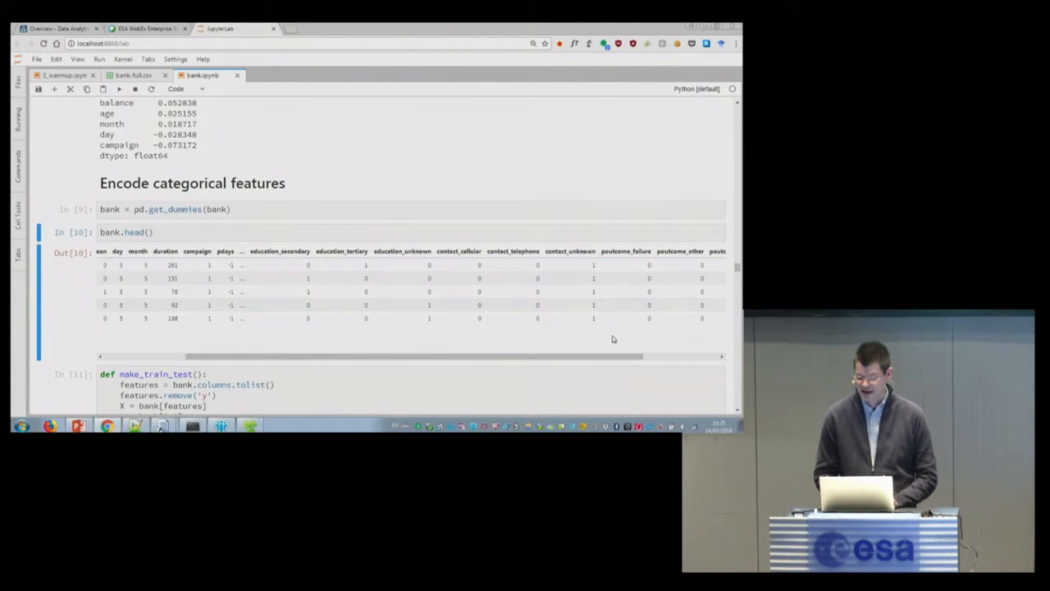
{"action": "scroll", "scroll_direction": "left", "scroll_amount": 3}
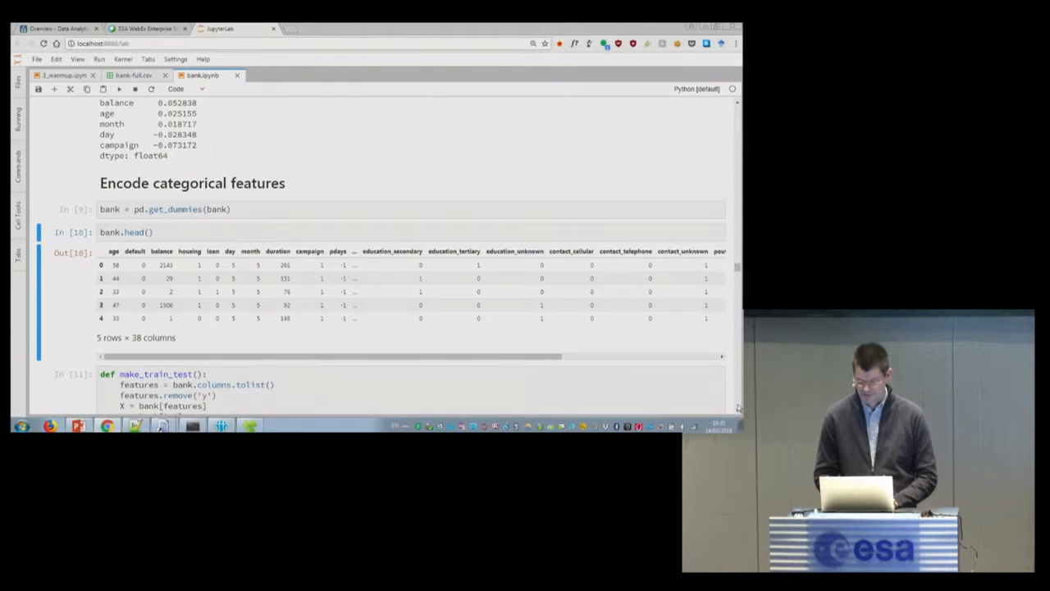
Scroll past make_train_test, get_f1_test and evaluate_model to get_features_importances.
{"action": "scroll", "scroll_direction": "down", "scroll_amount": 3}
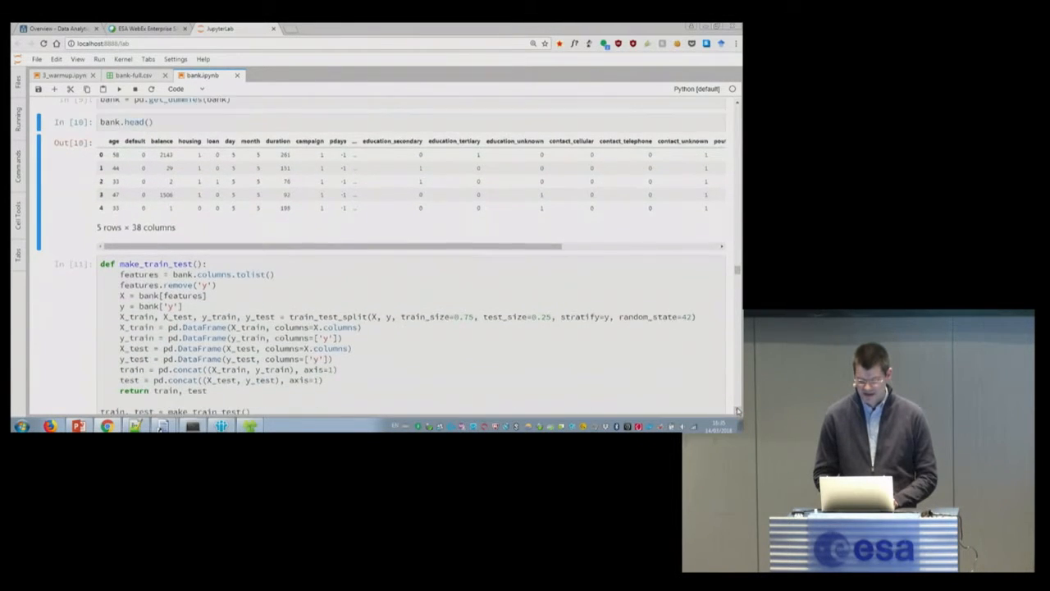
{"action": "scroll", "scroll_direction": "down", "scroll_amount": 3}
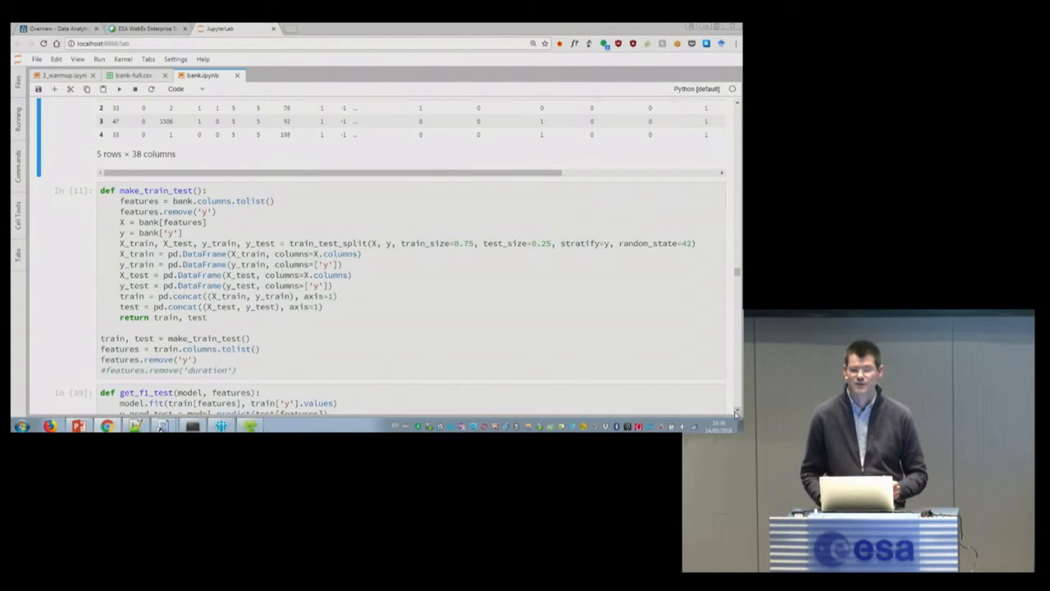
{"action": "scroll", "scroll_direction": "down", "scroll_amount": 3}
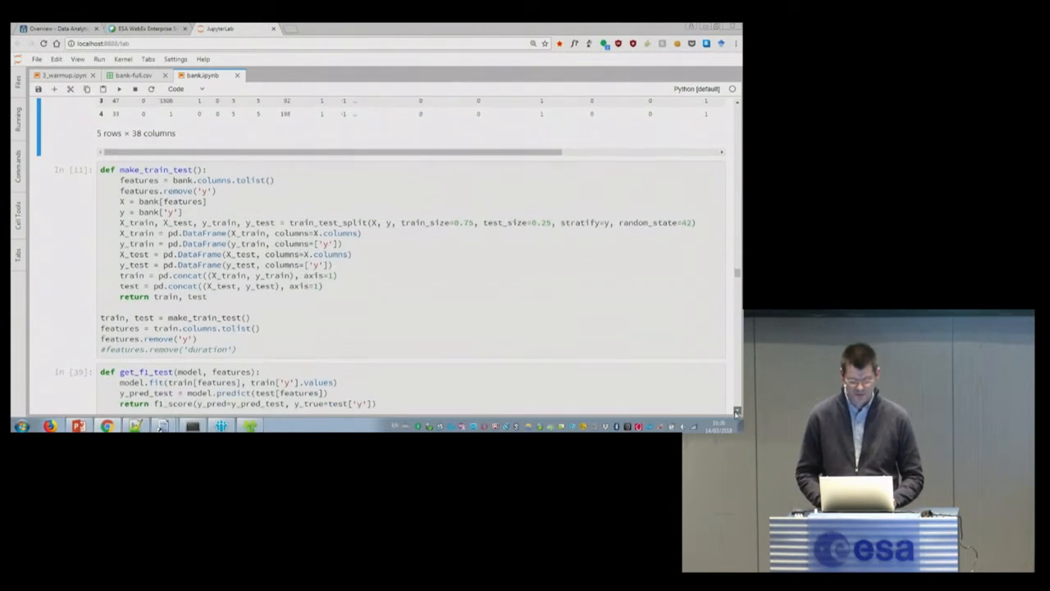
{"action": "scroll", "scroll_direction": "down", "scroll_amount": 3}
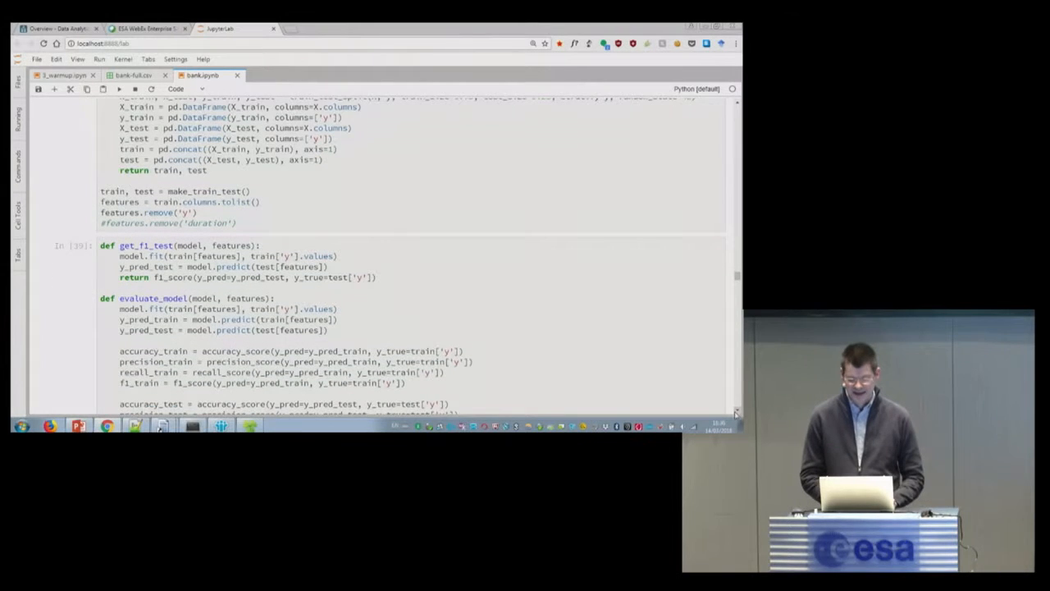
{"action": "scroll", "scroll_direction": "down", "scroll_amount": 3}
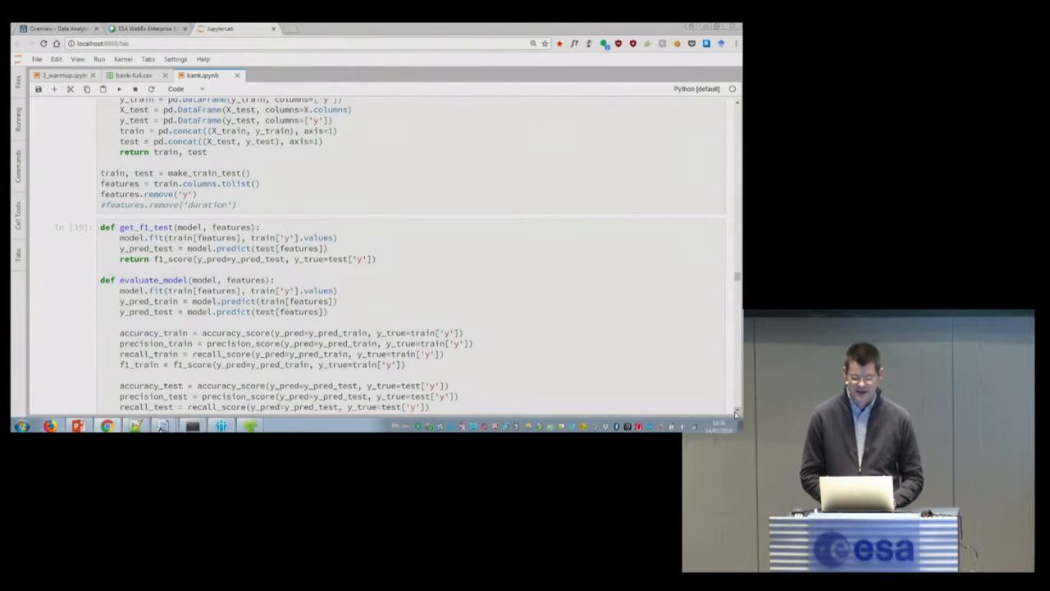
{"action": "scroll", "scroll_direction": "down", "scroll_amount": 3}
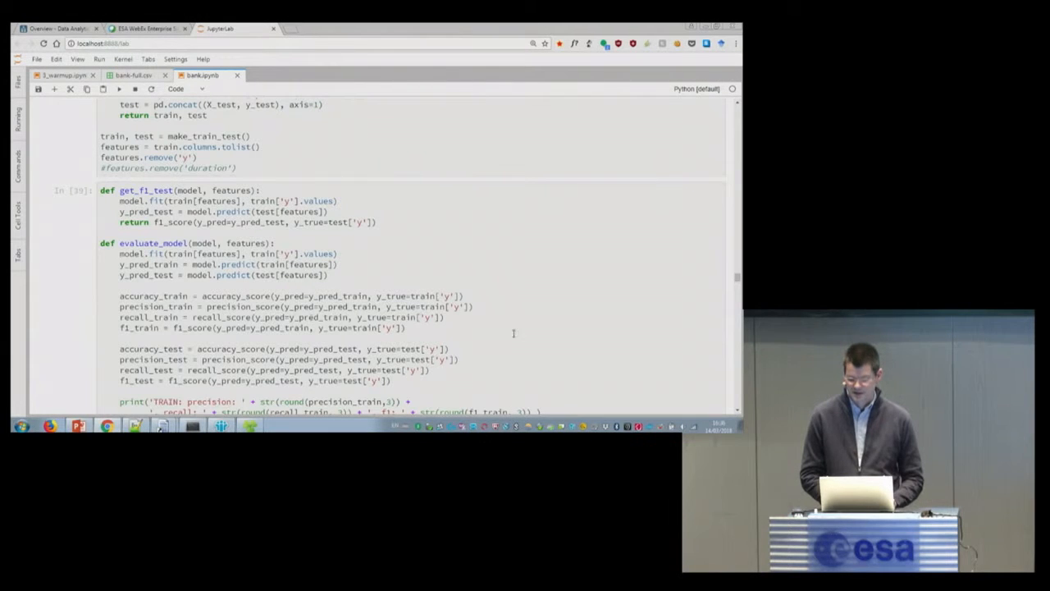
{"action": "scroll", "scroll_direction": "down", "scroll_amount": 3}
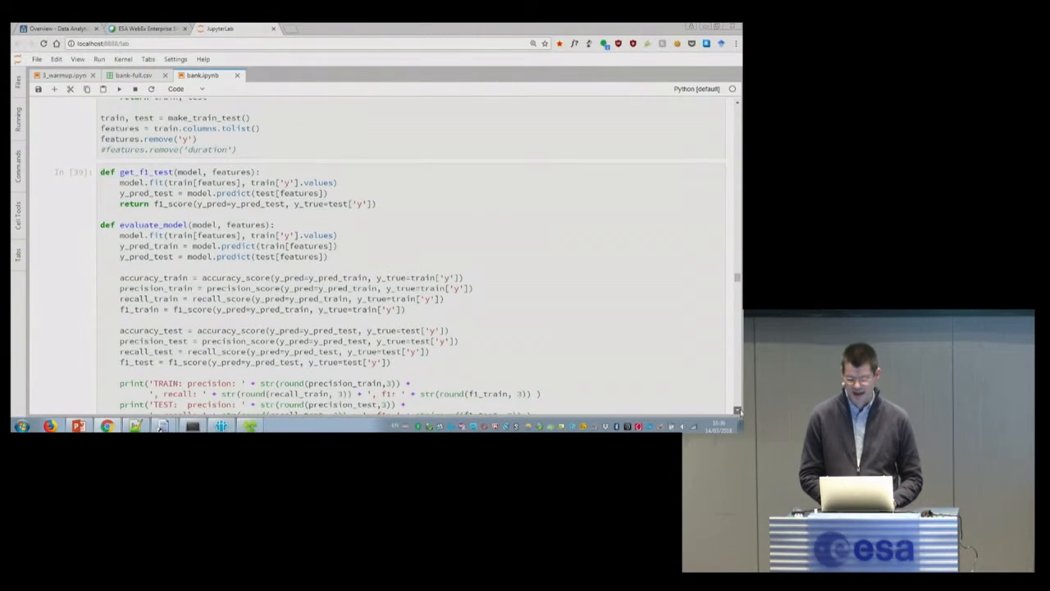
{"action": "scroll", "scroll_direction": "down", "scroll_amount": 3}
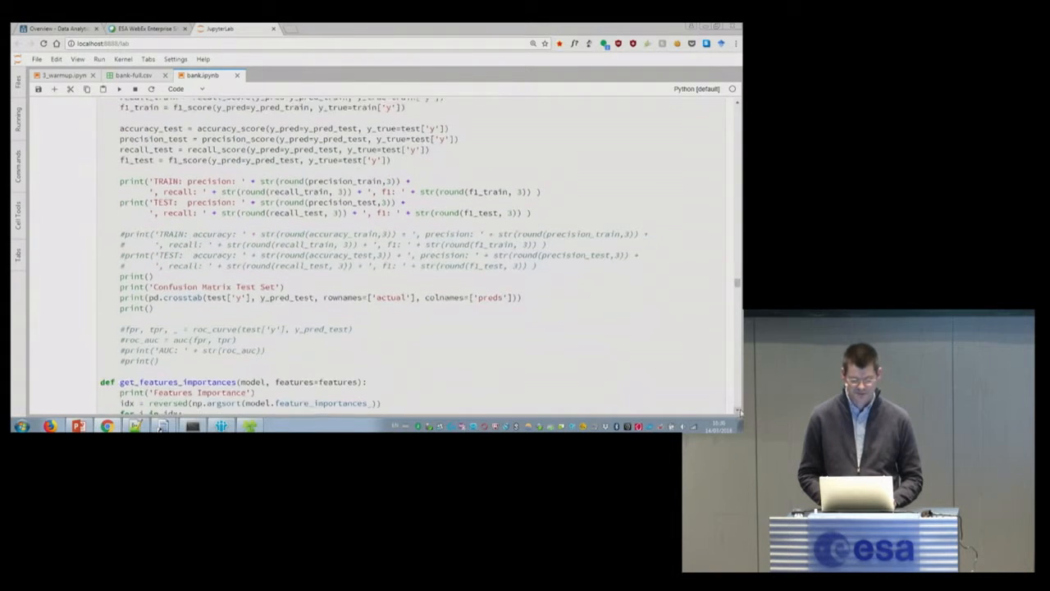
Scroll past the helper functions to the stratified DummyClassifier's precision, recall and confusion matrix.
{"action": "scroll", "scroll_direction": "down", "scroll_amount": 3}
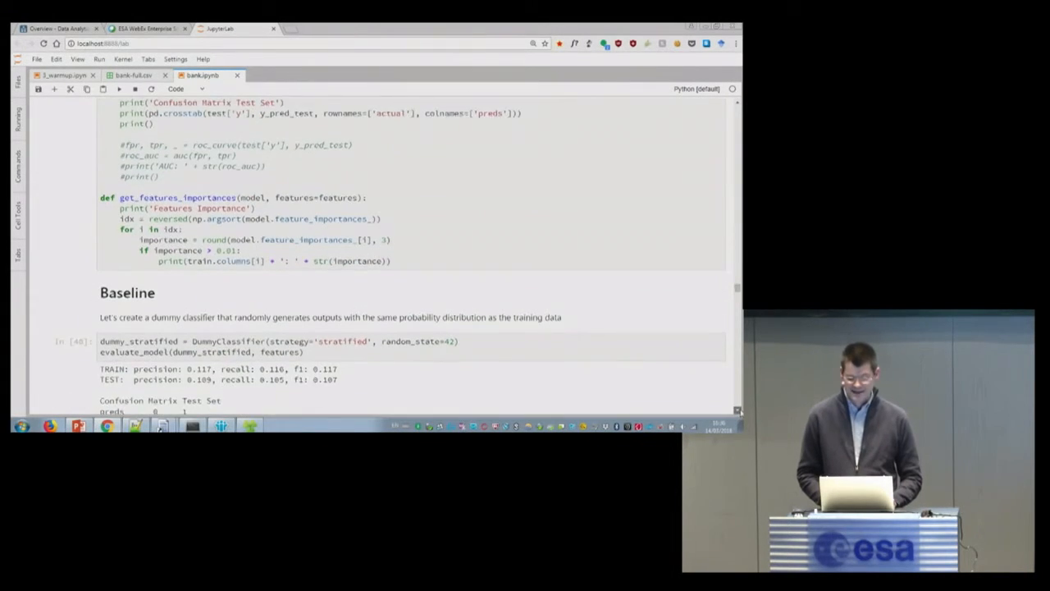
{"action": "scroll", "scroll_direction": "down", "scroll_amount": 3}
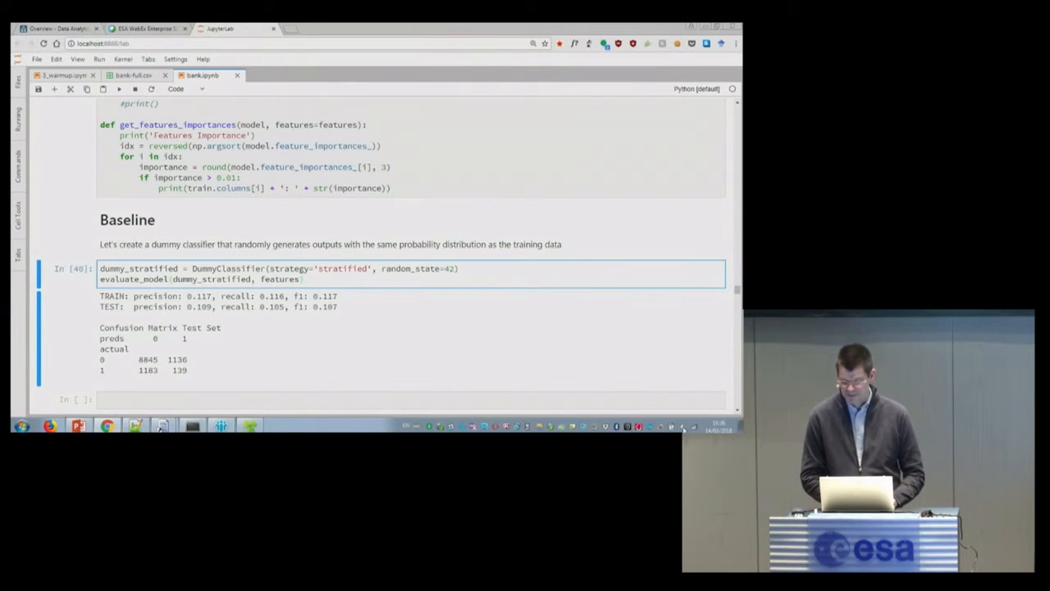
{"action": "scroll", "scroll_direction": "down", "scroll_amount": 3}
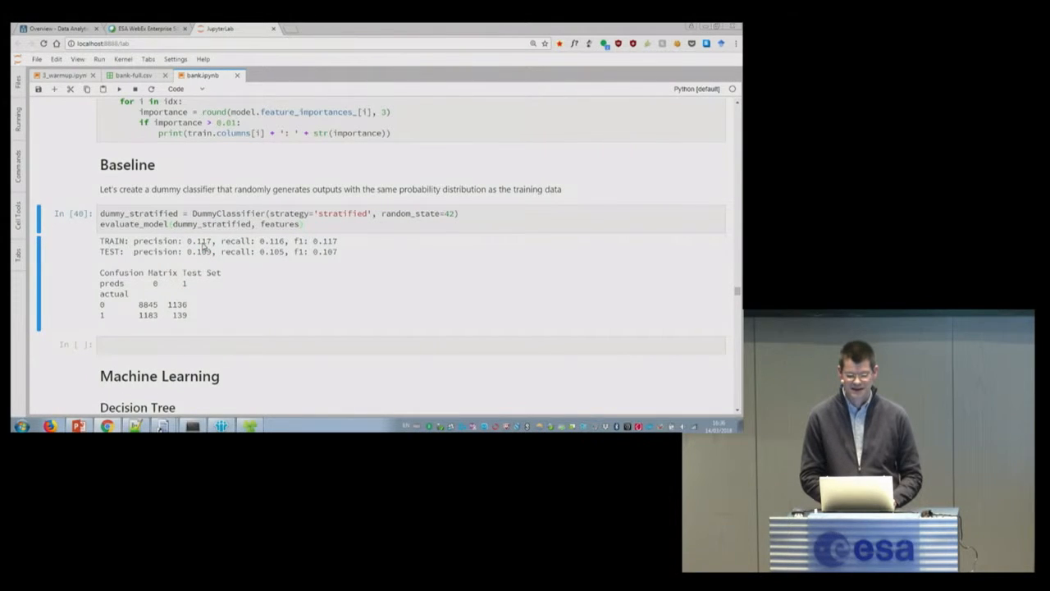
{"action": "mouse_move", "coordinate": [222, 255]}
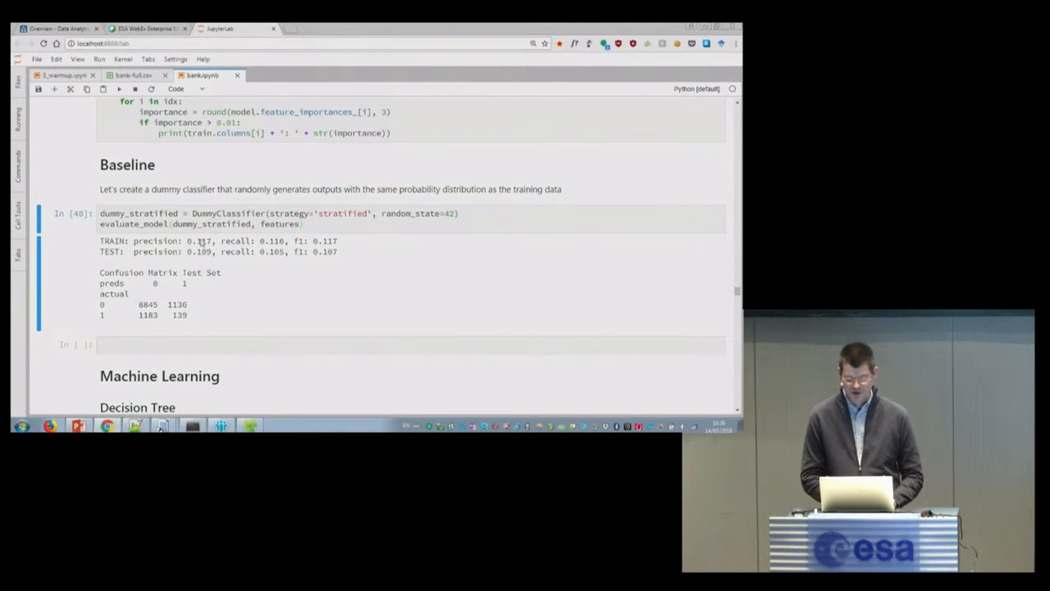
{"action": "mouse_move", "coordinate": [344, 269]}
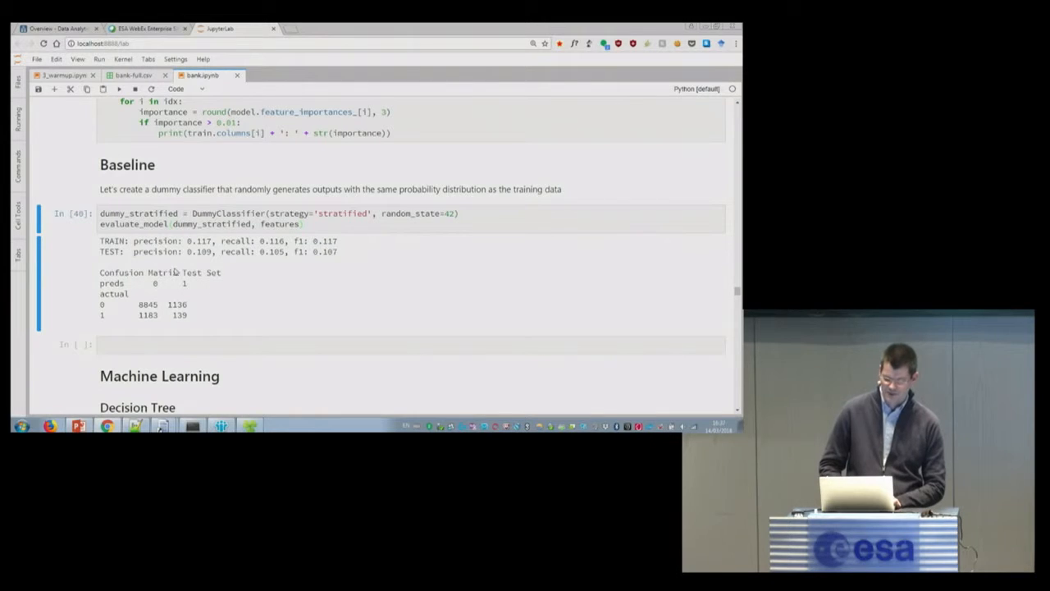
{"action": "mouse_move", "coordinate": [184, 319]}
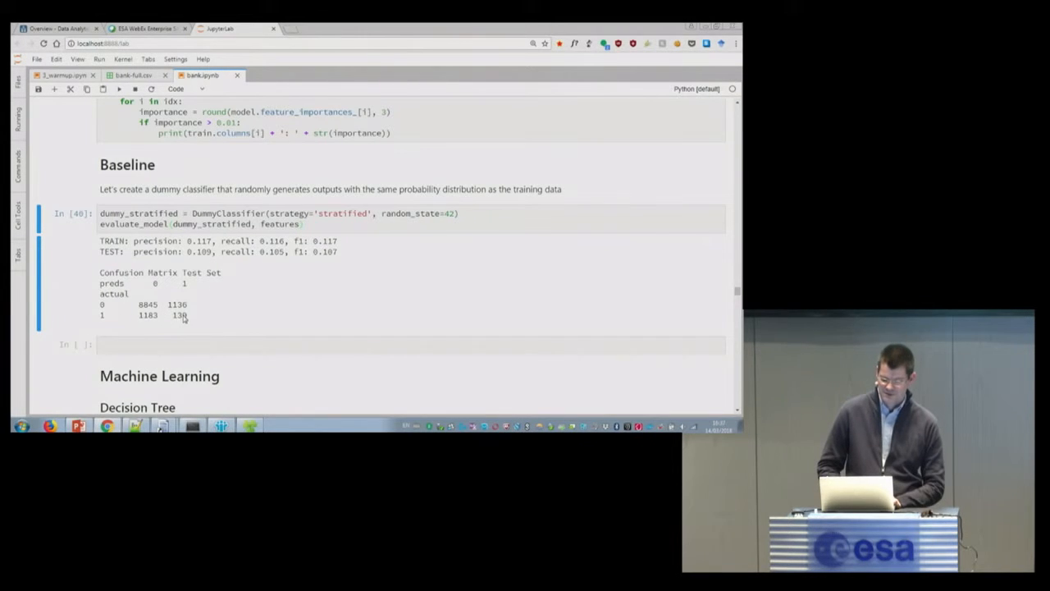
{"action": "mouse_move", "coordinate": [184, 290]}
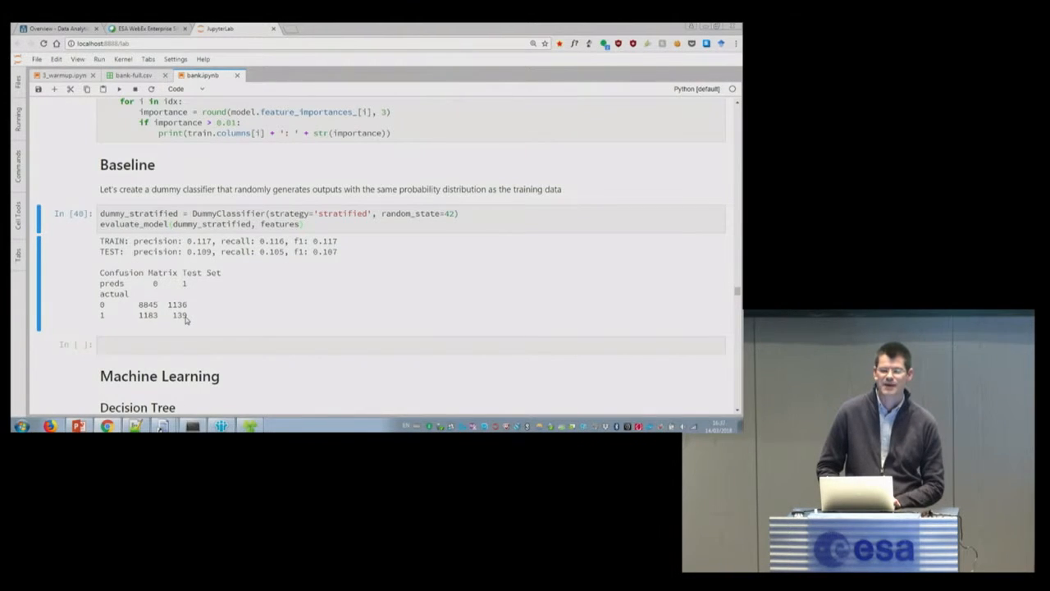
{"action": "mouse_move", "coordinate": [141, 318]}
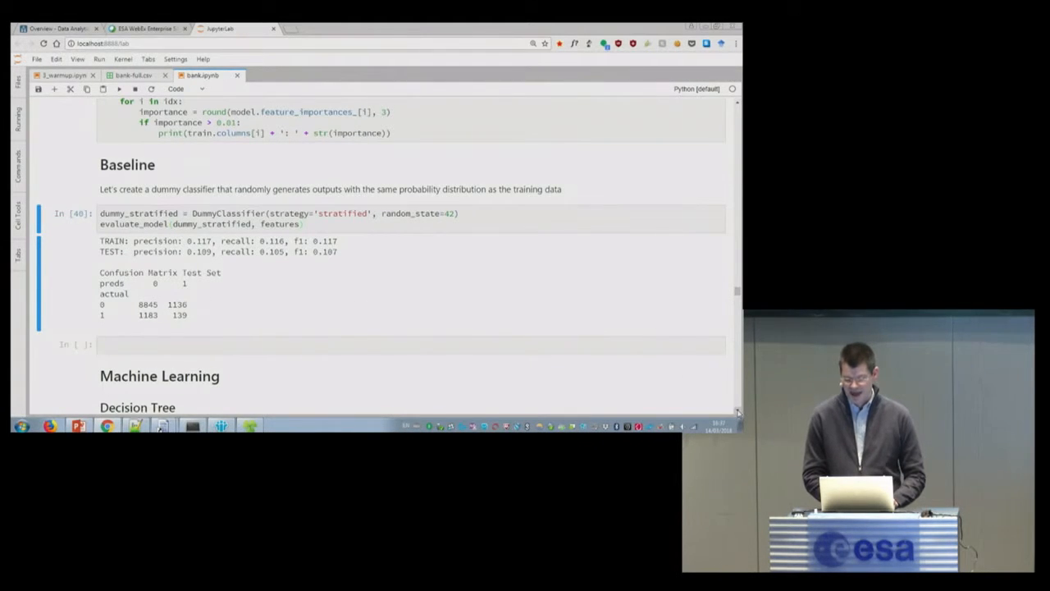
{"action": "scroll", "scroll_direction": "down", "scroll_amount": 3}
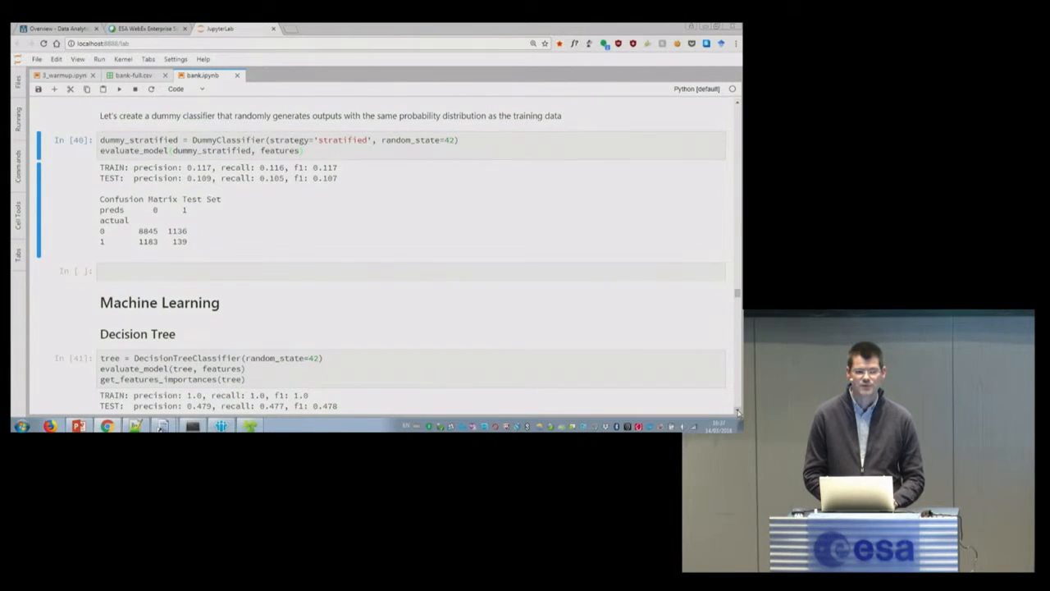
Review the DecisionTreeClassifier cell's scores, confusion matrix and full feature-importance list down to Regularization.
{"action": "scroll", "scroll_direction": "down", "scroll_amount": 3}
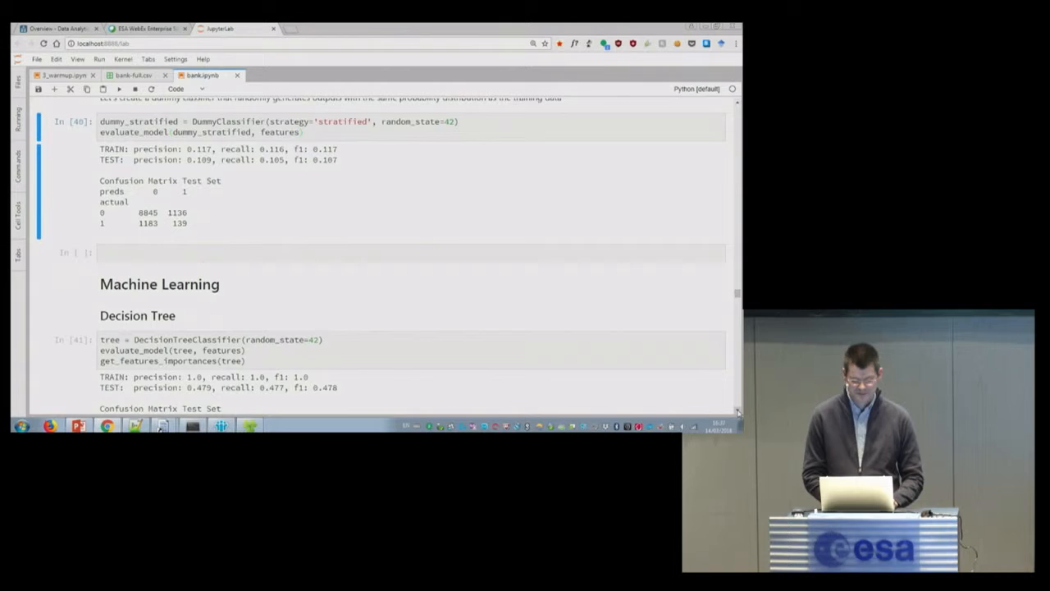
{"action": "scroll", "scroll_direction": "down", "scroll_amount": 3}
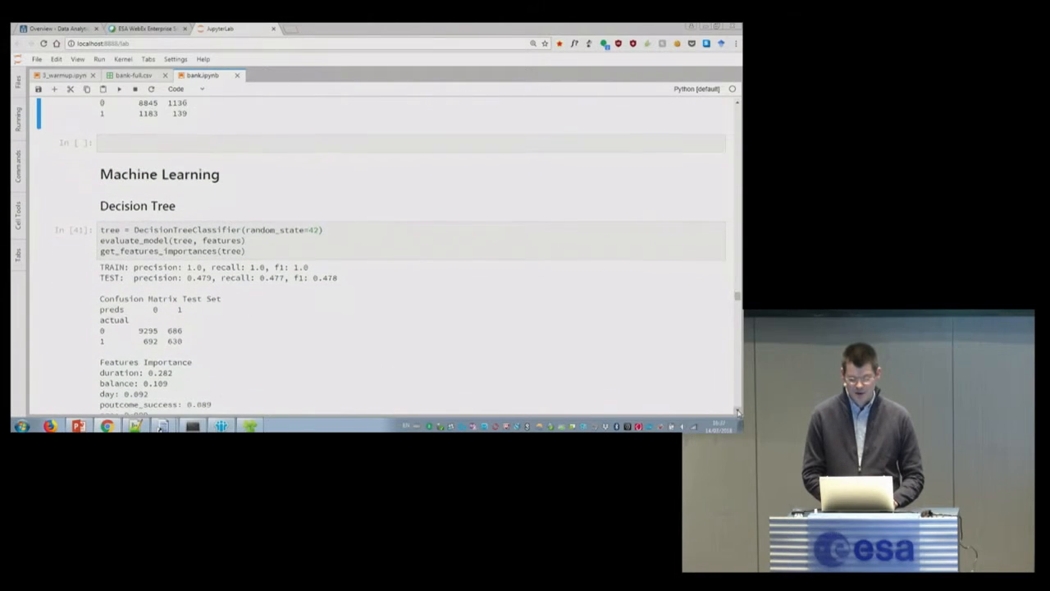
{"action": "left_click", "coordinate": [281, 240]}
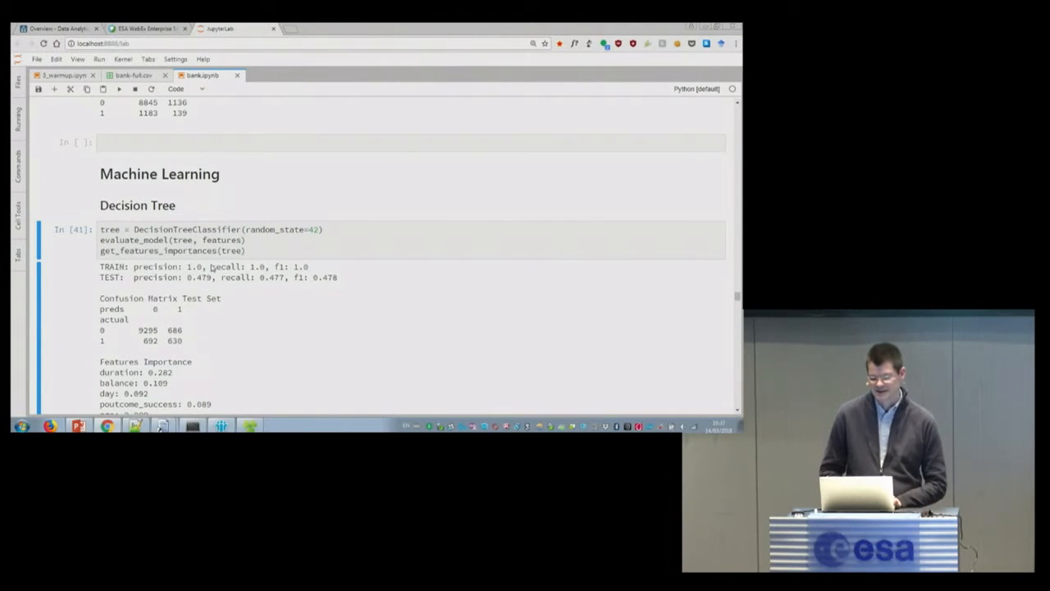
{"action": "mouse_move", "coordinate": [190, 314]}
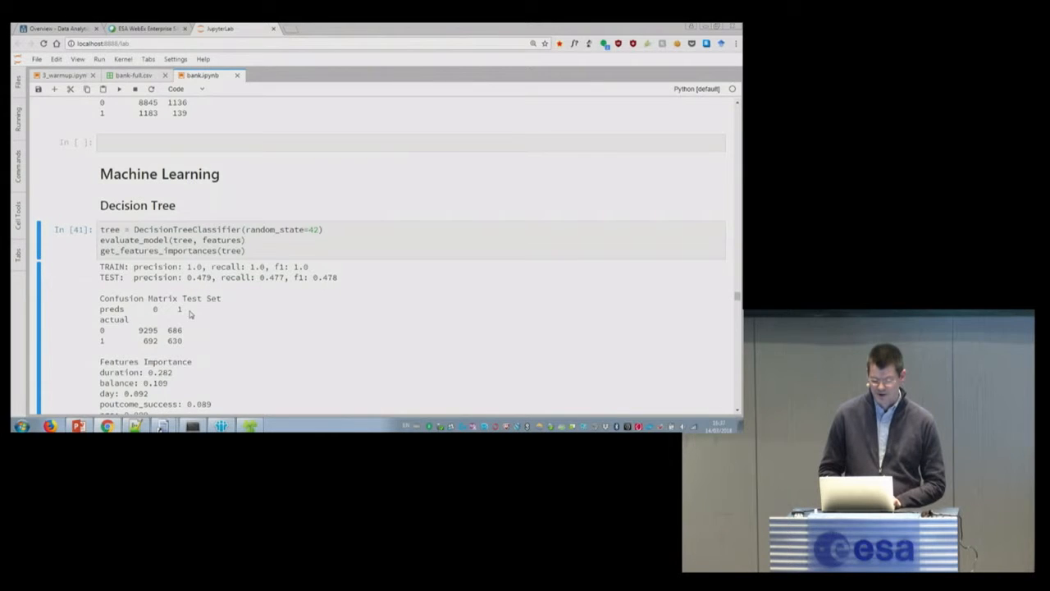
{"action": "mouse_move", "coordinate": [168, 349]}
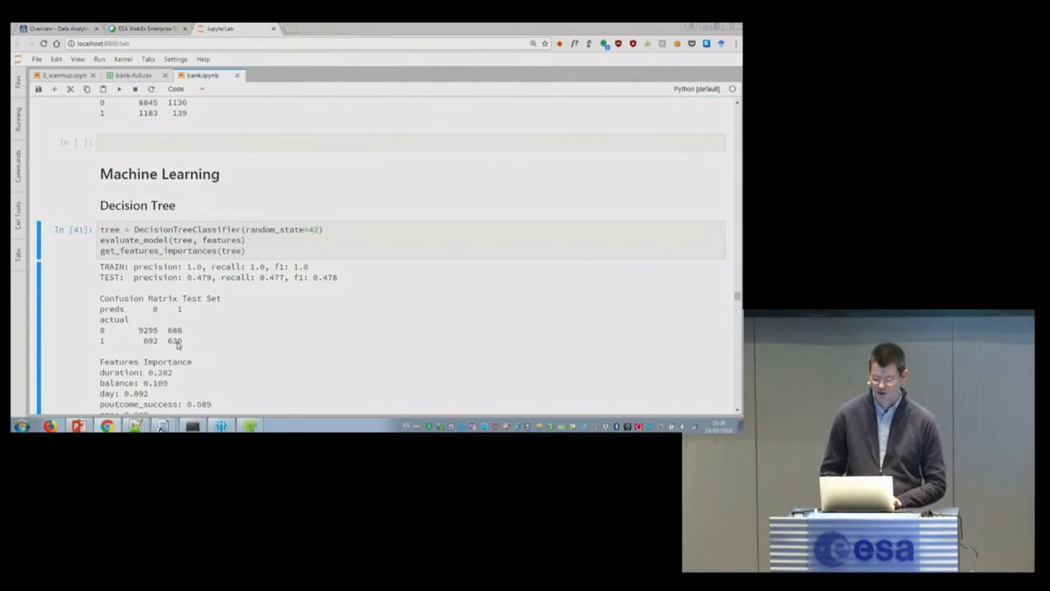
{"action": "mouse_move", "coordinate": [181, 343]}
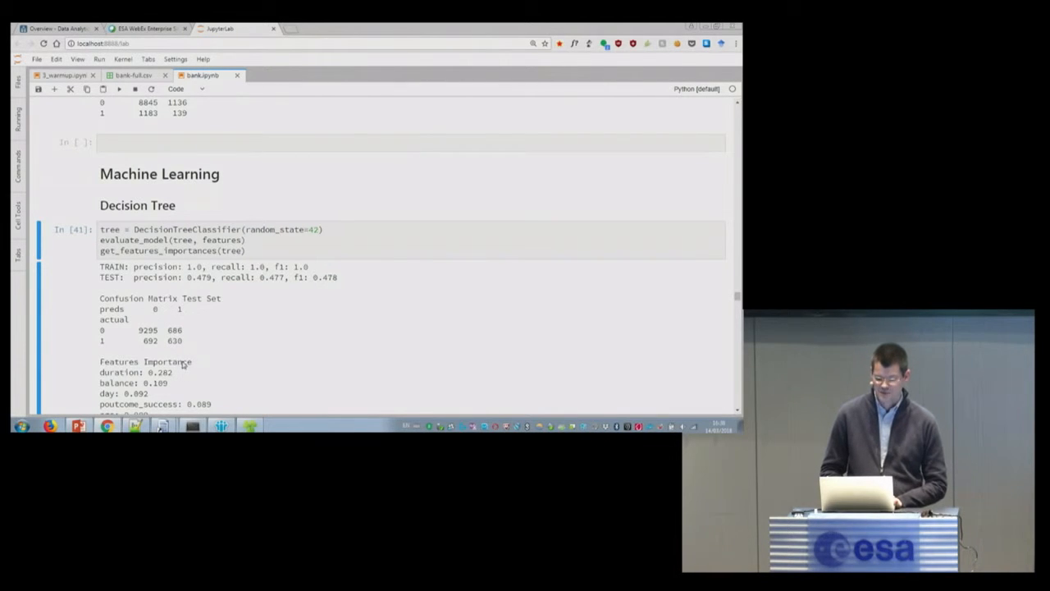
{"action": "mouse_move", "coordinate": [193, 341]}
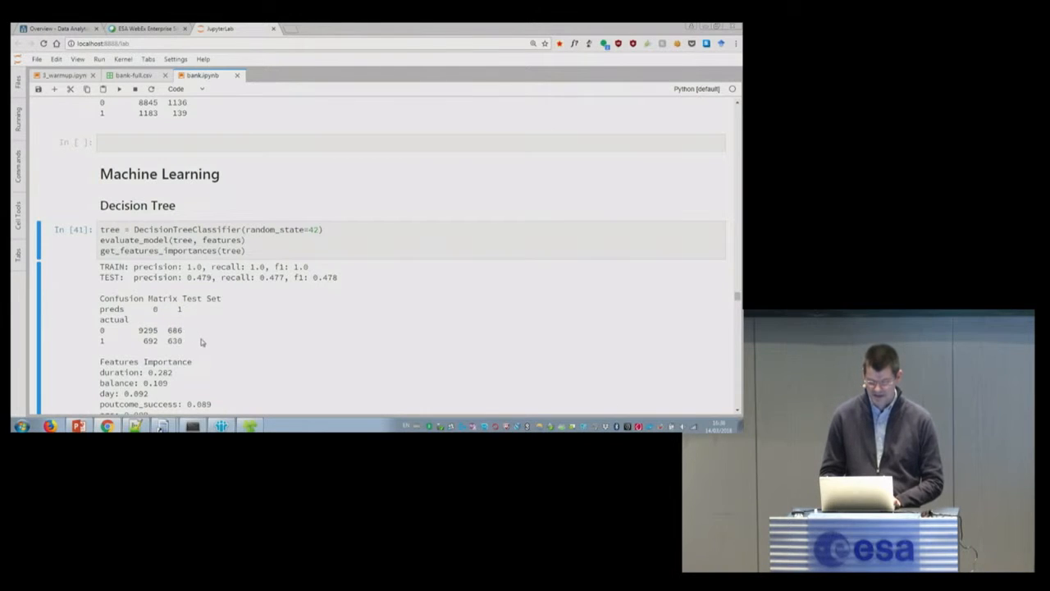
{"action": "mouse_move", "coordinate": [273, 285]}
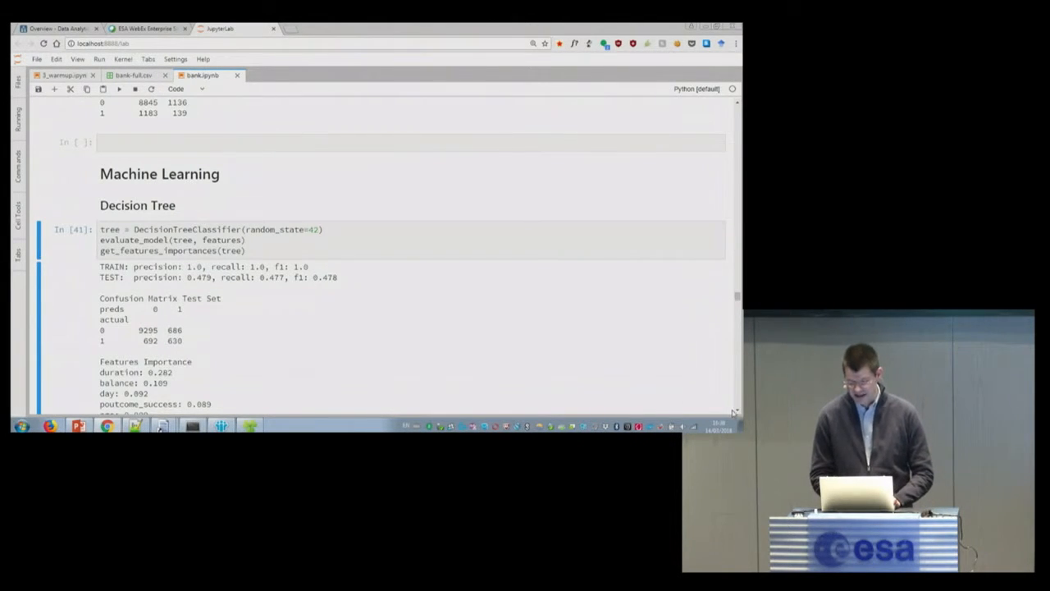
{"action": "scroll", "scroll_direction": "down", "scroll_amount": 3}
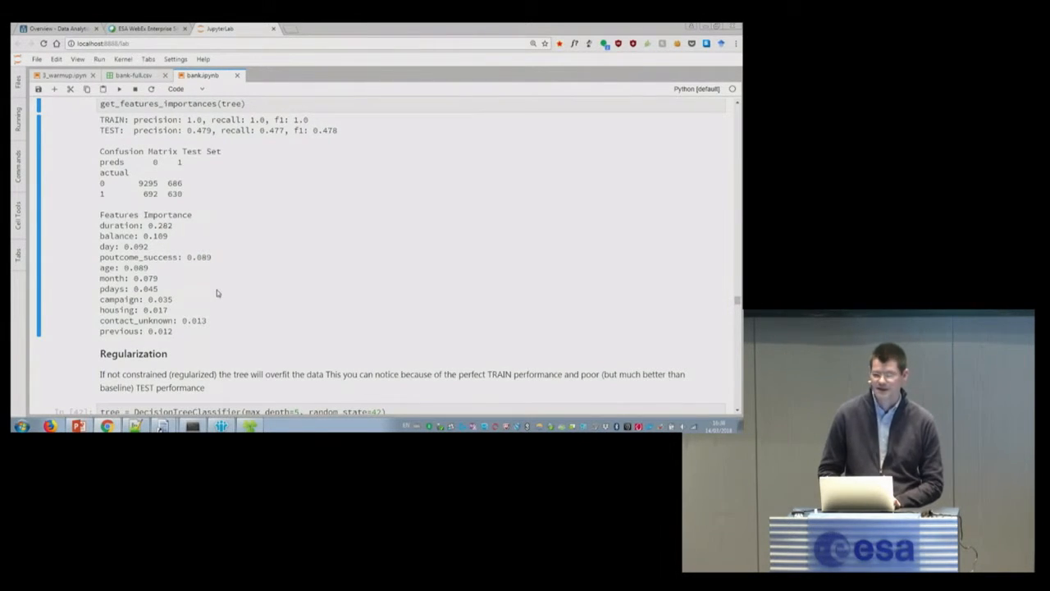
{"action": "mouse_move", "coordinate": [549, 358]}
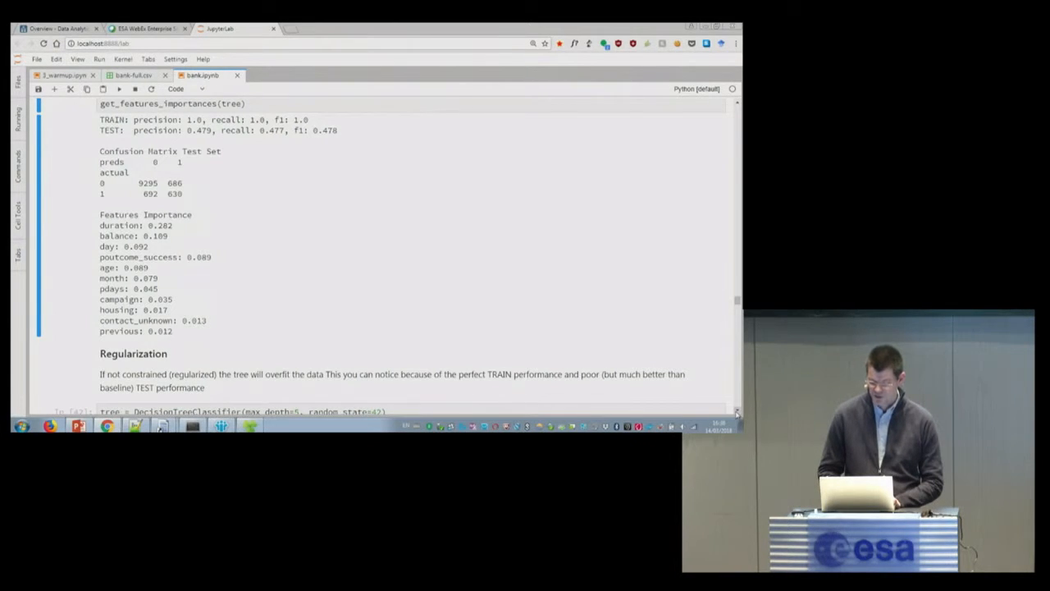
Highlight max_depth=5 in the Regularization tree cell to view its lower scores and duration-led importances.
{"action": "scroll", "scroll_direction": "down", "scroll_amount": 3}
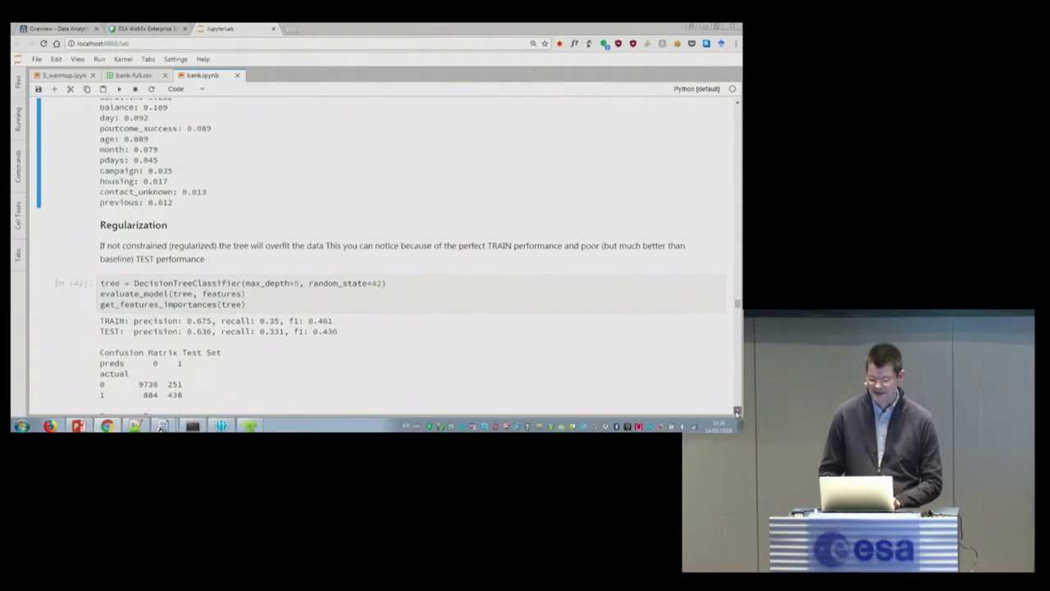
{"action": "scroll", "scroll_direction": "down", "scroll_amount": 3}
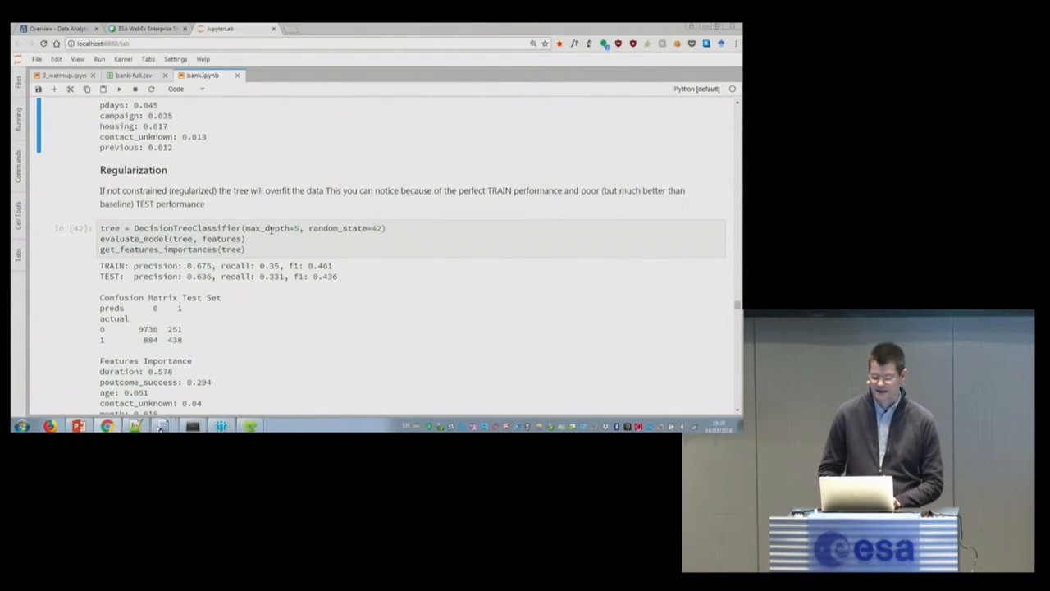
{"action": "left_click", "coordinate": [246, 238]}
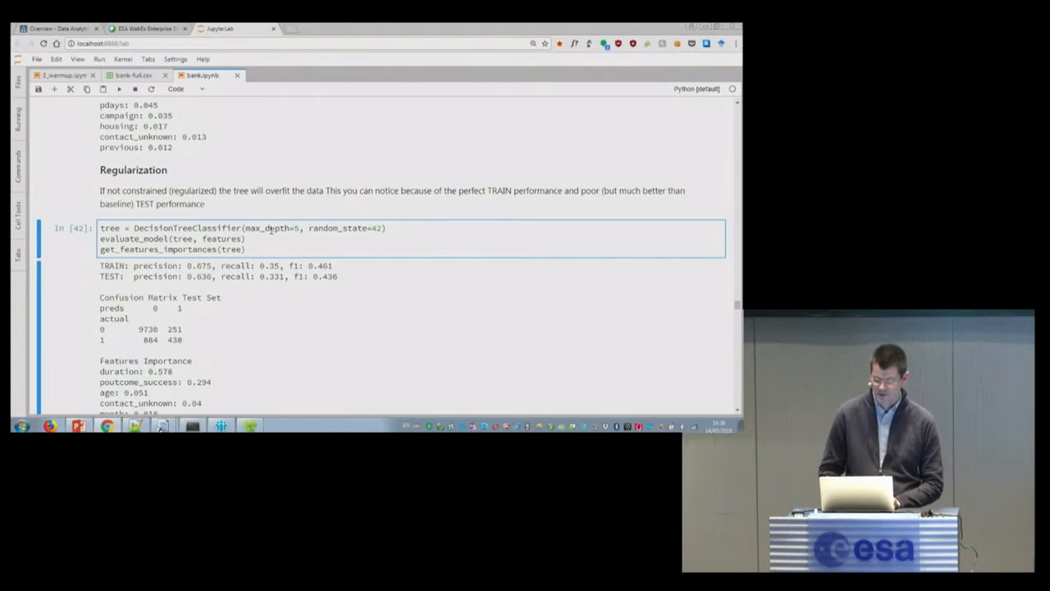
{"action": "double_click", "coordinate": [262, 228]}
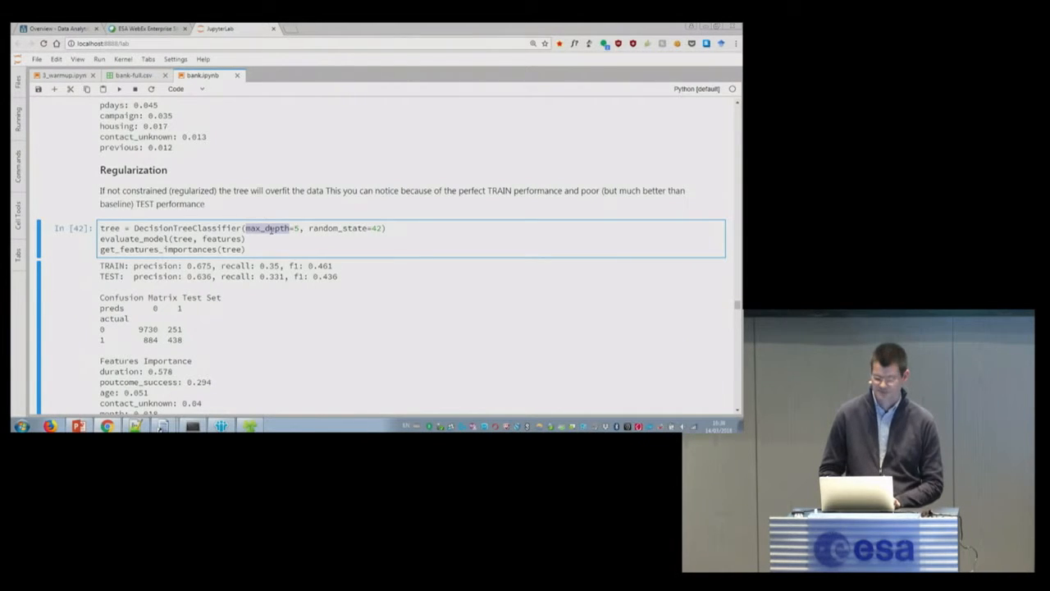
{"action": "mouse_move", "coordinate": [359, 298]}
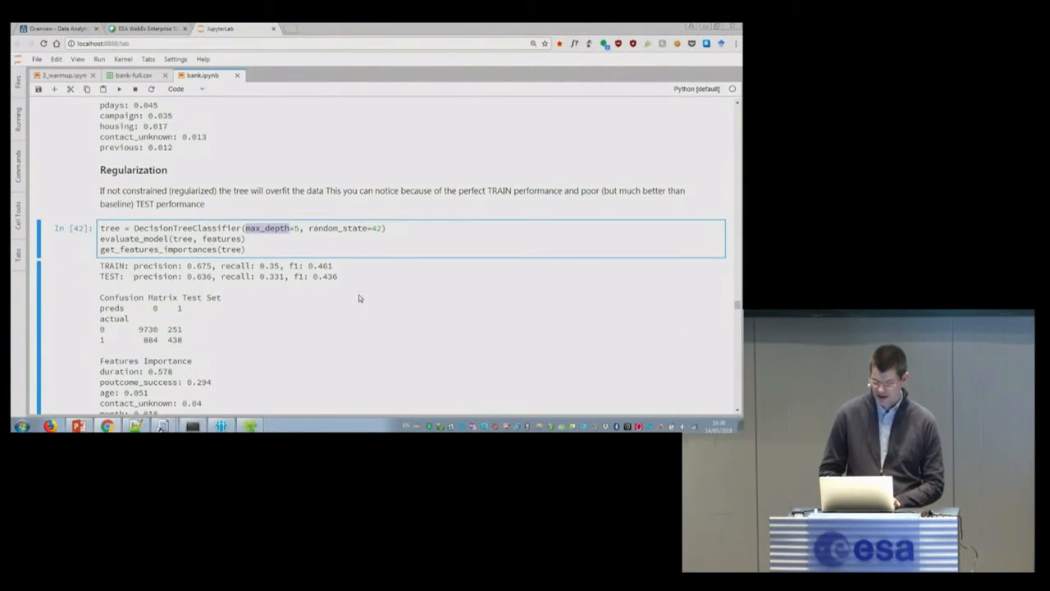
{"action": "mouse_move", "coordinate": [133, 330]}
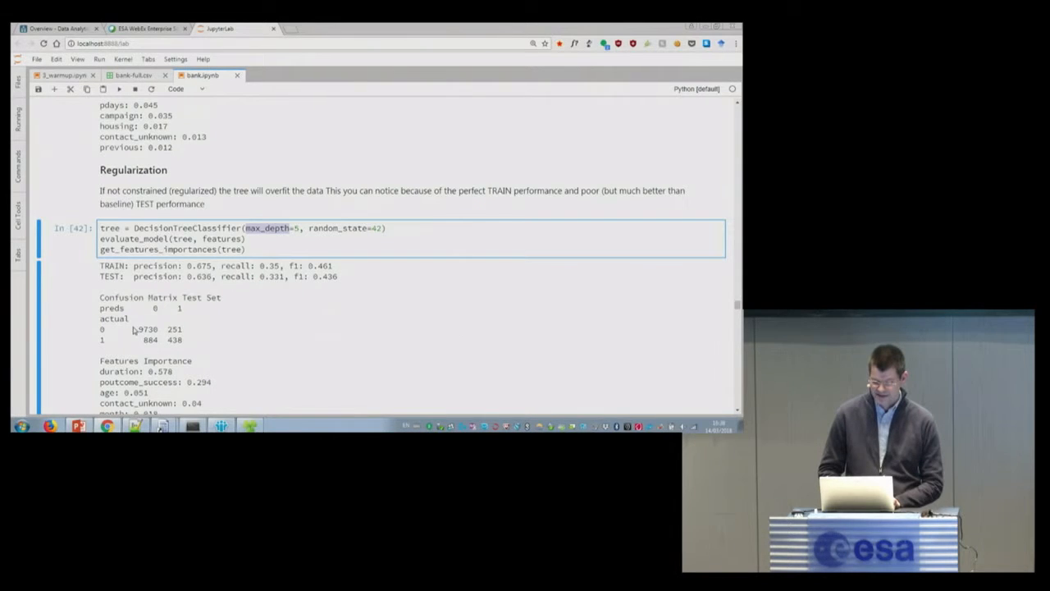
{"action": "mouse_move", "coordinate": [294, 301]}
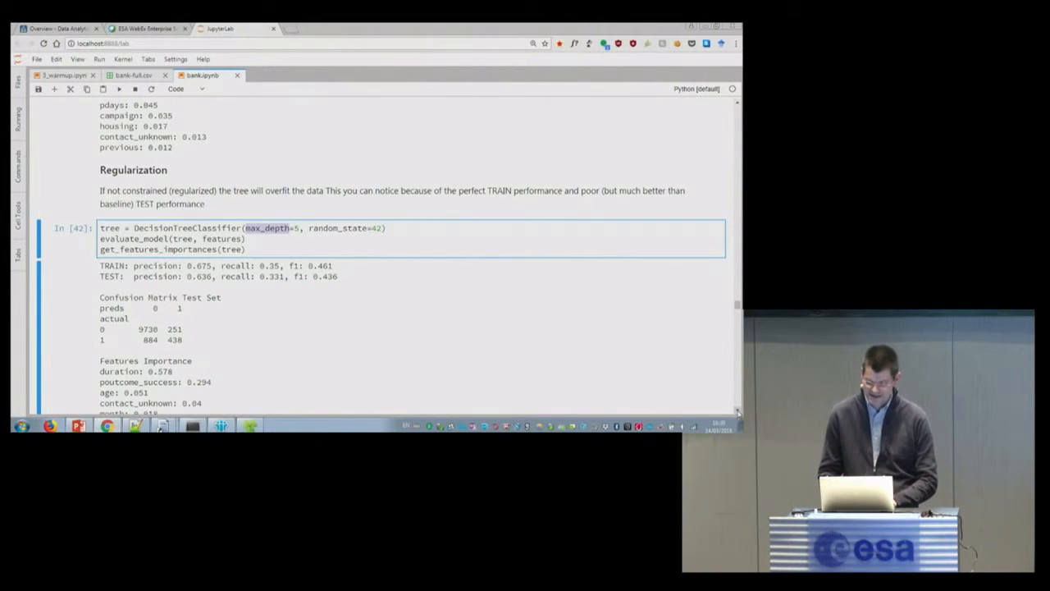
Scroll to the get_f1_max_depth plot showing best depth 13 (f1 0.514) and the refit tree's scores.
{"action": "scroll", "scroll_direction": "down", "scroll_amount": 3}
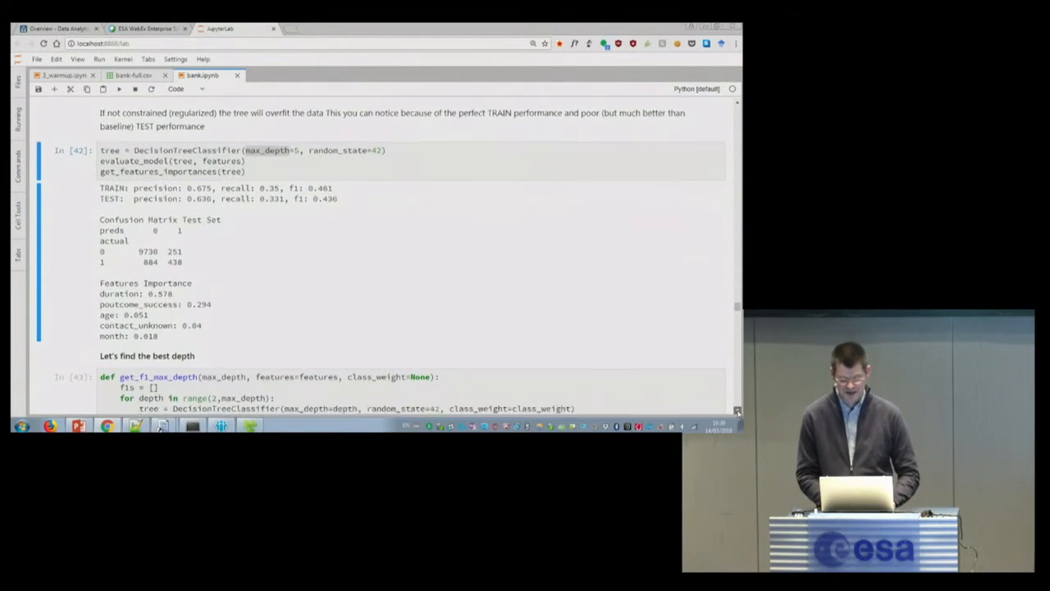
{"action": "scroll", "scroll_direction": "down", "scroll_amount": 3}
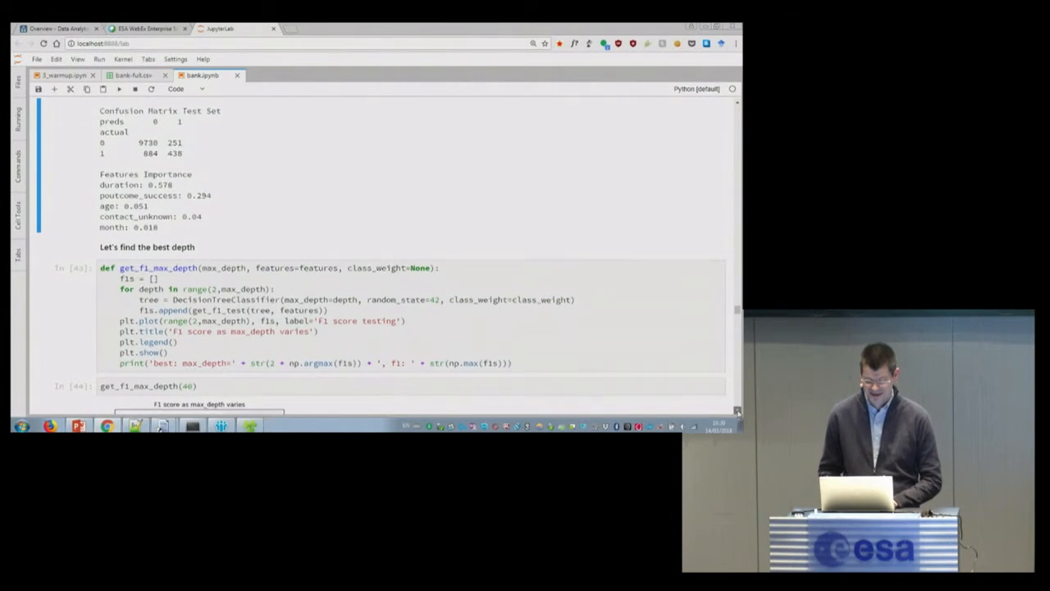
{"action": "scroll", "scroll_direction": "down", "scroll_amount": 3}
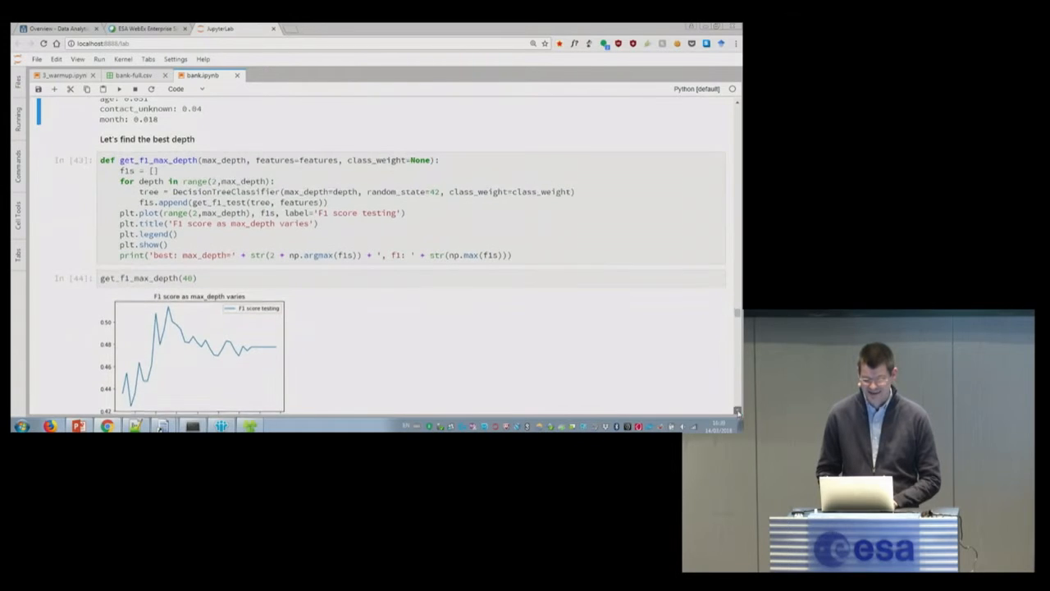
{"action": "scroll", "scroll_direction": "down", "scroll_amount": 3}
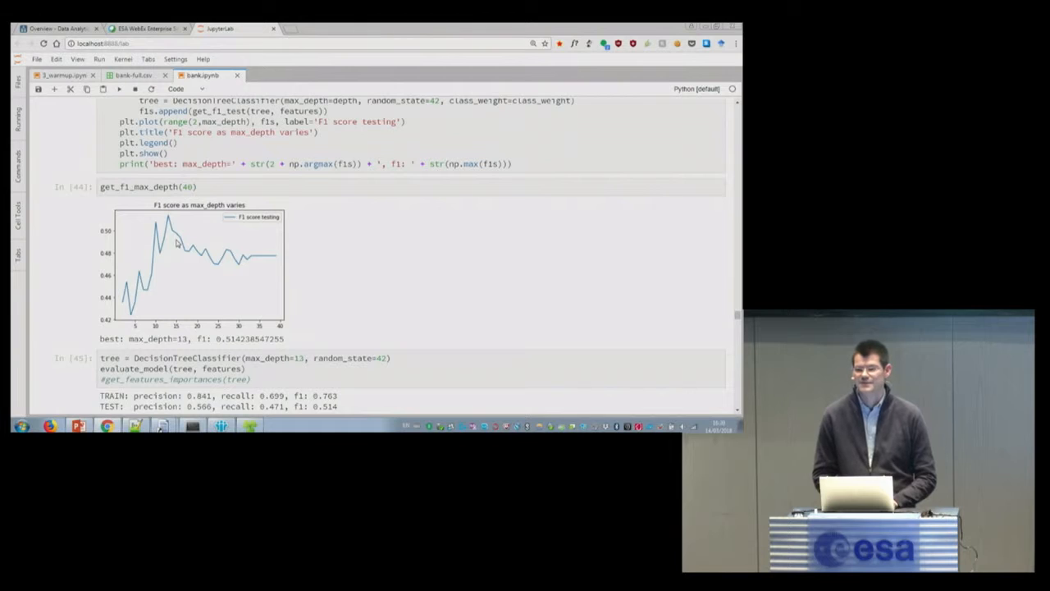
{"action": "mouse_move", "coordinate": [189, 225]}
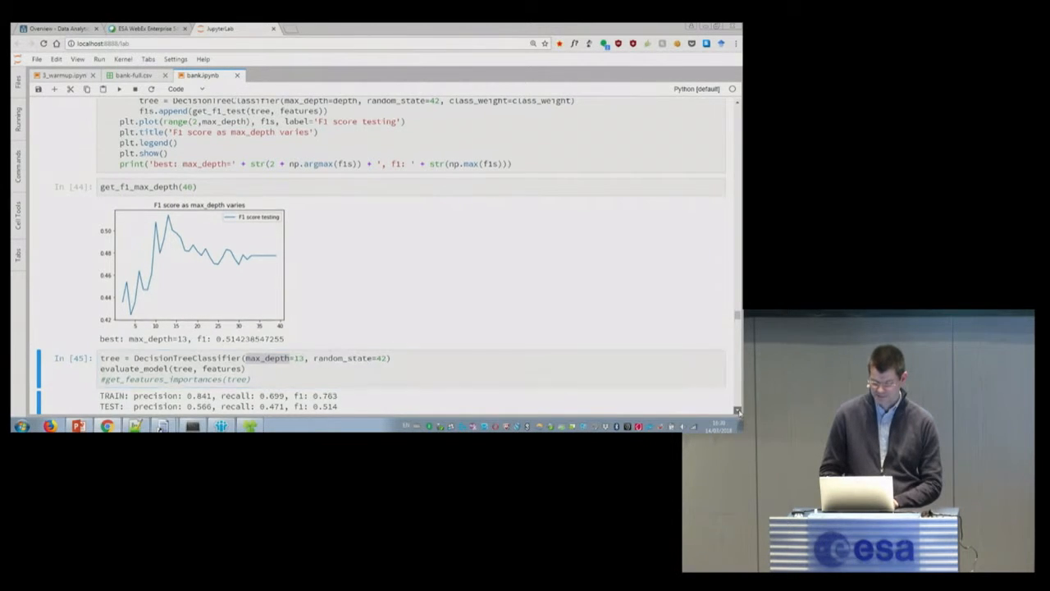
{"action": "scroll", "scroll_direction": "down", "scroll_amount": 3}
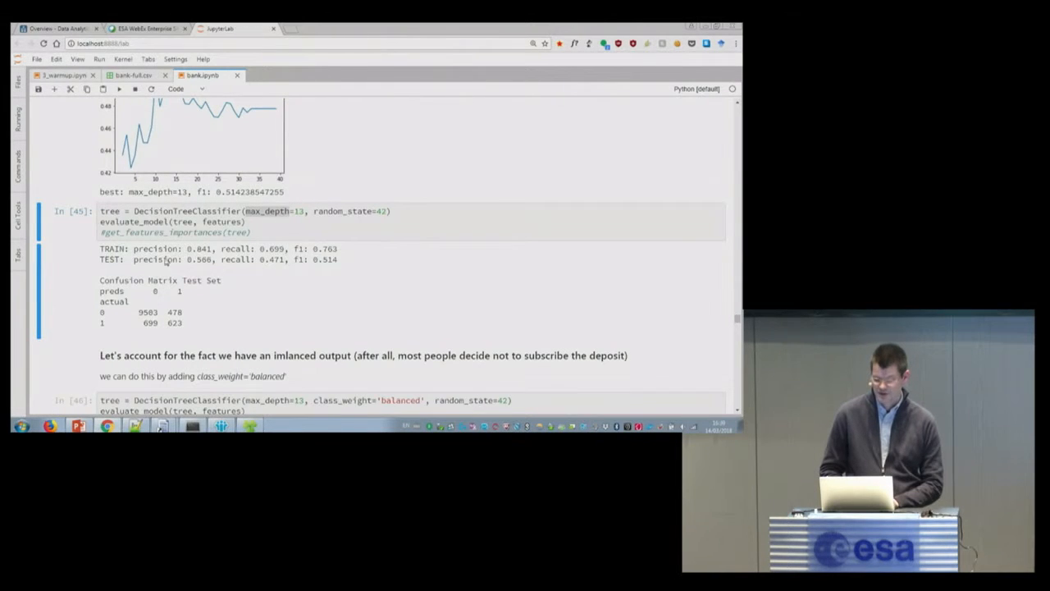
{"action": "mouse_move", "coordinate": [203, 267]}
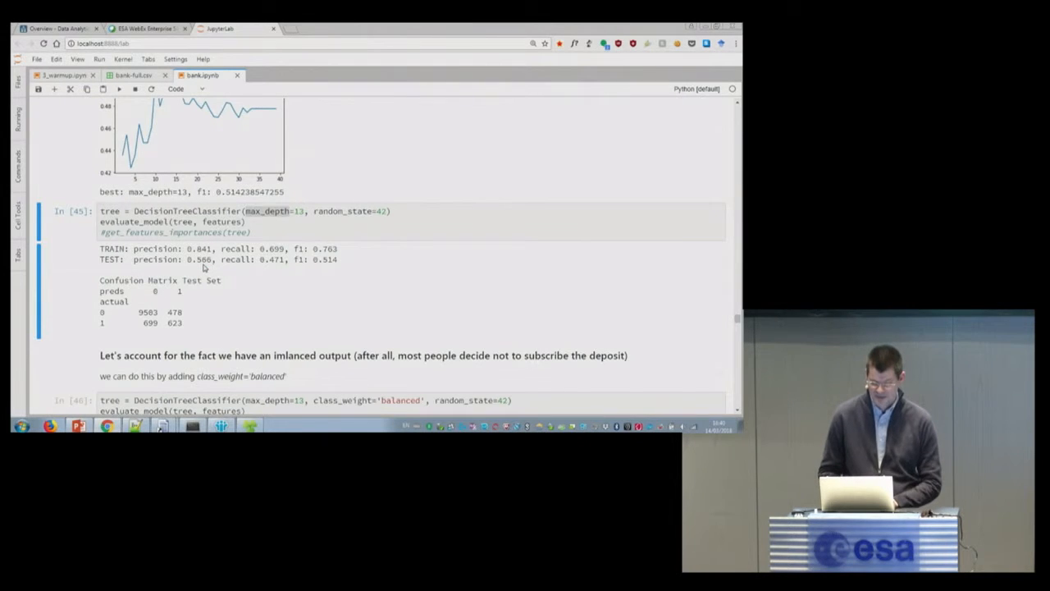
{"action": "mouse_move", "coordinate": [275, 265]}
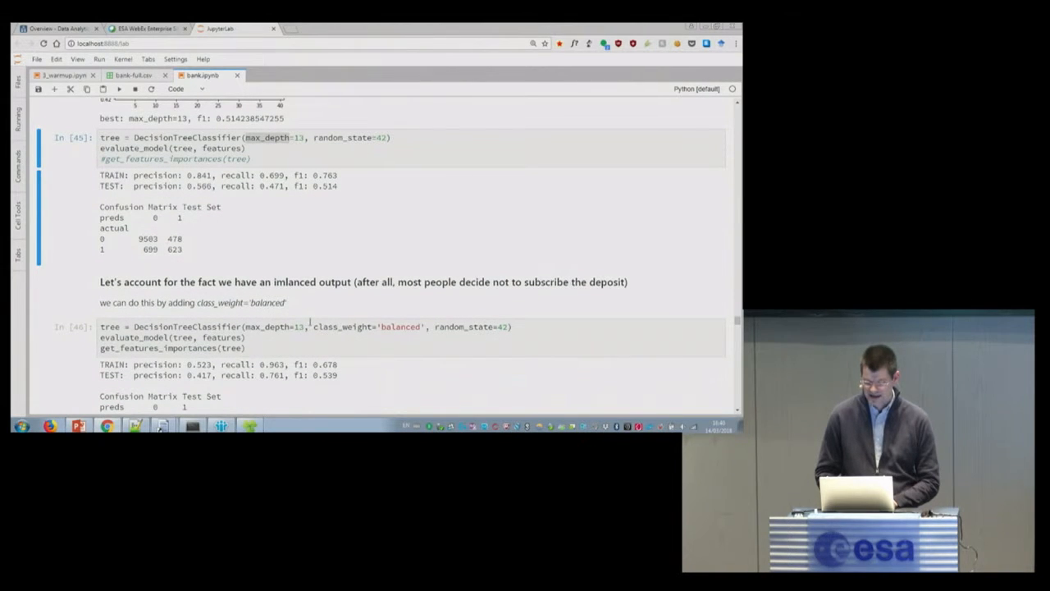
{"action": "double_click", "coordinate": [367, 327]}
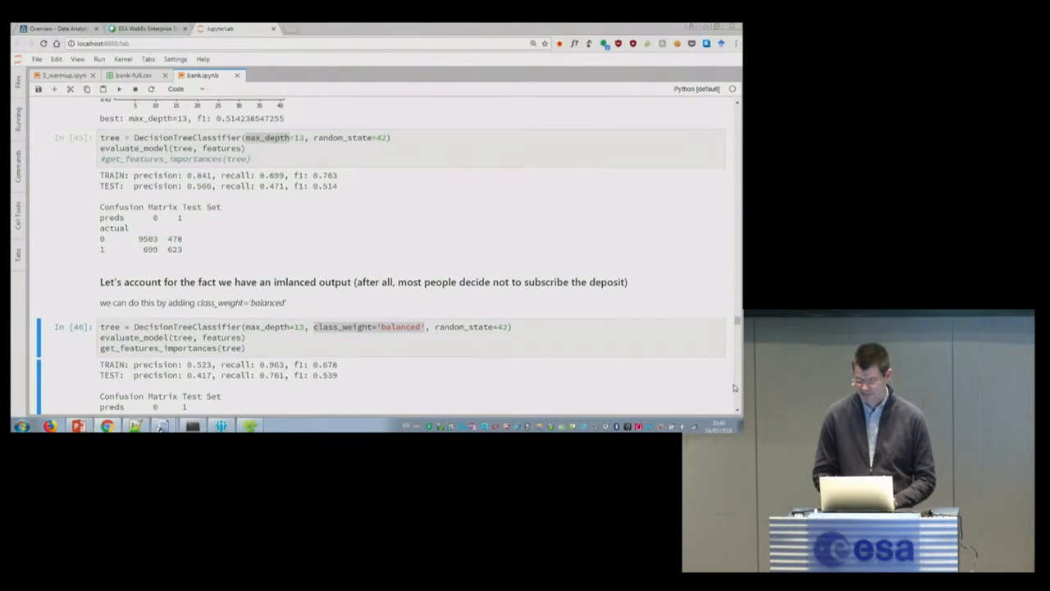
{"action": "scroll", "scroll_direction": "down", "scroll_amount": 3}
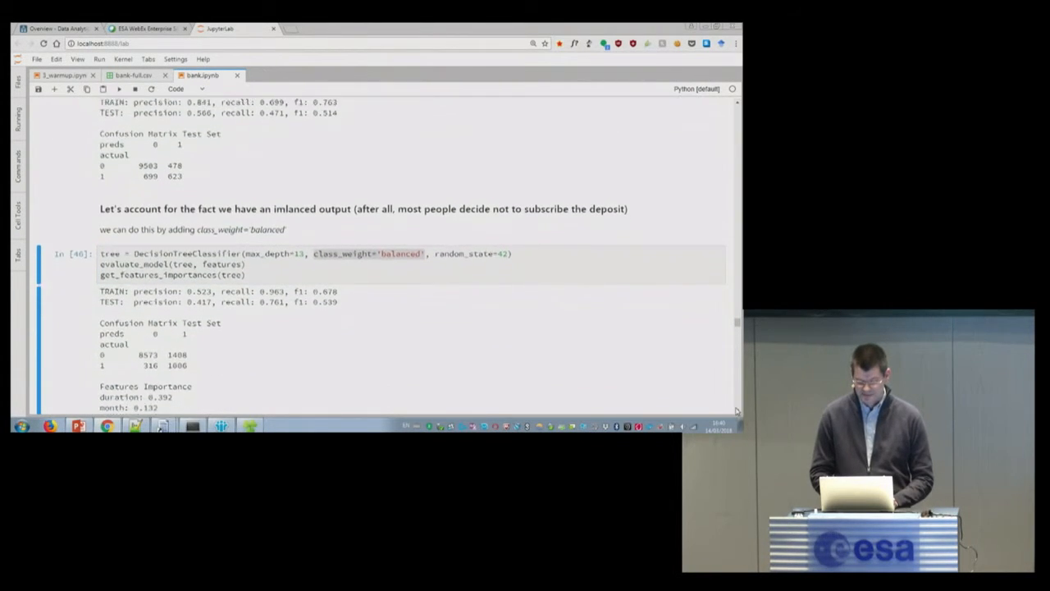
{"action": "scroll", "scroll_direction": "down", "scroll_amount": 3}
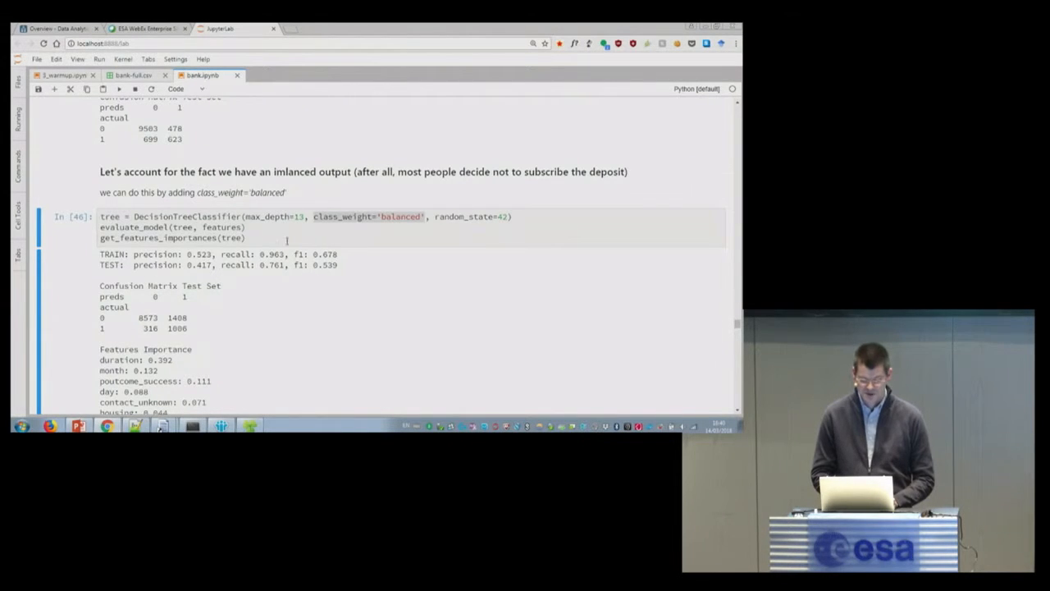
{"action": "mouse_move", "coordinate": [243, 293]}
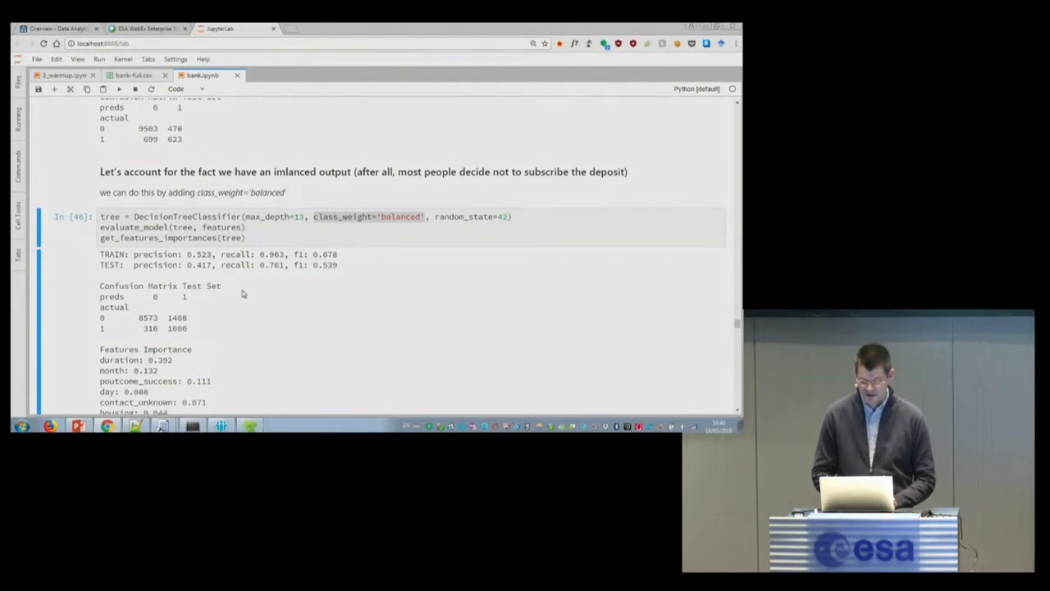
{"action": "mouse_move", "coordinate": [212, 273]}
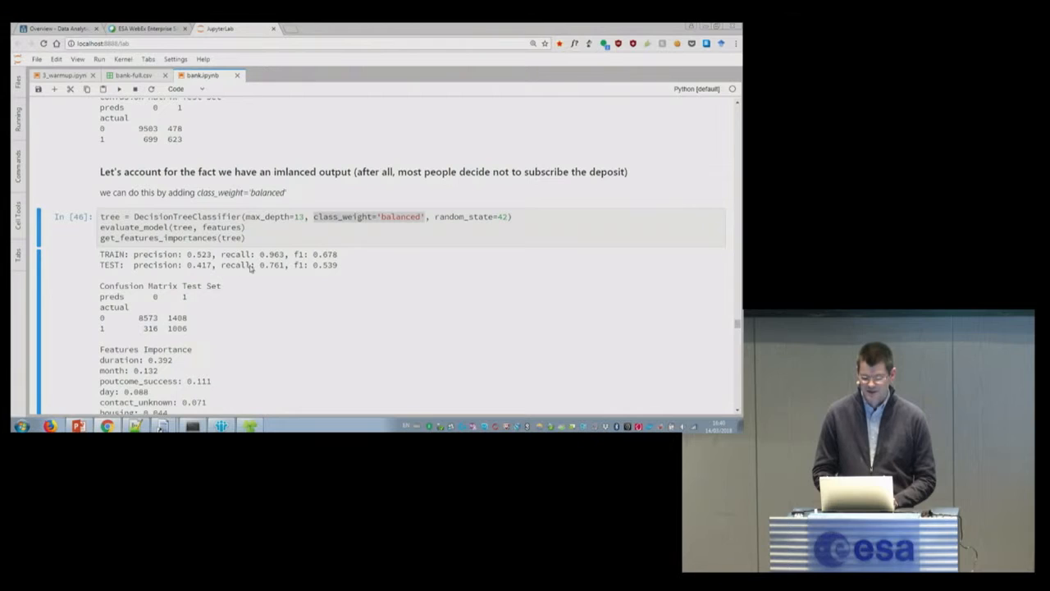
{"action": "mouse_move", "coordinate": [178, 330]}
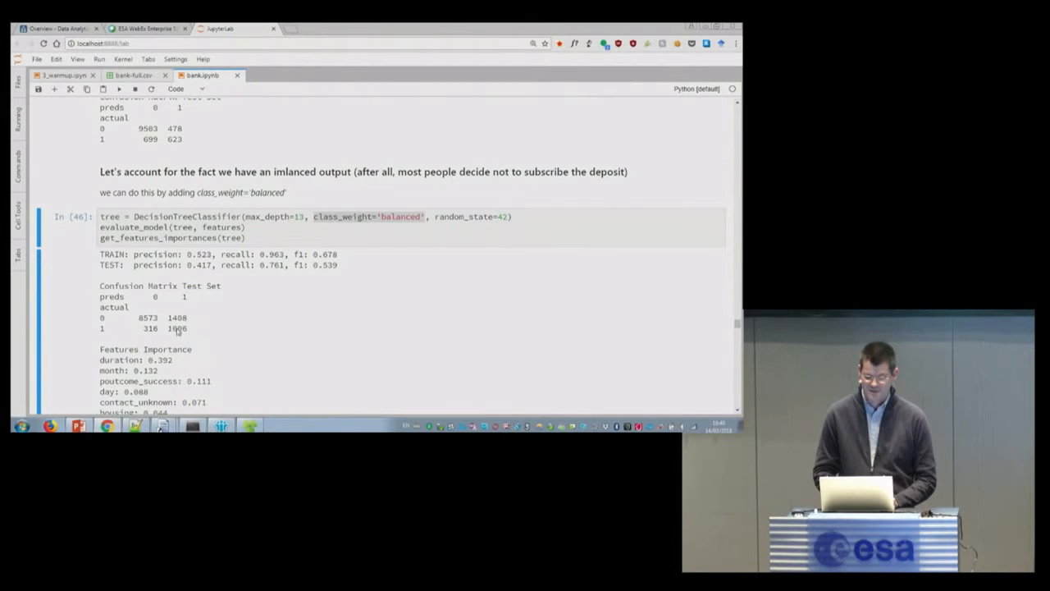
{"action": "mouse_move", "coordinate": [146, 334]}
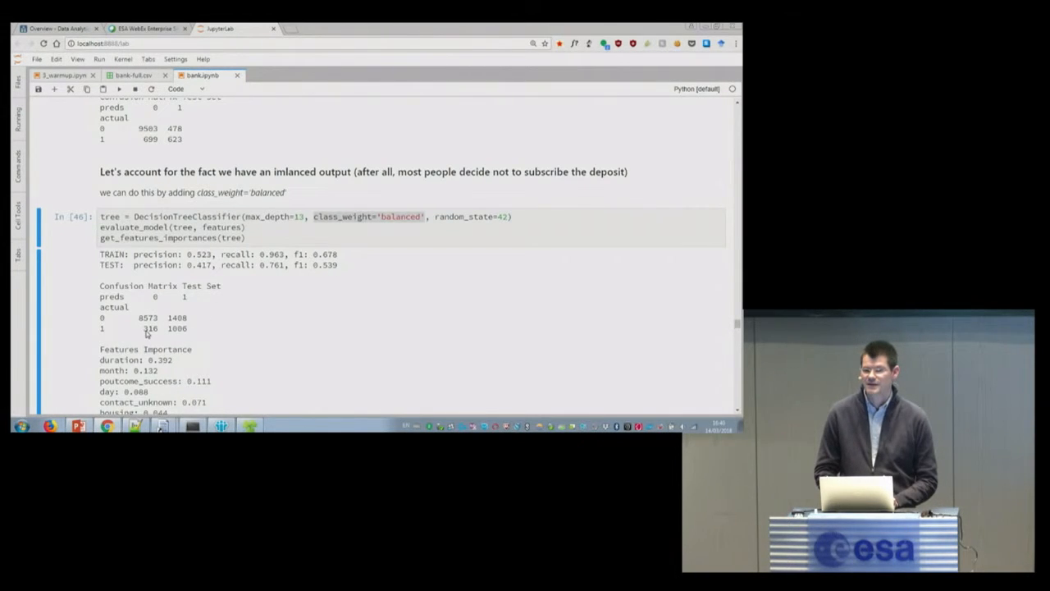
{"action": "mouse_move", "coordinate": [637, 370]}
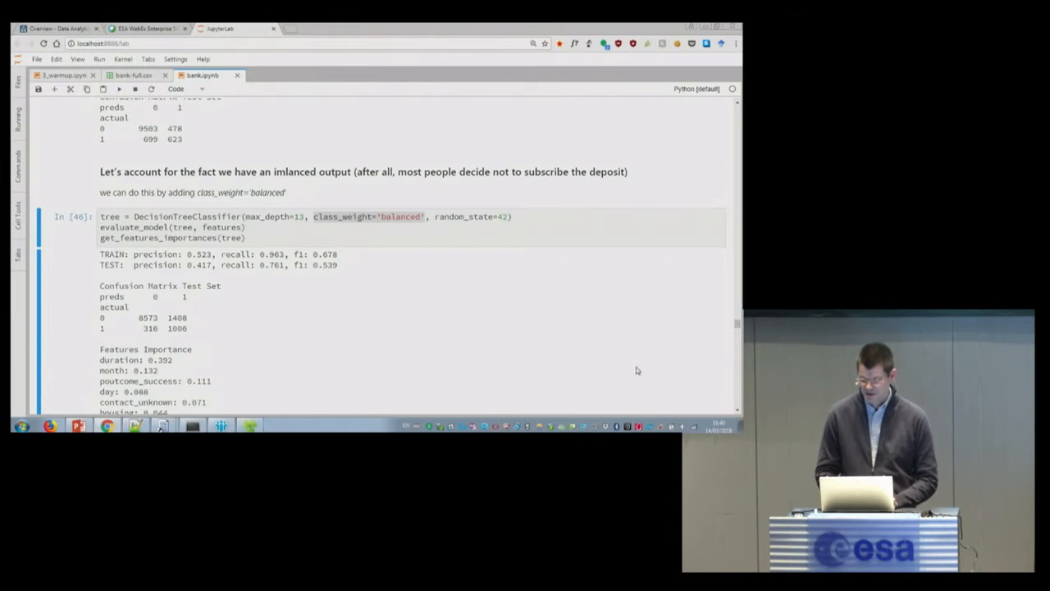
{"action": "scroll", "scroll_direction": "down", "scroll_amount": 3}
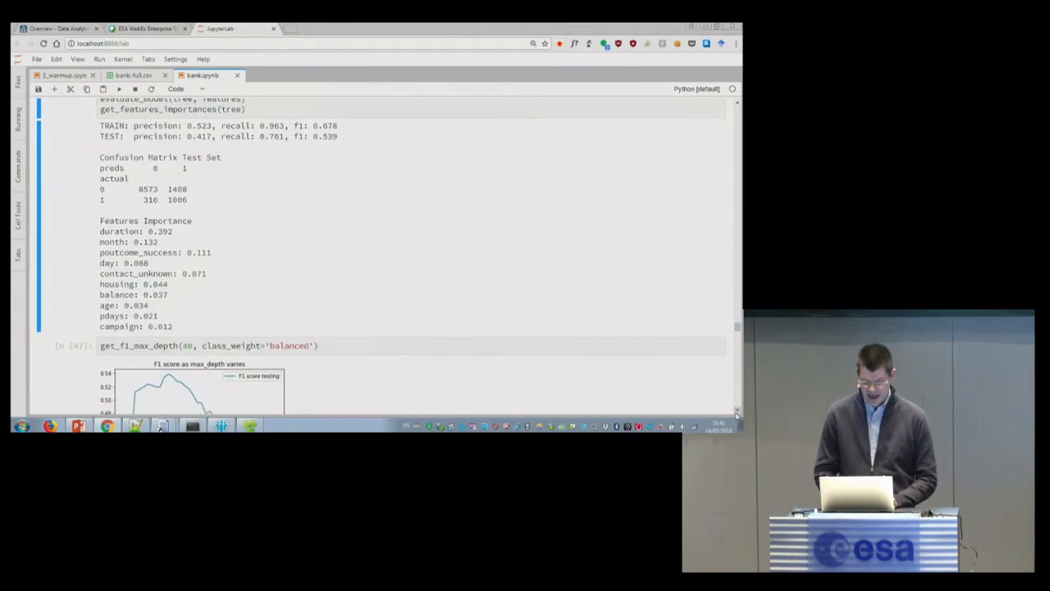
{"action": "scroll", "scroll_direction": "down", "scroll_amount": 3}
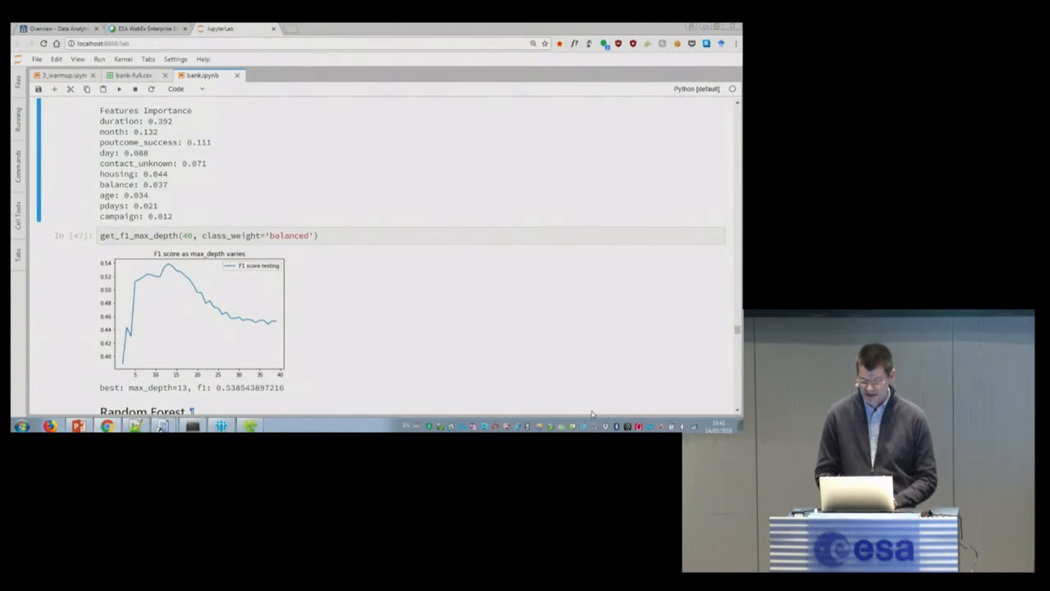
{"action": "scroll", "scroll_direction": "down", "scroll_amount": 3}
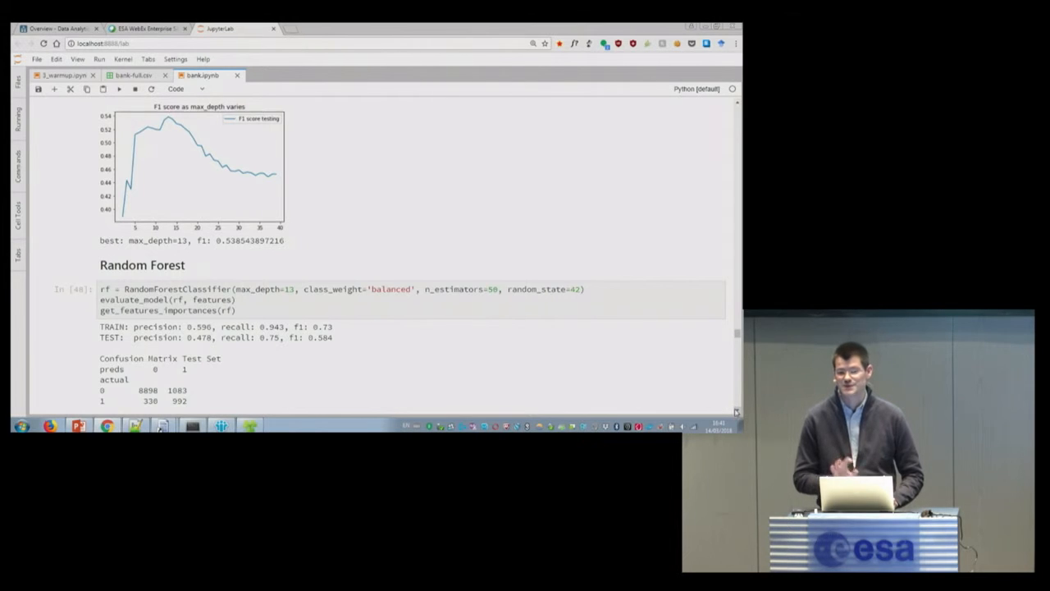
{"action": "scroll", "scroll_direction": "down", "scroll_amount": 3}
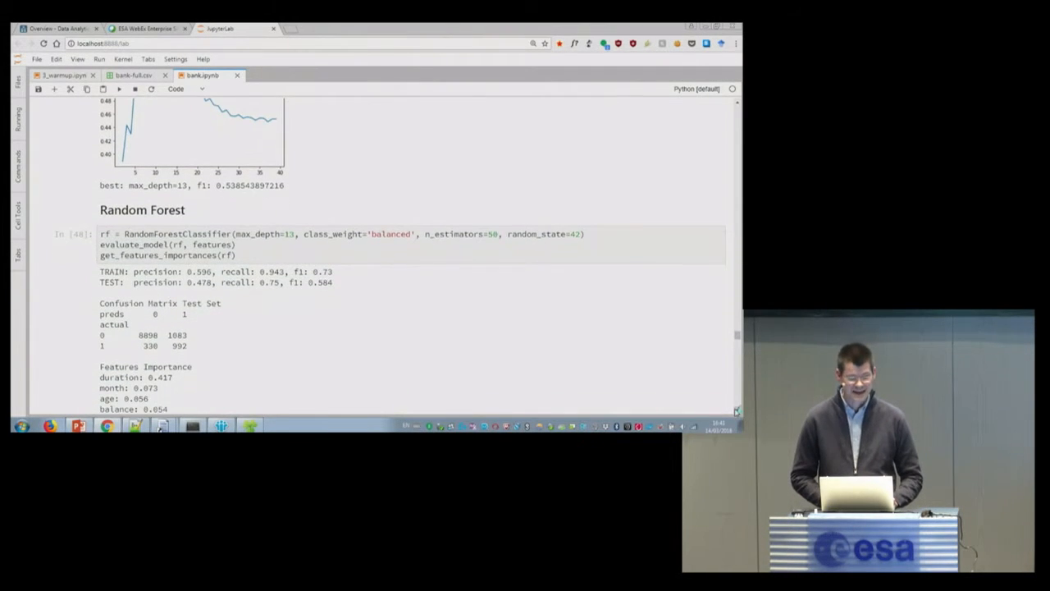
{"action": "scroll", "scroll_direction": "down", "scroll_amount": 3}
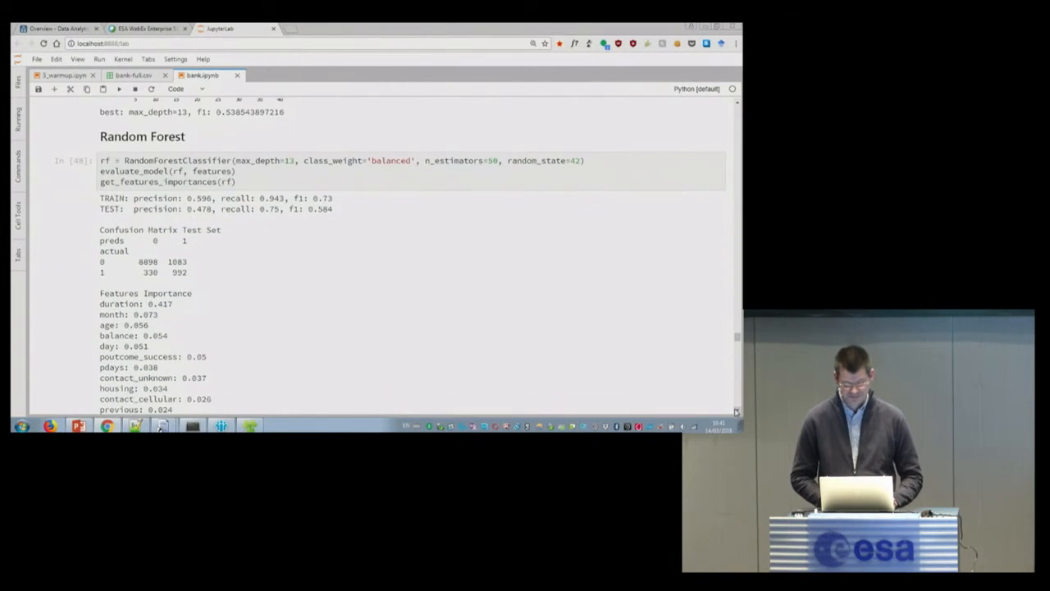
{"action": "scroll", "scroll_direction": "down", "scroll_amount": 3}
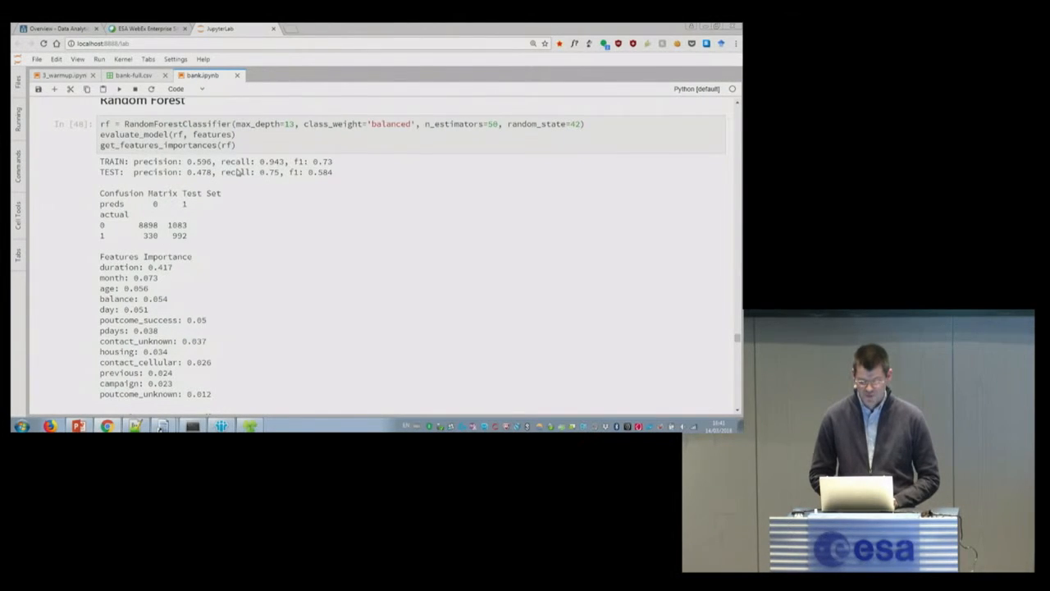
{"action": "mouse_move", "coordinate": [273, 177]}
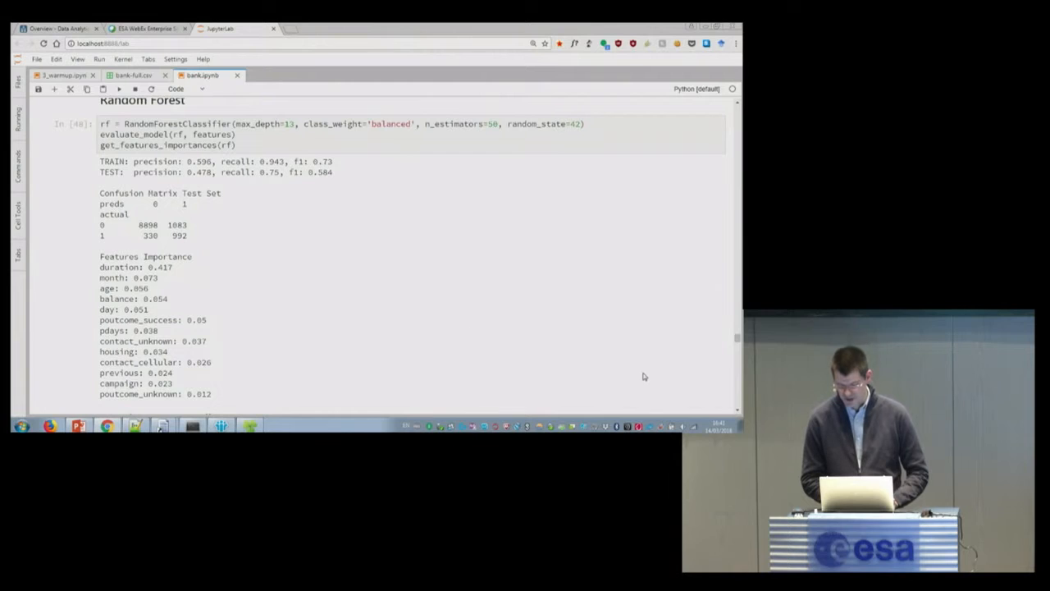
{"action": "scroll", "scroll_direction": "down", "scroll_amount": 3}
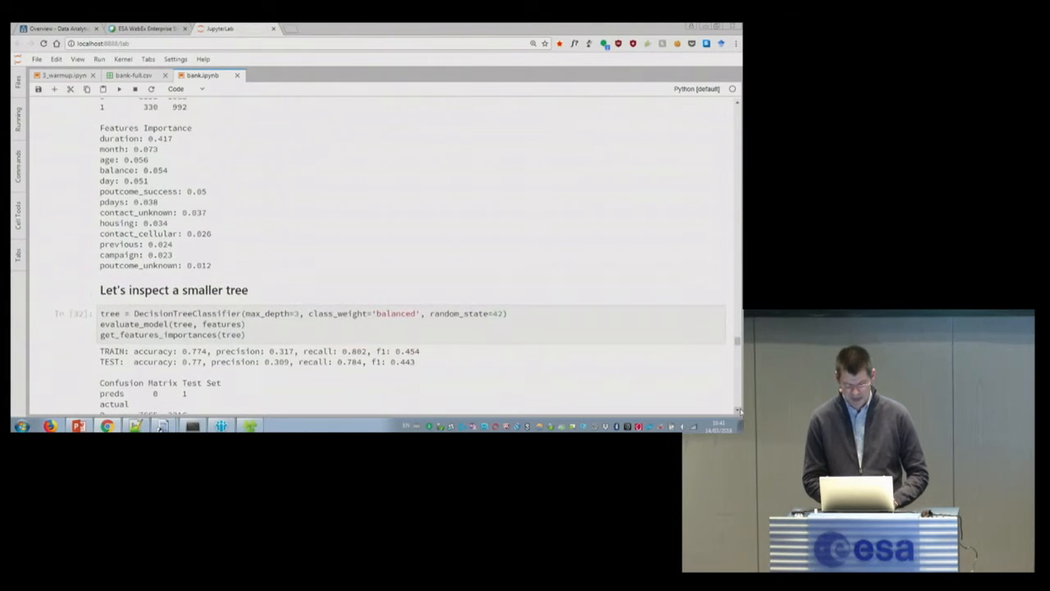
{"action": "scroll", "scroll_direction": "down", "scroll_amount": 3}
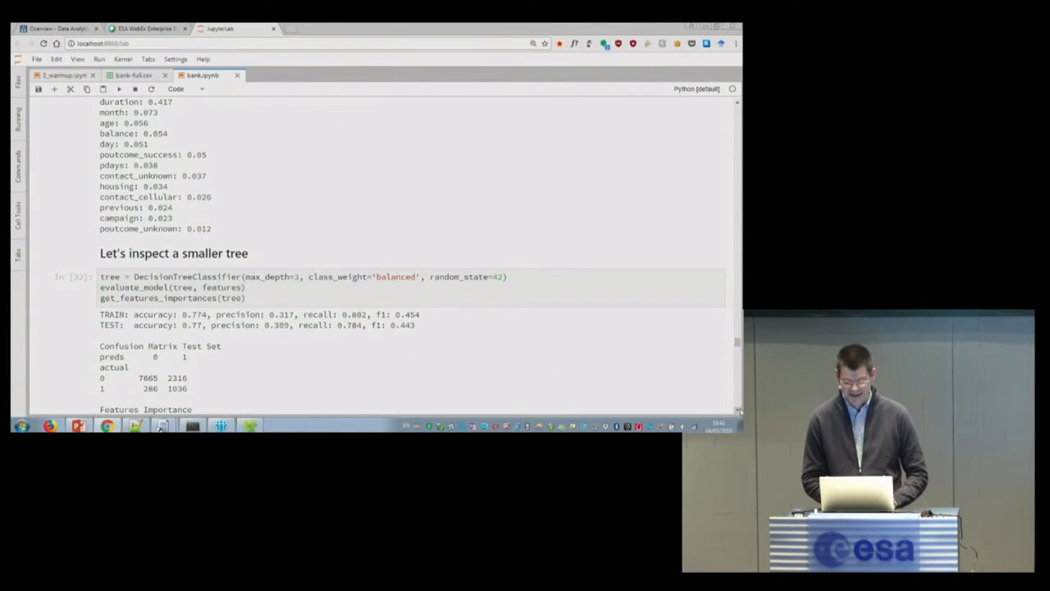
{"action": "scroll", "scroll_direction": "down", "scroll_amount": 3}
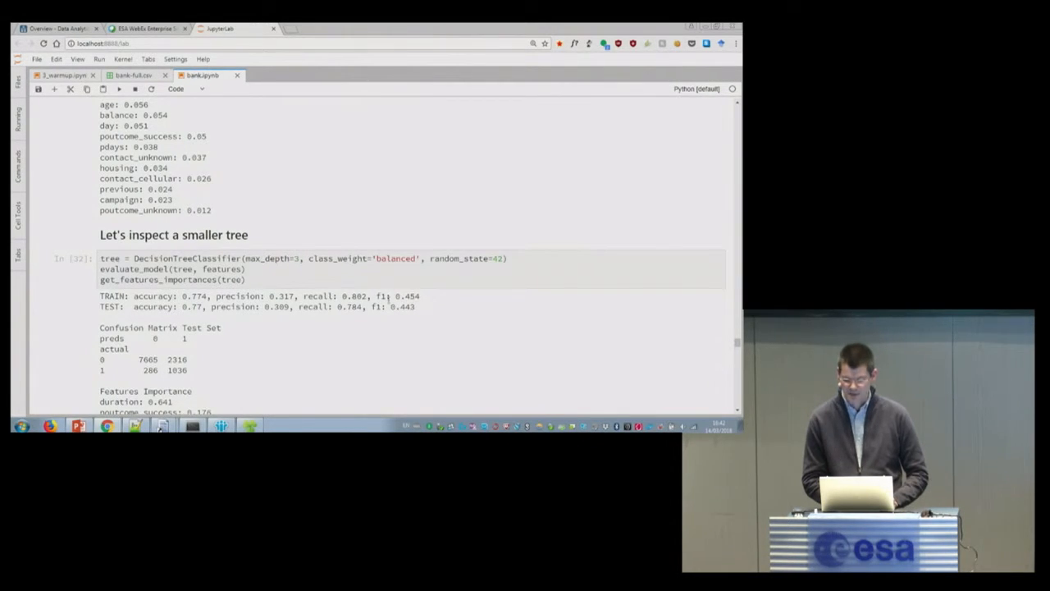
{"action": "scroll", "scroll_direction": "down", "scroll_amount": 3}
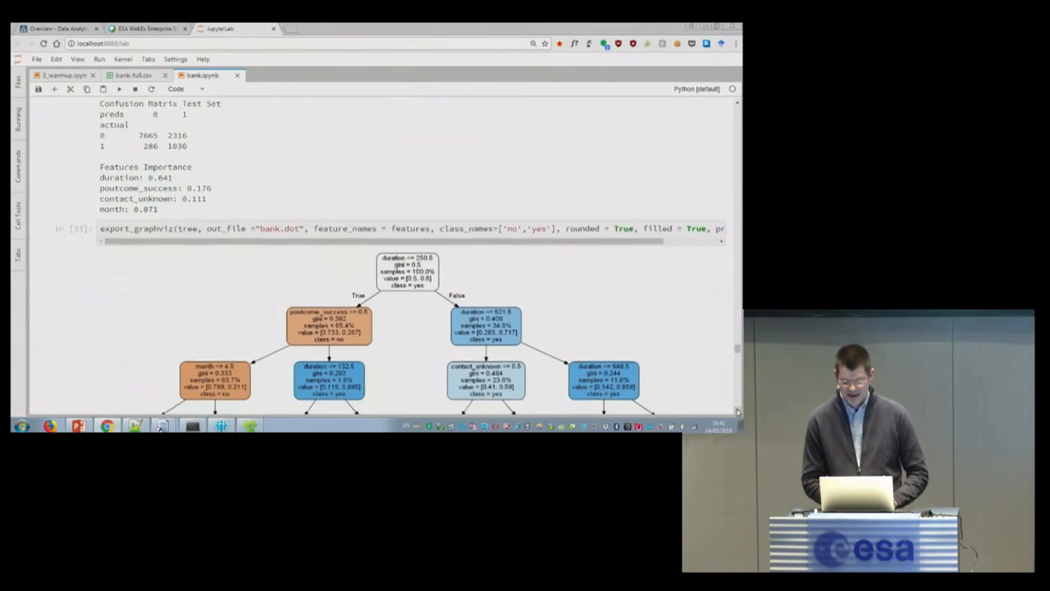
{"action": "scroll", "scroll_direction": "down", "scroll_amount": 3}
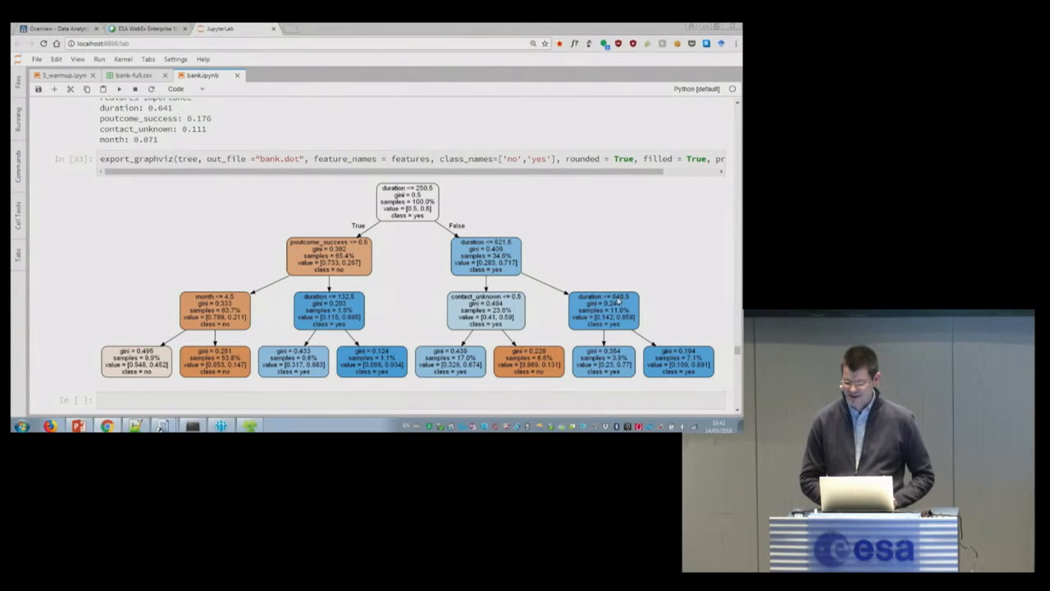
{"action": "mouse_move", "coordinate": [652, 339]}
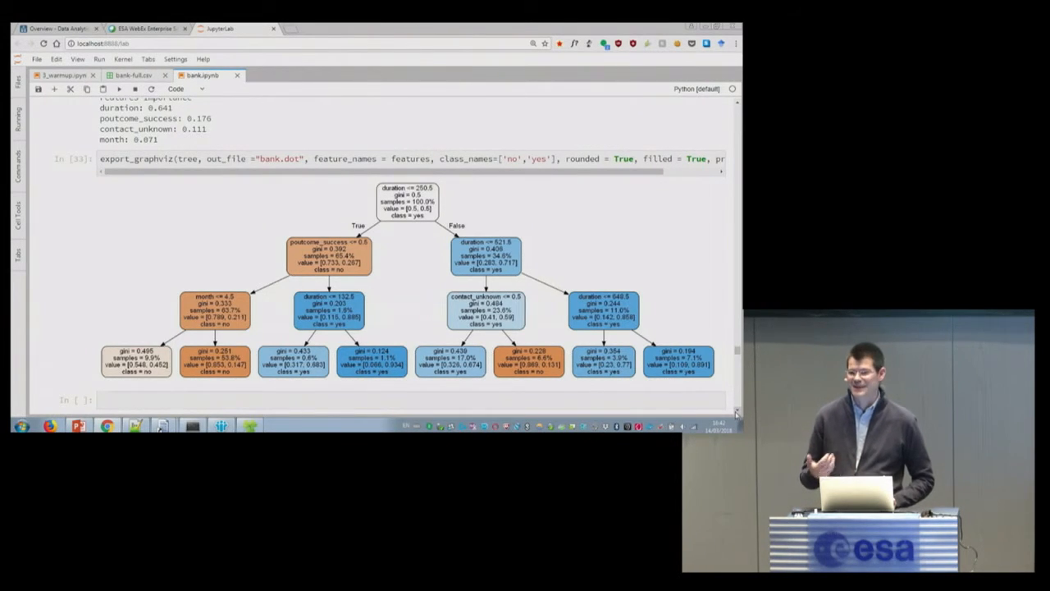
{"action": "scroll", "scroll_direction": "down", "scroll_amount": 3}
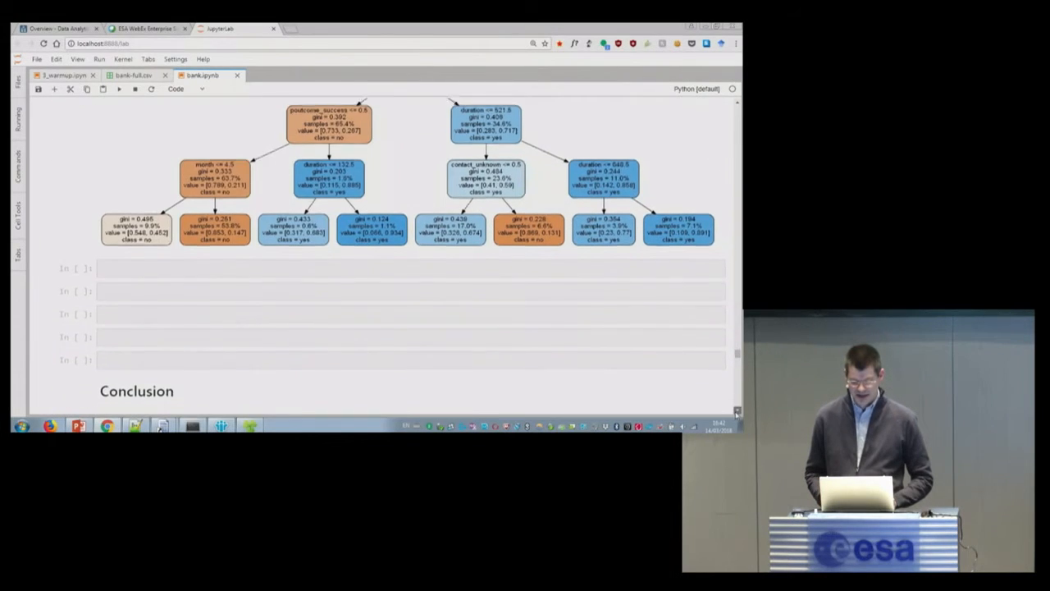
{"action": "scroll", "scroll_direction": "down", "scroll_amount": 3}
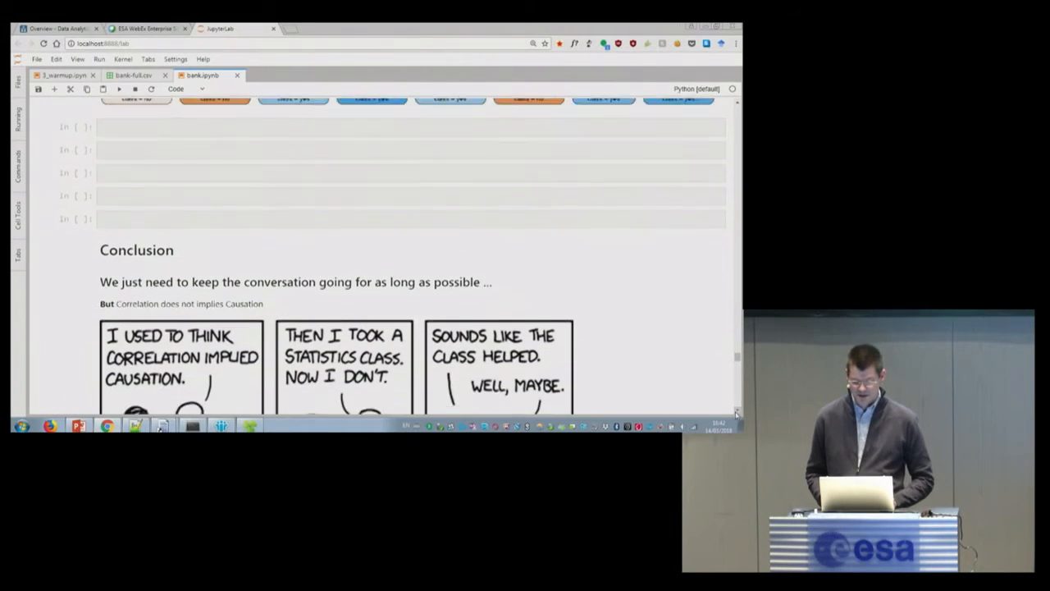
{"action": "scroll", "scroll_direction": "down", "scroll_amount": 3}
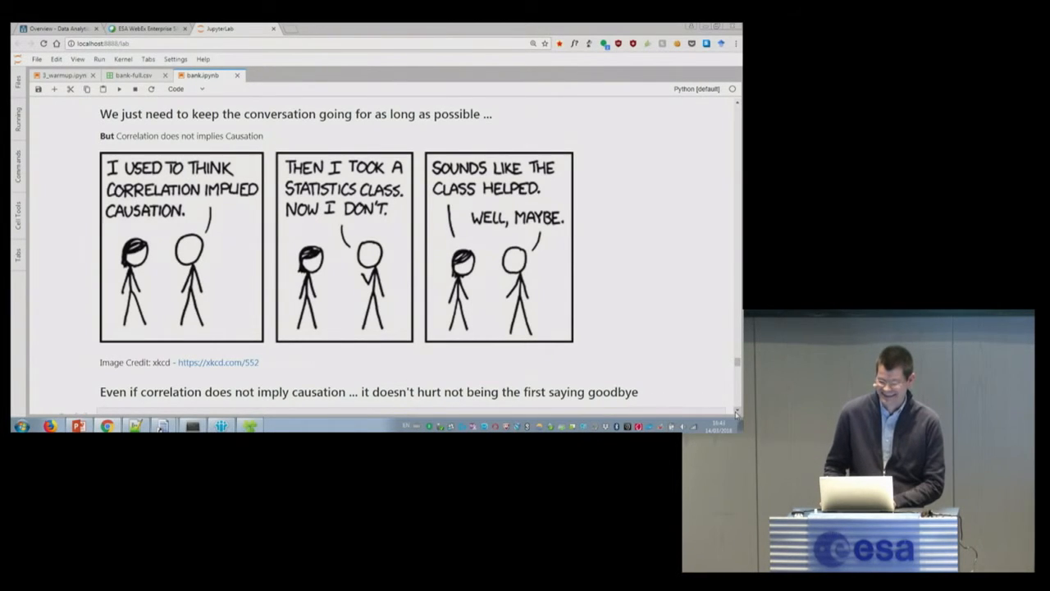
{"action": "scroll", "scroll_direction": "down", "scroll_amount": 3}
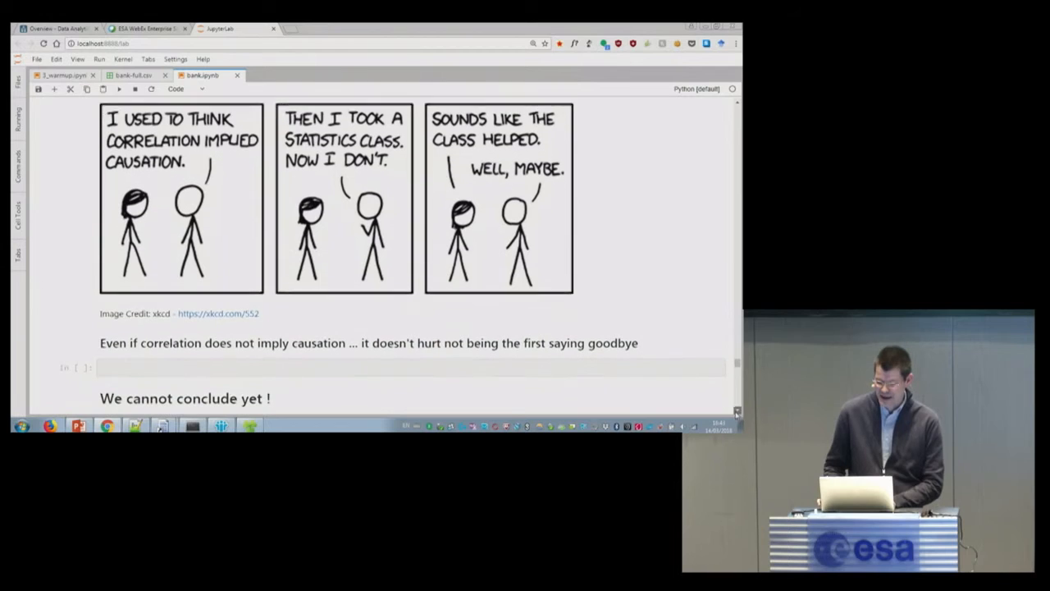
{"action": "scroll", "scroll_direction": "down", "scroll_amount": 3}
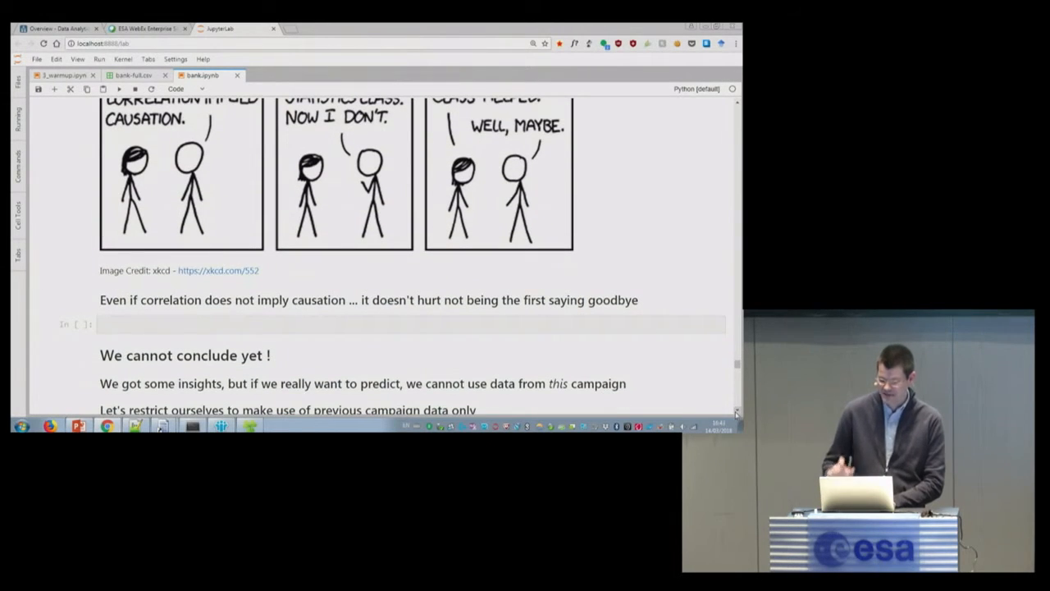
{"action": "scroll", "scroll_direction": "down", "scroll_amount": 3}
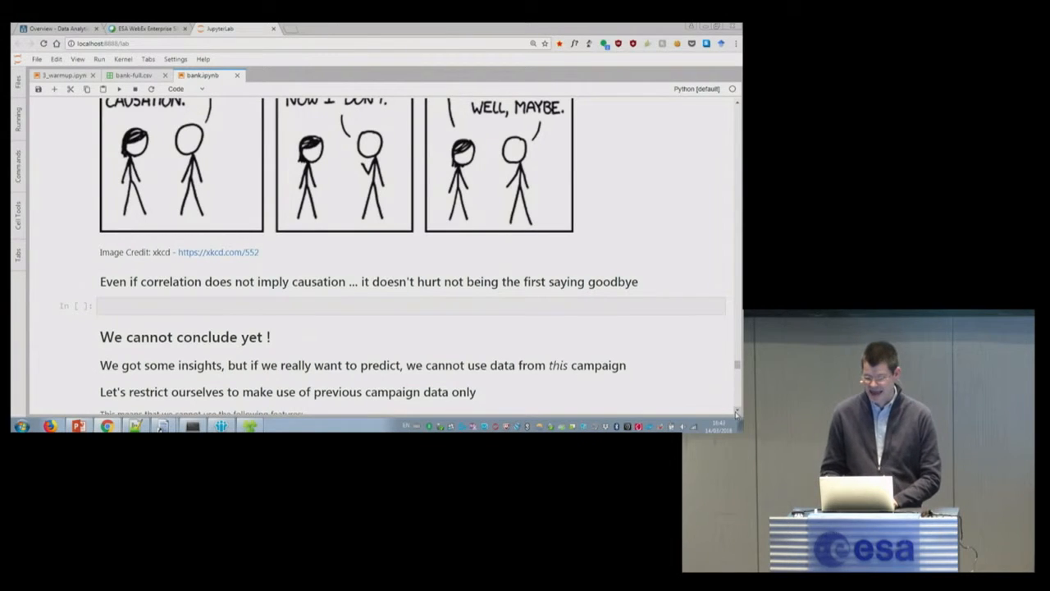
Scroll to the 'Train a tree' cell showing the campaign-free depth-13 tree with test f1 0.327.
{"action": "scroll", "scroll_direction": "down", "scroll_amount": 3}
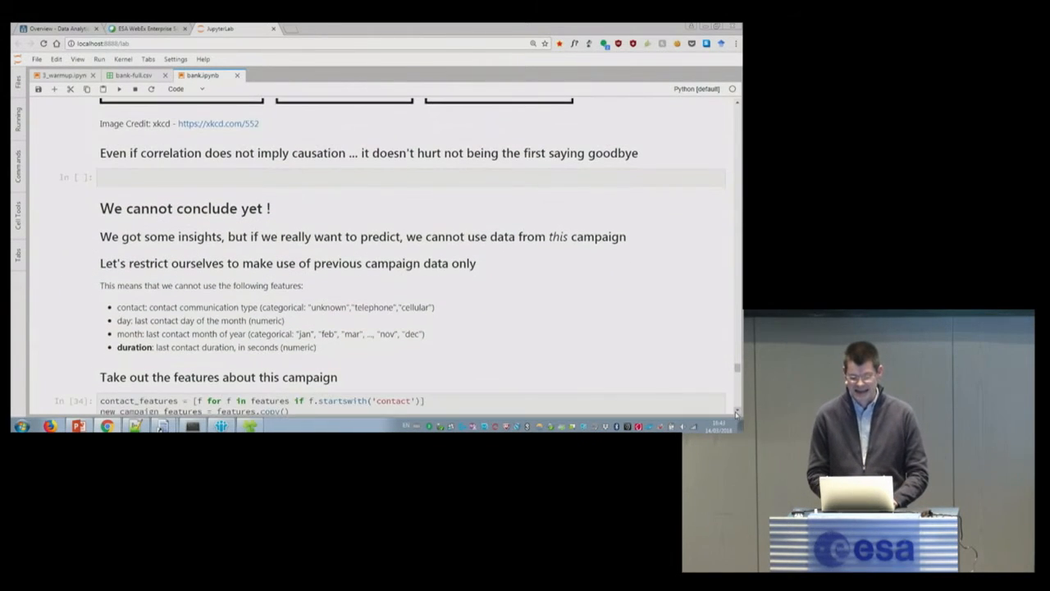
{"action": "scroll", "scroll_direction": "down", "scroll_amount": 3}
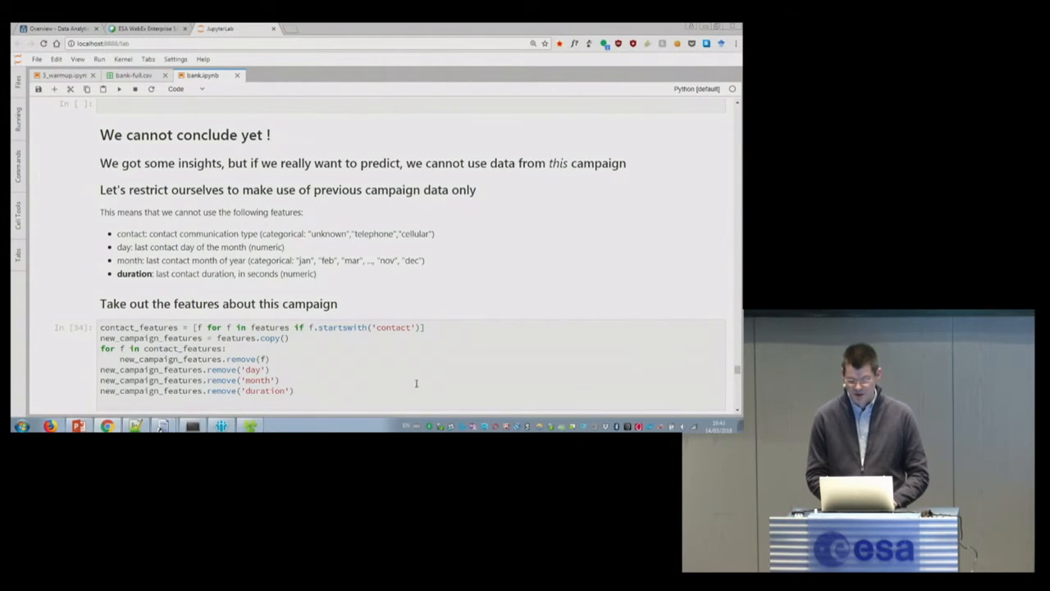
{"action": "scroll", "scroll_direction": "down", "scroll_amount": 3}
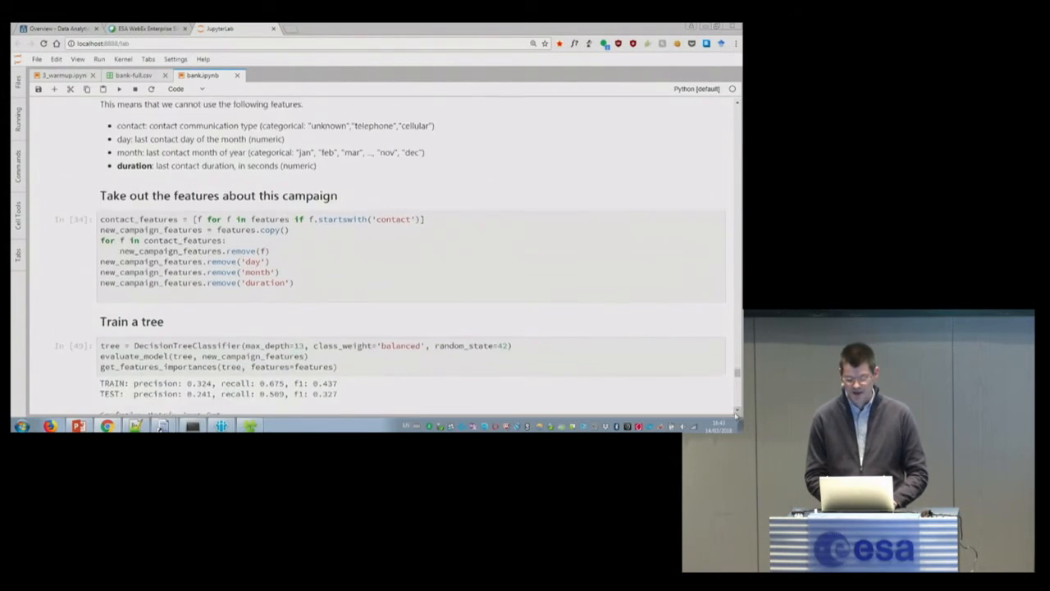
{"action": "scroll", "scroll_direction": "down", "scroll_amount": 3}
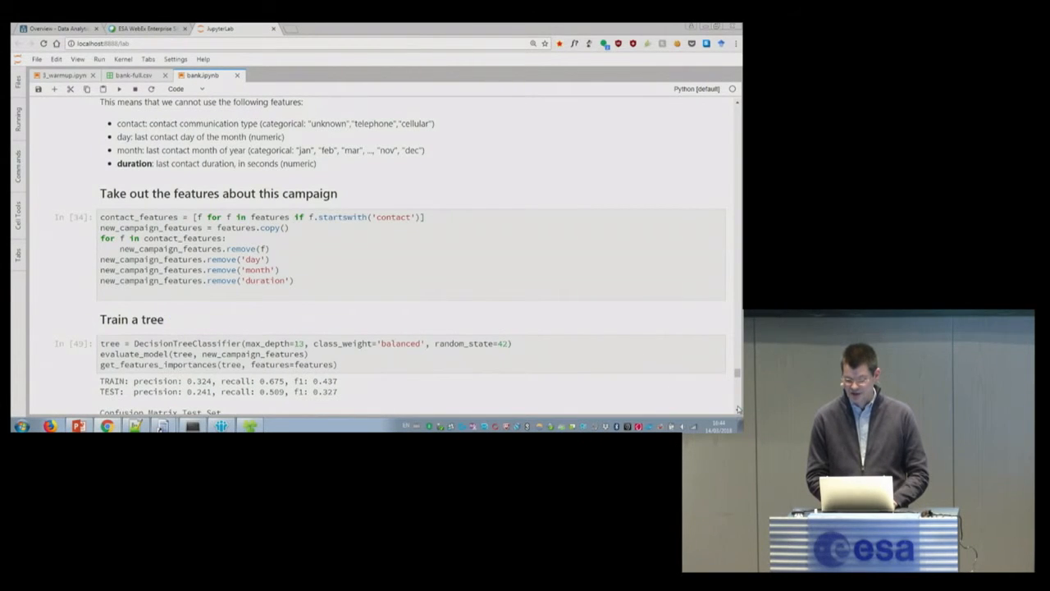
{"action": "scroll", "scroll_direction": "down", "scroll_amount": 3}
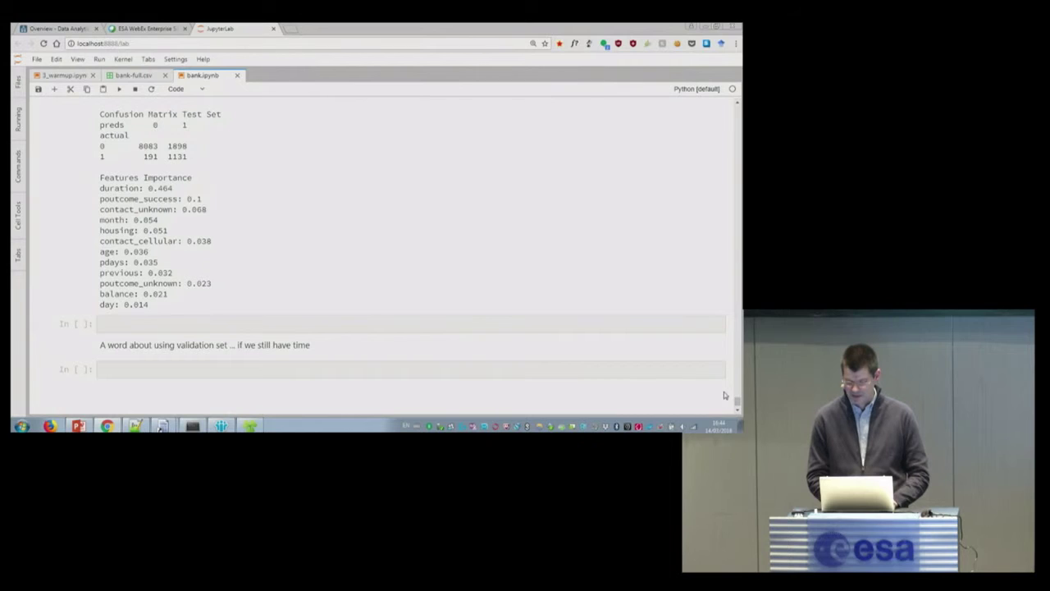
{"action": "scroll", "scroll_direction": "up", "scroll_amount": 3}
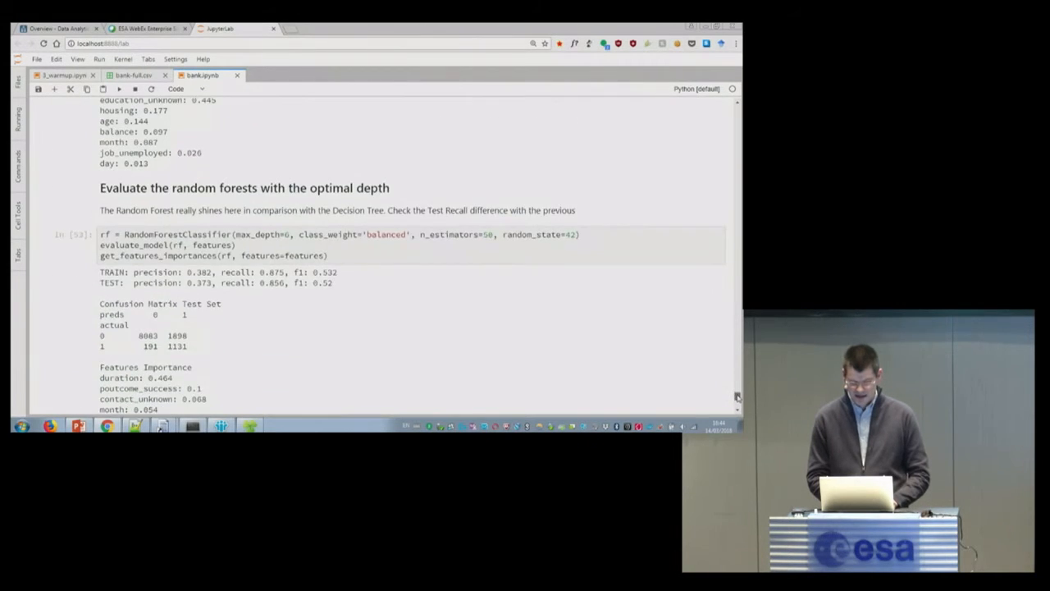
{"action": "scroll", "scroll_direction": "up", "scroll_amount": 3}
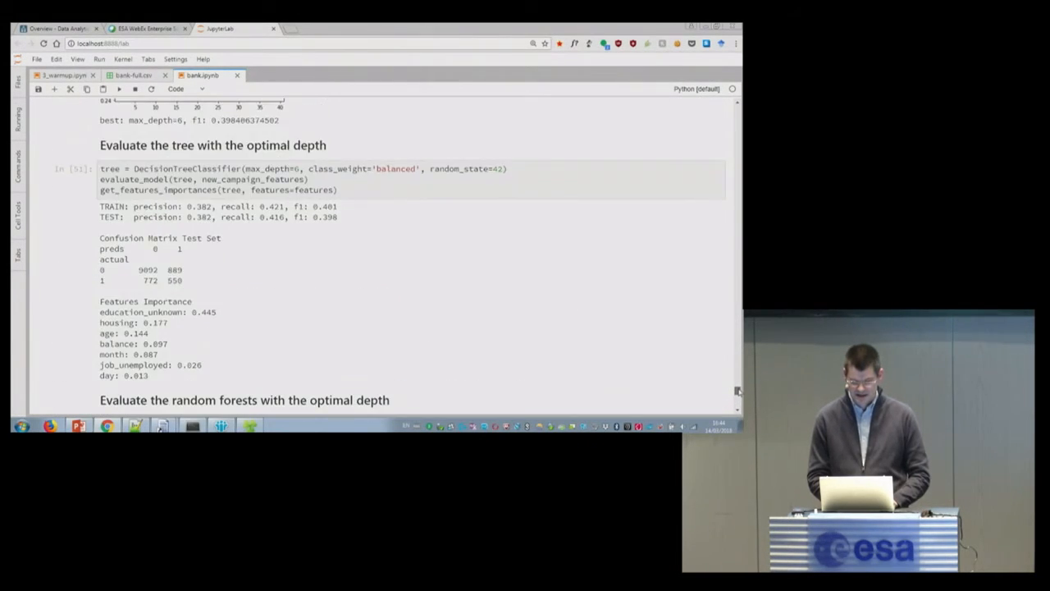
{"action": "scroll", "scroll_direction": "up", "scroll_amount": 3}
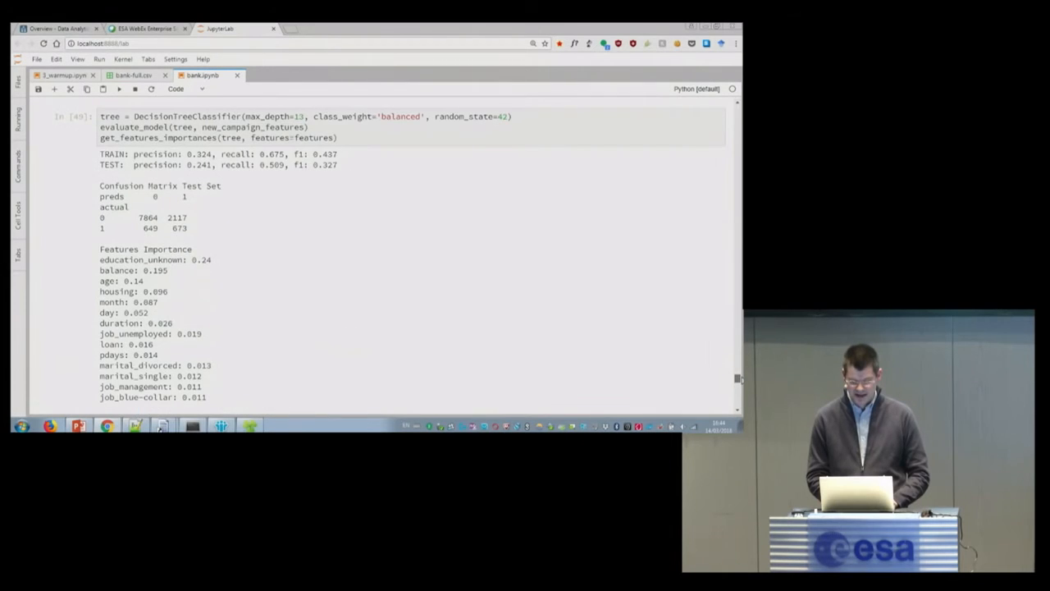
{"action": "scroll", "scroll_direction": "up", "scroll_amount": 3}
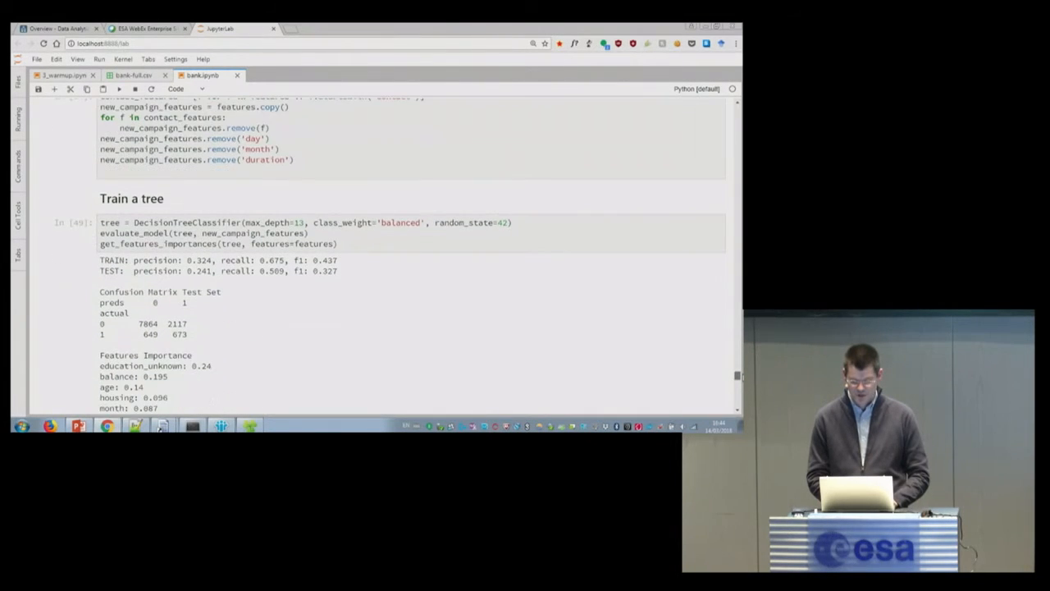
{"action": "scroll", "scroll_direction": "down", "scroll_amount": 3}
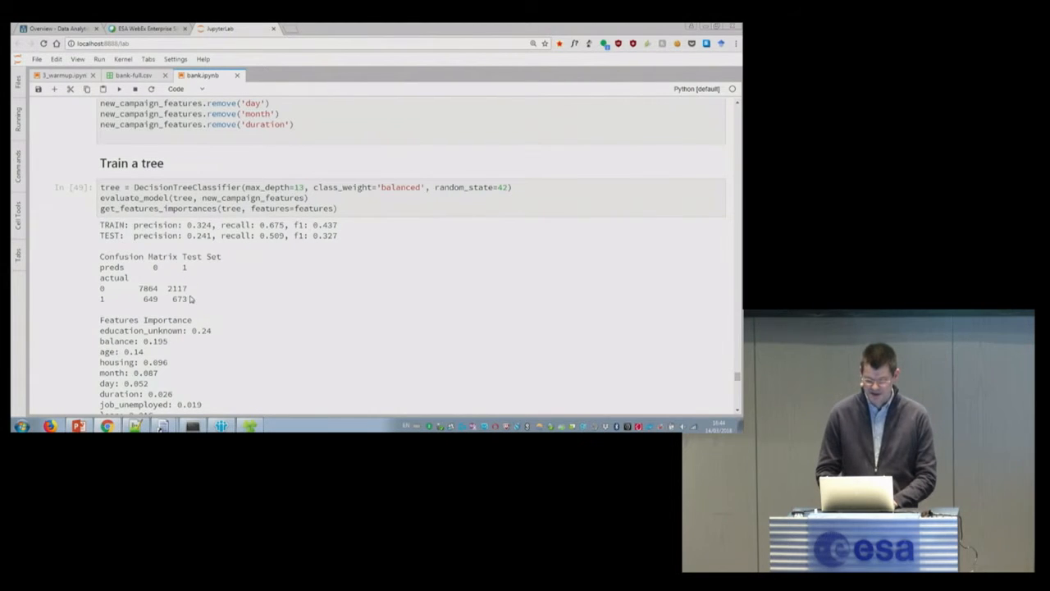
{"action": "mouse_move", "coordinate": [271, 246]}
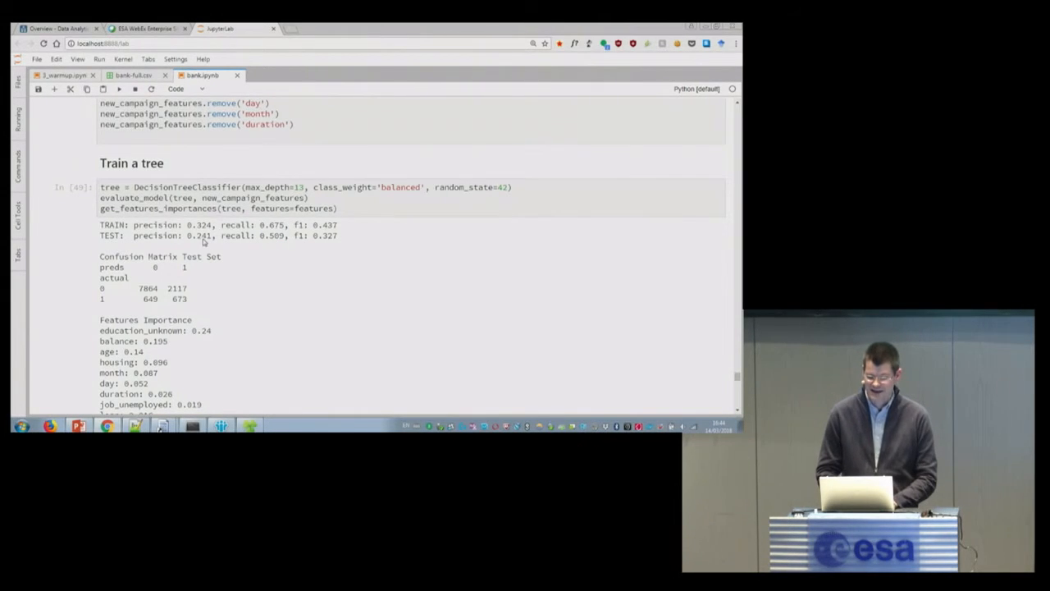
{"action": "mouse_move", "coordinate": [262, 266]}
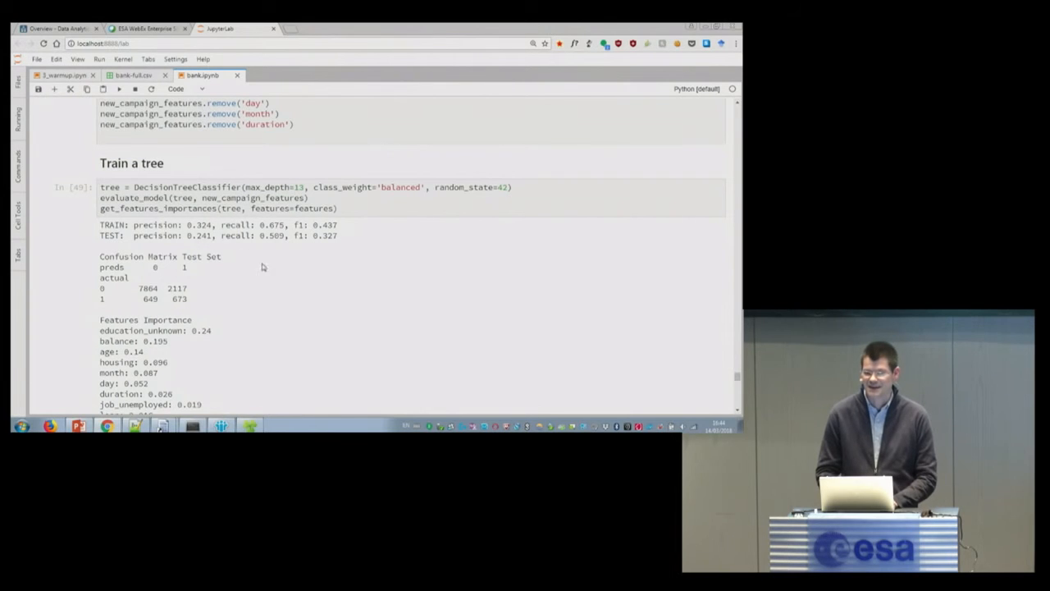
{"action": "mouse_move", "coordinate": [388, 354]}
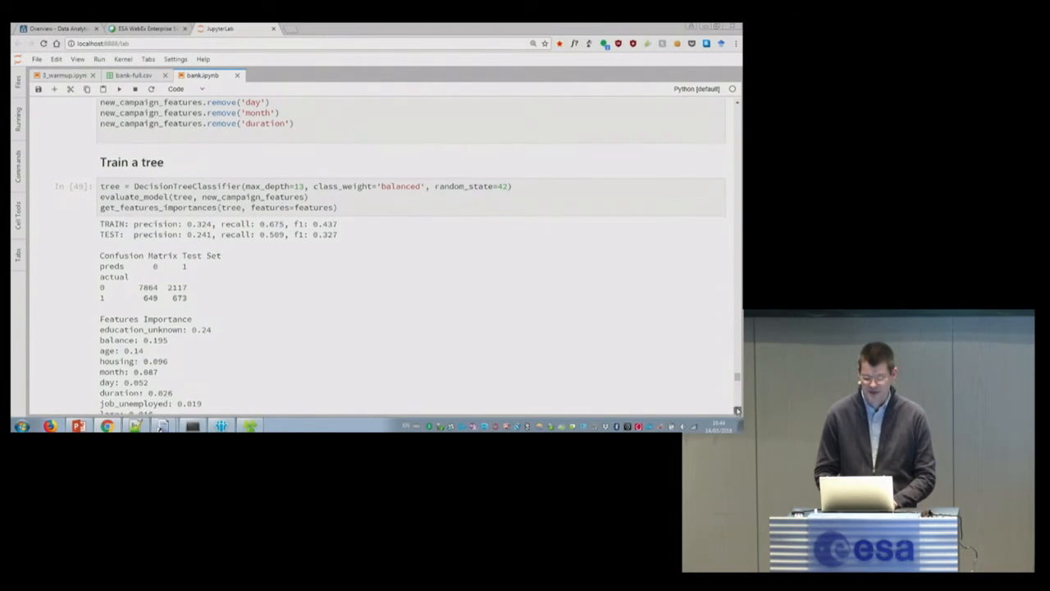
Scroll past the F1 sweep picking max_depth=6 to that tree's evaluation with test f1 0.398.
{"action": "scroll", "scroll_direction": "down", "scroll_amount": 3}
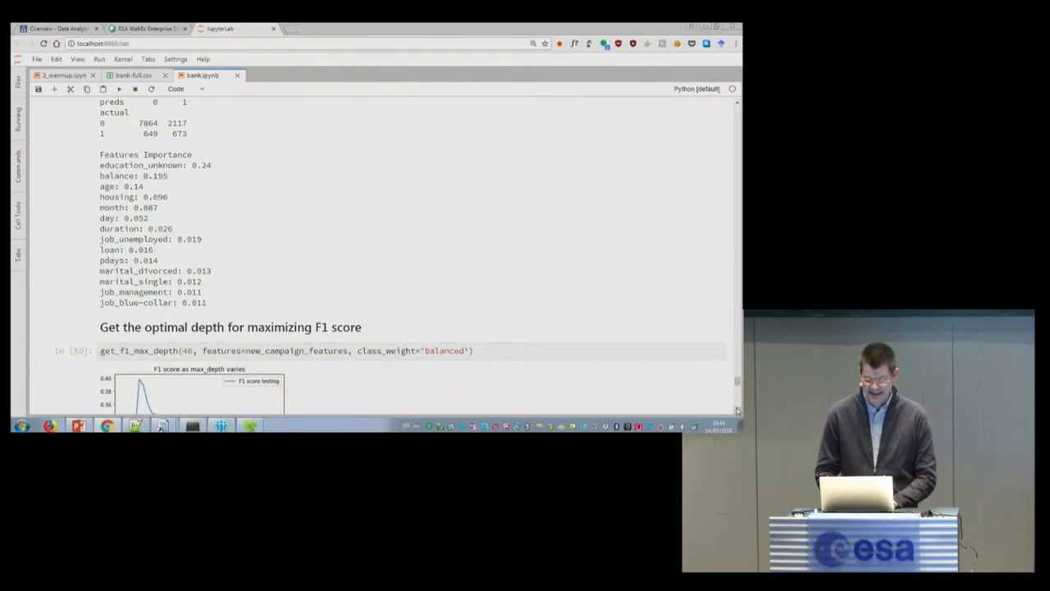
{"action": "scroll", "scroll_direction": "down", "scroll_amount": 3}
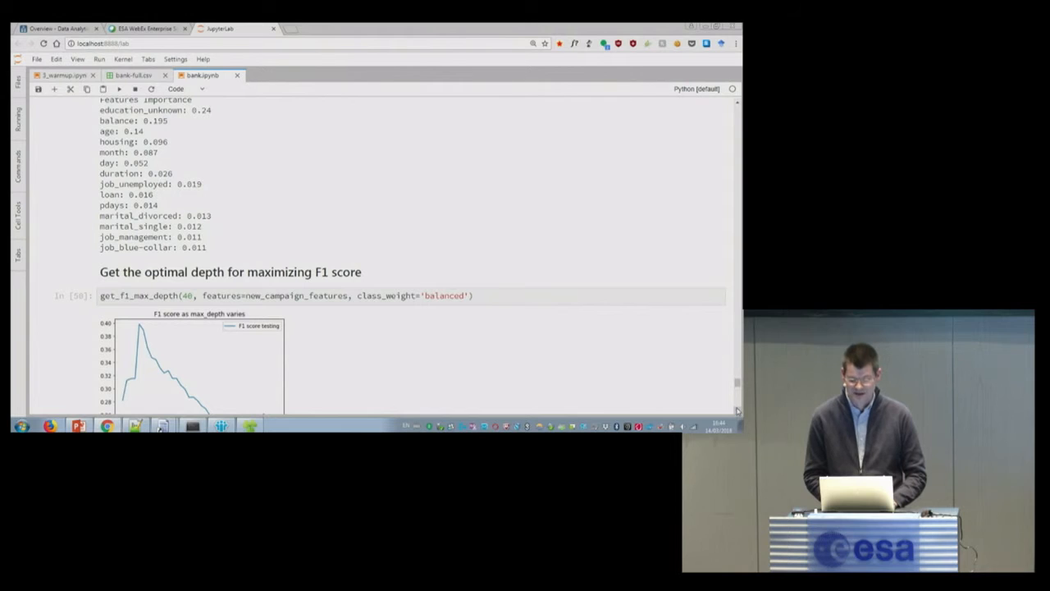
{"action": "scroll", "scroll_direction": "down", "scroll_amount": 3}
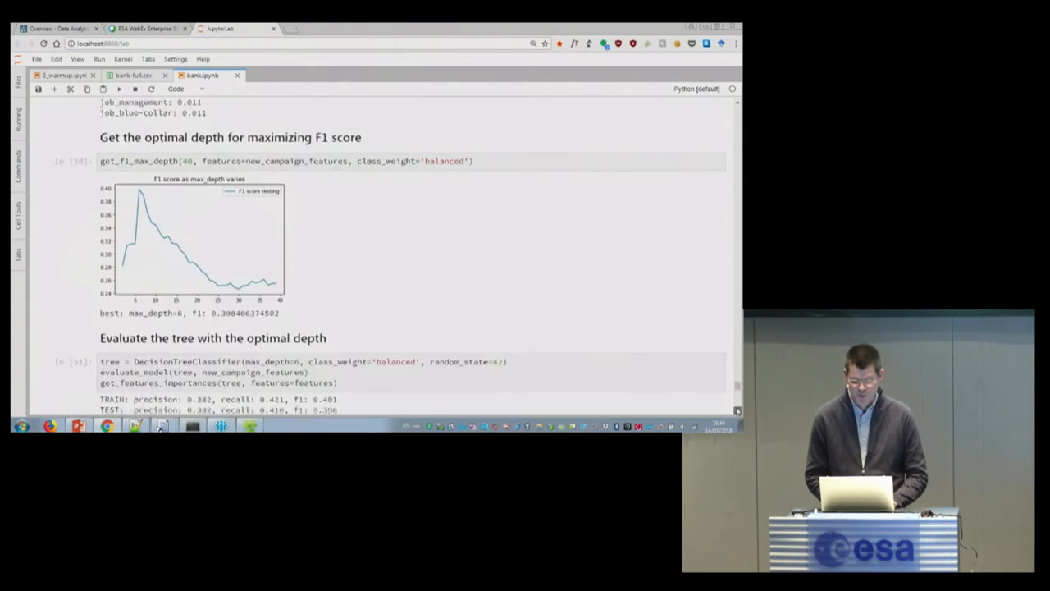
{"action": "scroll", "scroll_direction": "down", "scroll_amount": 3}
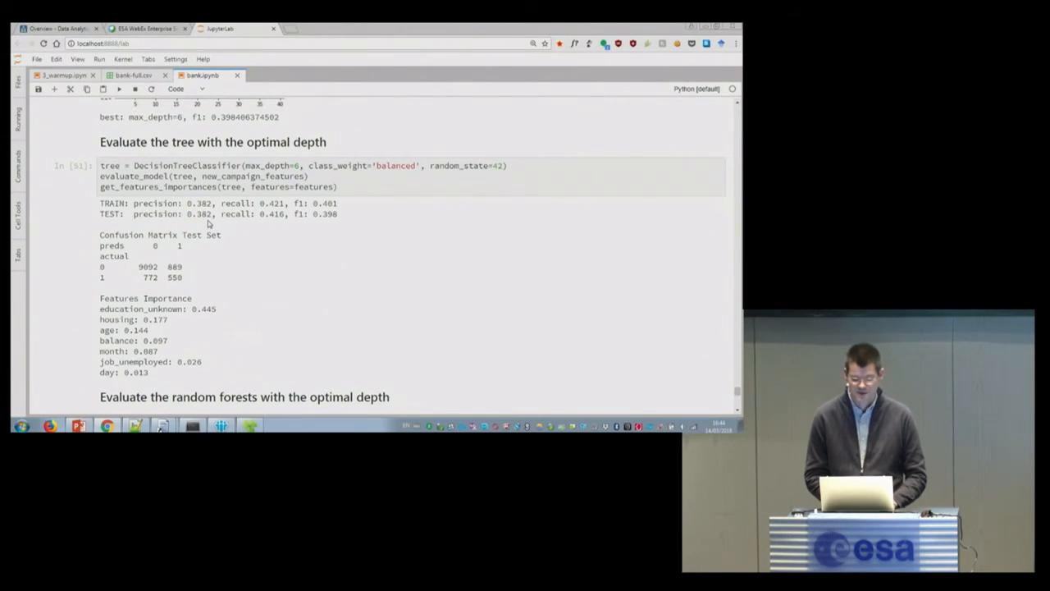
{"action": "mouse_move", "coordinate": [273, 223]}
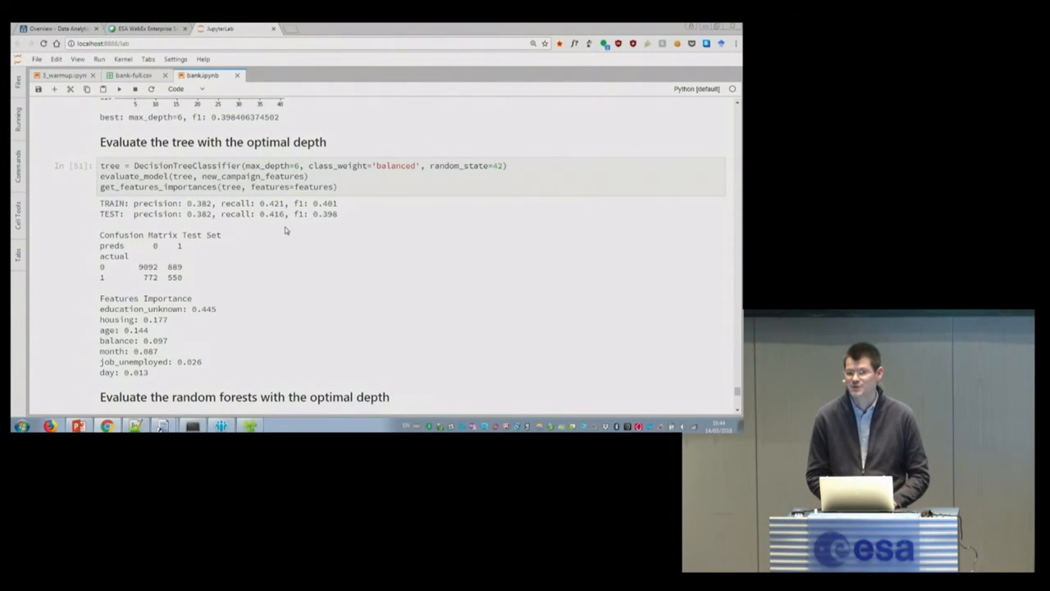
{"action": "mouse_move", "coordinate": [434, 334]}
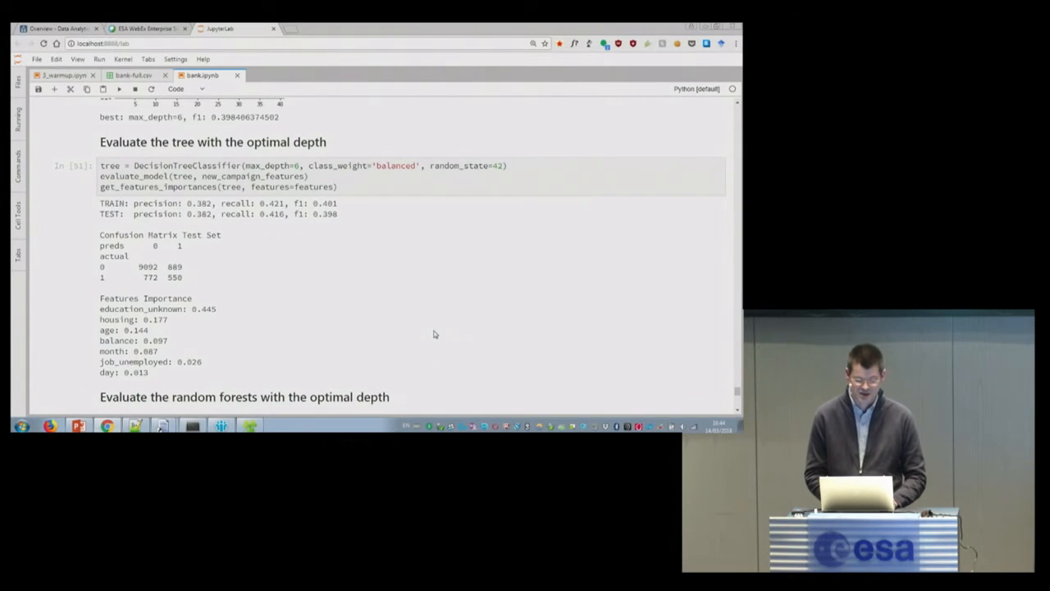
{"action": "mouse_move", "coordinate": [307, 221]}
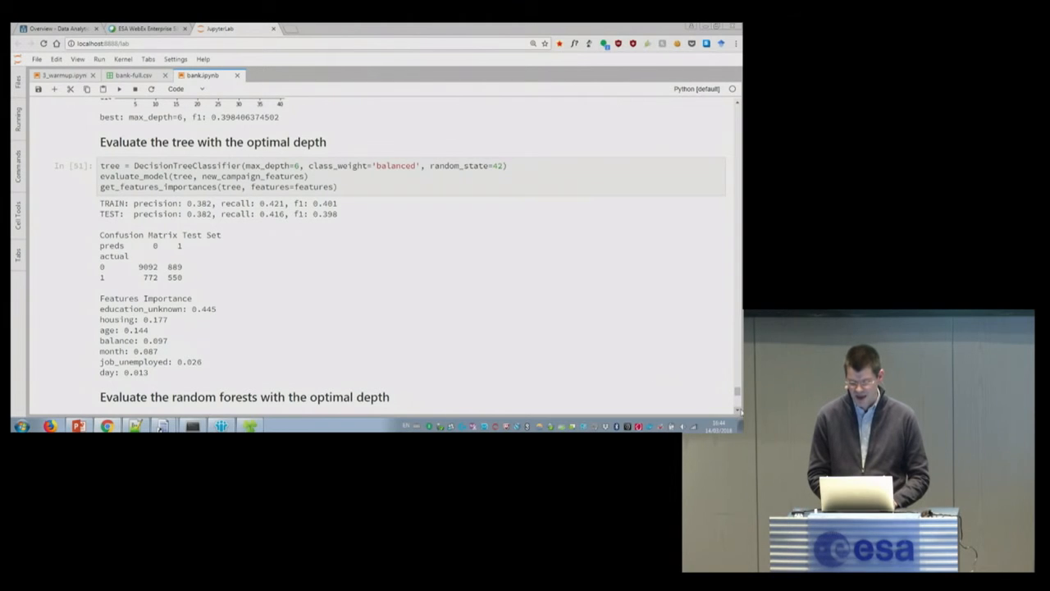
Scroll to the depth-6 random forest results (recall 0.856, f1 0.52) and the validation-set note.
{"action": "scroll", "scroll_direction": "down", "scroll_amount": 3}
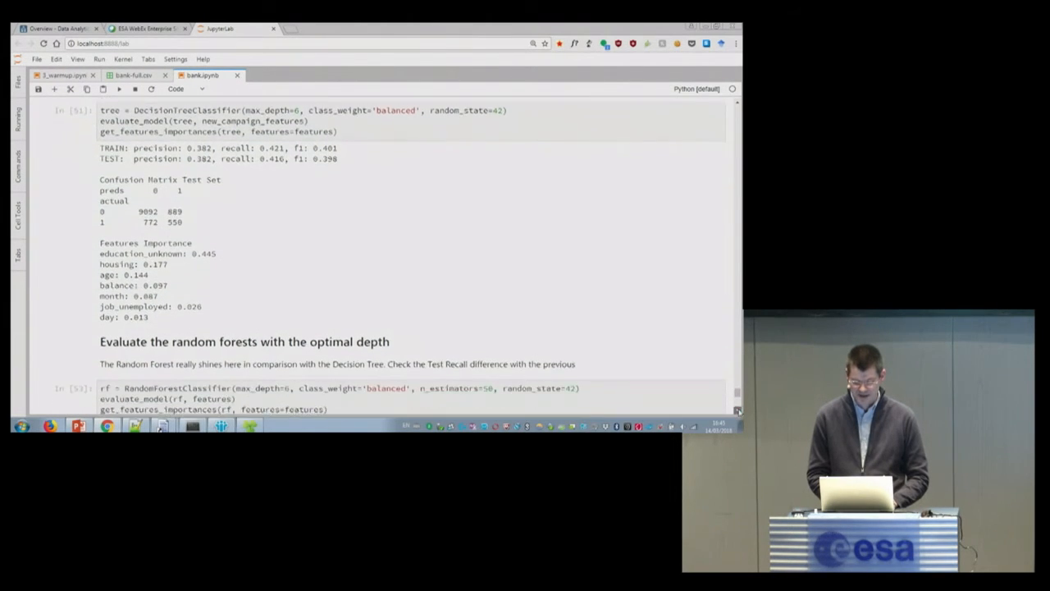
{"action": "scroll", "scroll_direction": "down", "scroll_amount": 3}
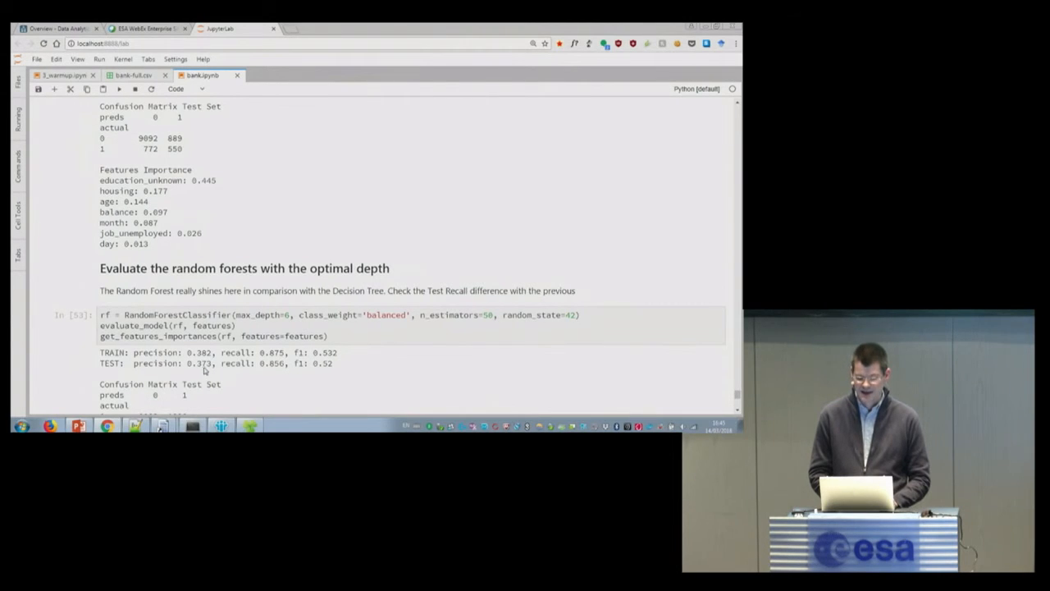
{"action": "mouse_move", "coordinate": [261, 371]}
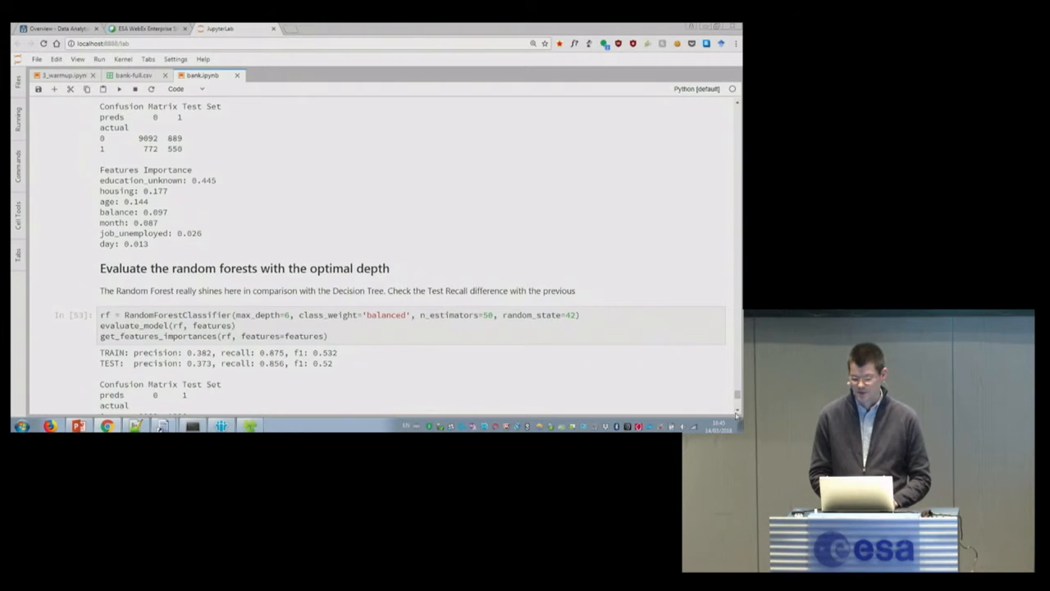
{"action": "scroll", "scroll_direction": "down", "scroll_amount": 3}
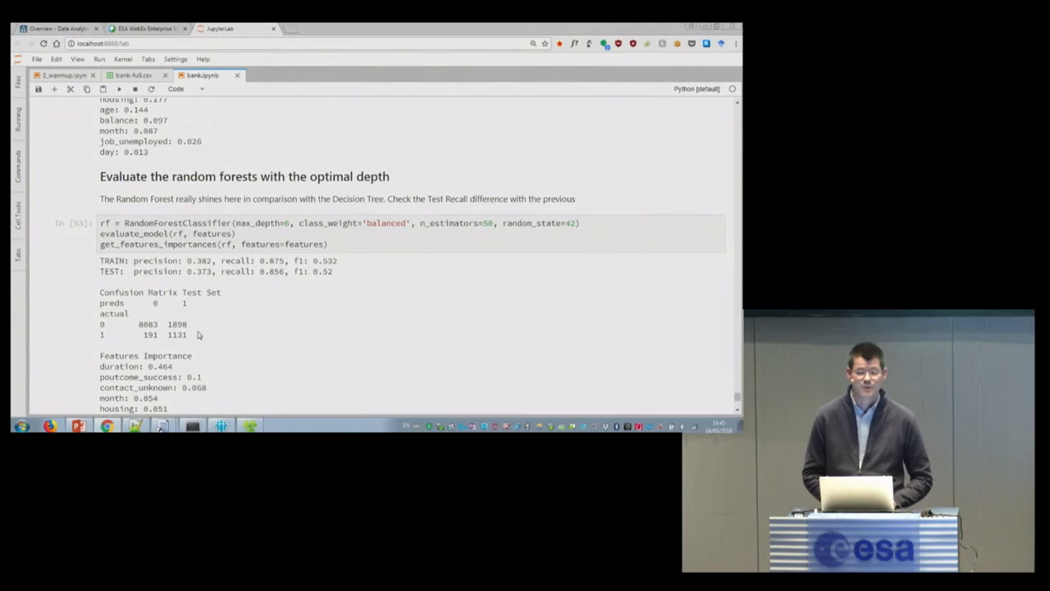
{"action": "mouse_move", "coordinate": [638, 388]}
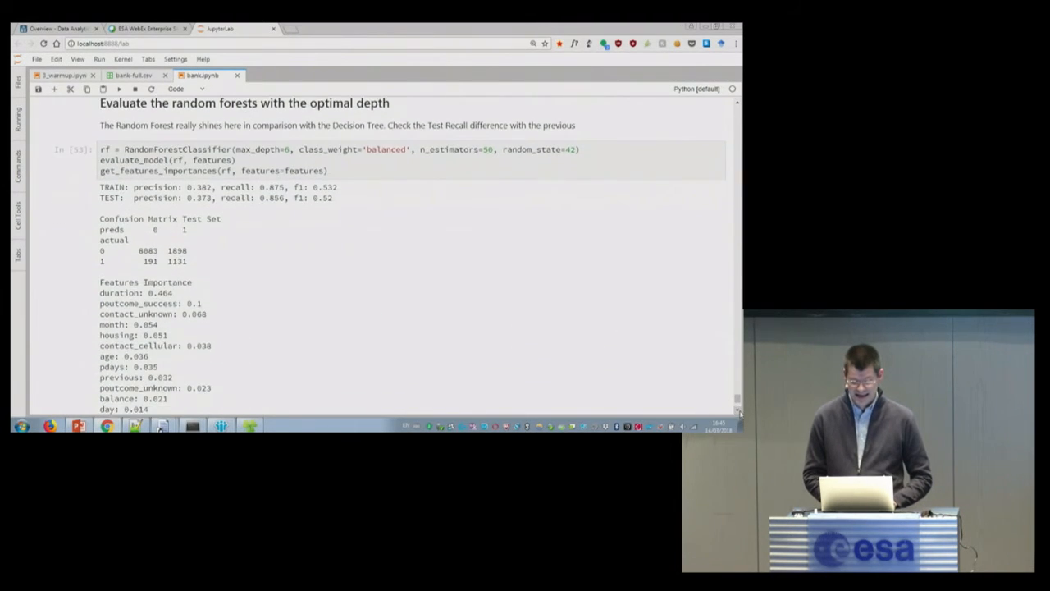
{"action": "scroll", "scroll_direction": "down", "scroll_amount": 3}
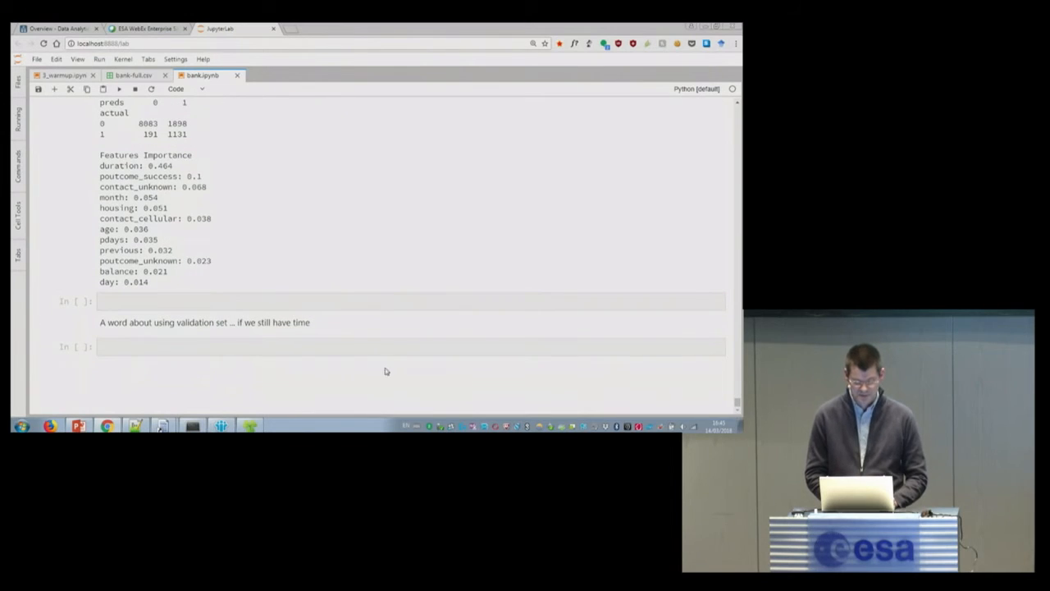
{"action": "mouse_move", "coordinate": [209, 325]}
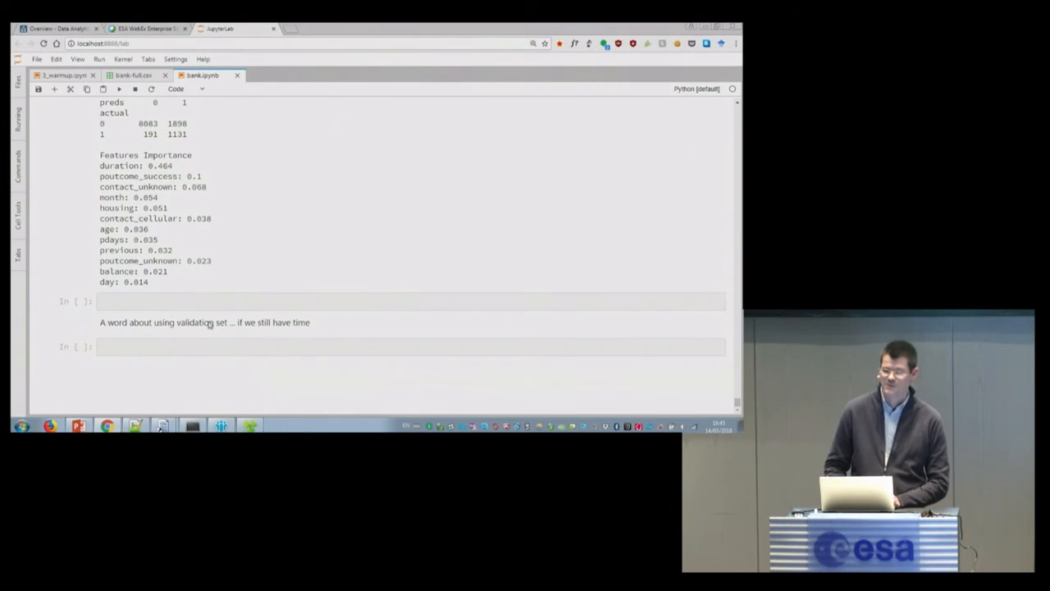